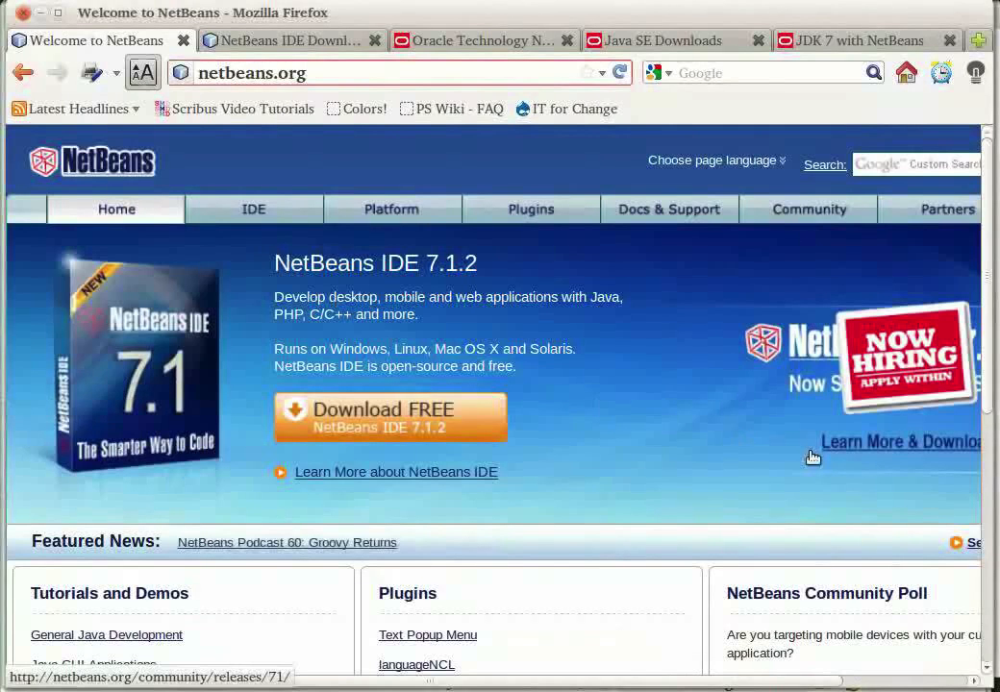
pyautogui.moveTo(346, 132)
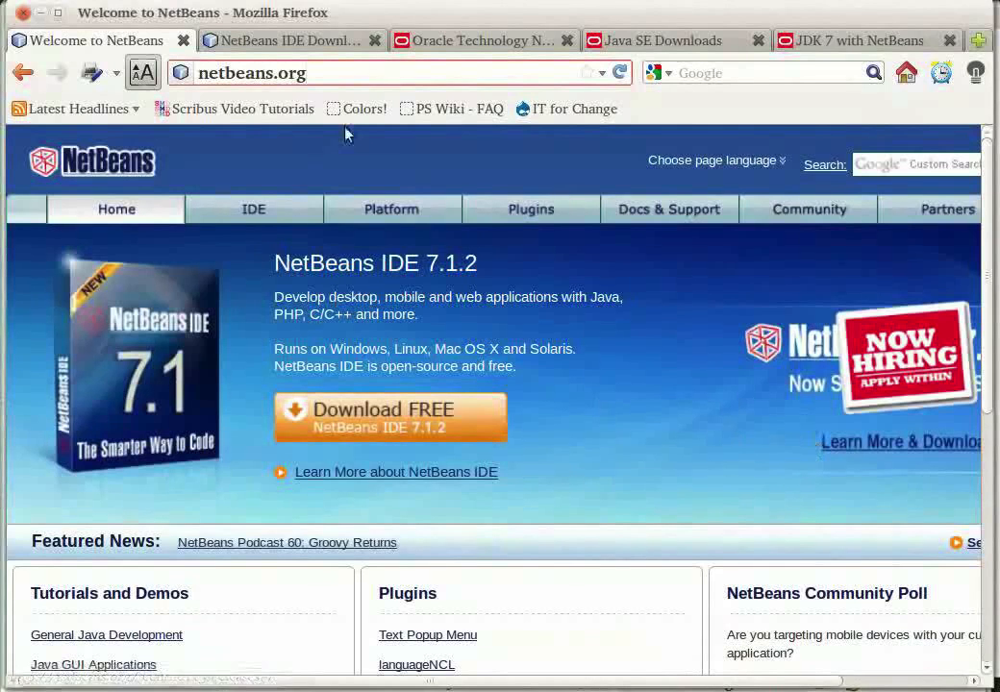
# Select the site address and scroll down through the NetBeans page.
pyautogui.click(236, 72)
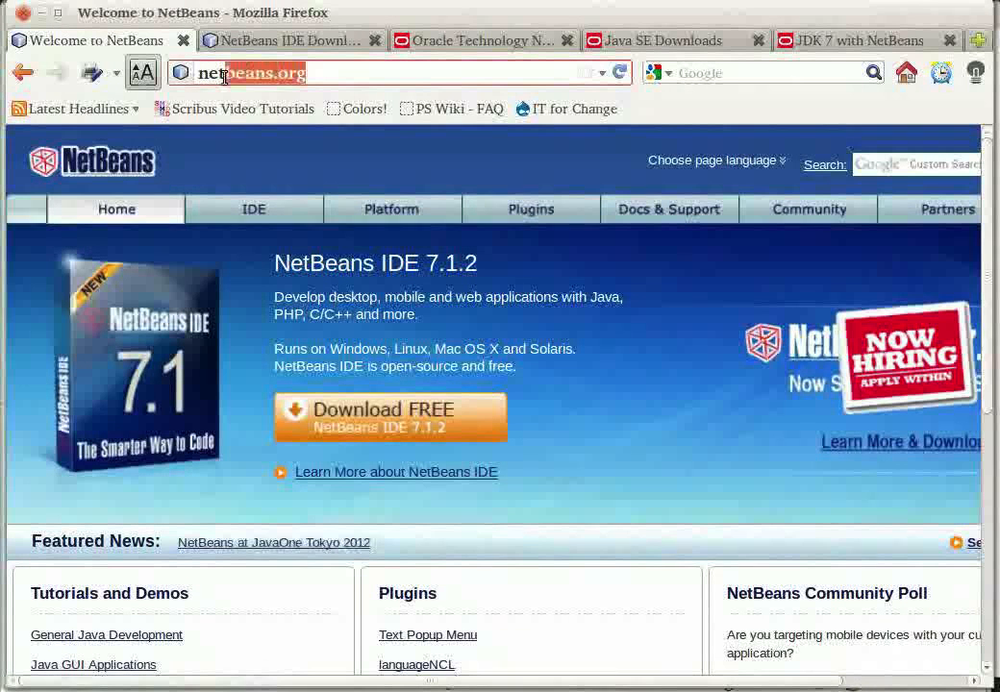
pyautogui.tripleClick(240, 72)
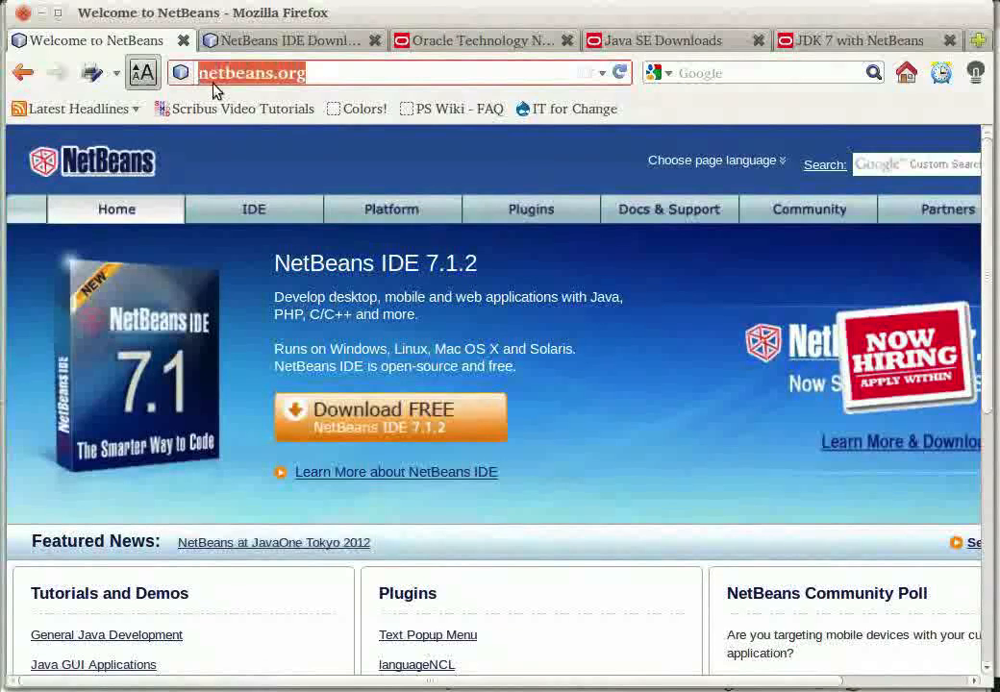
pyautogui.moveTo(454, 167)
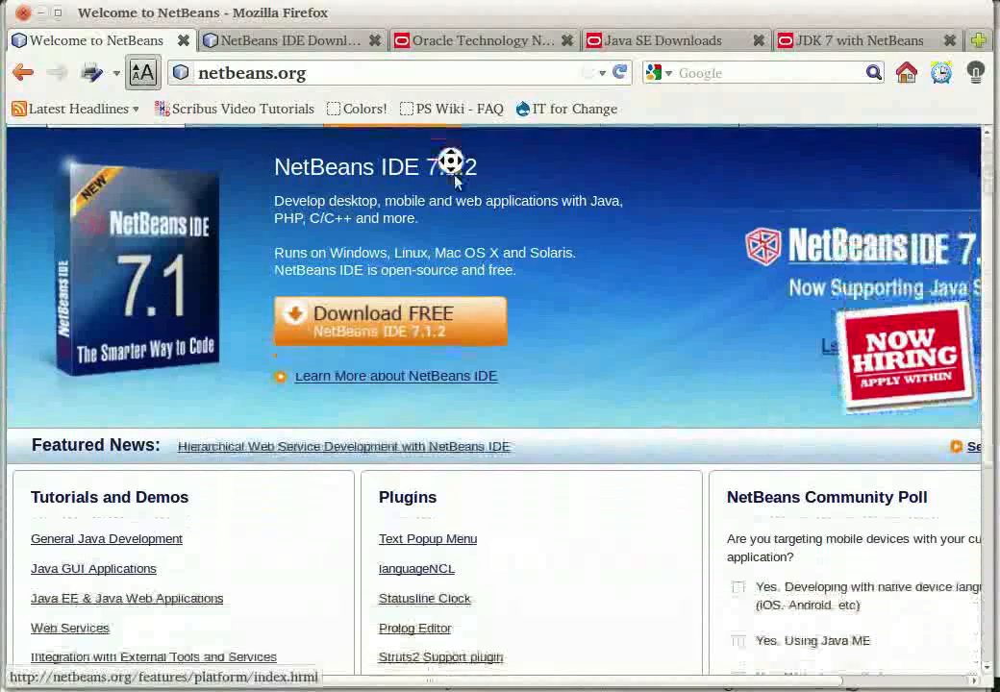
pyautogui.scroll(-3)
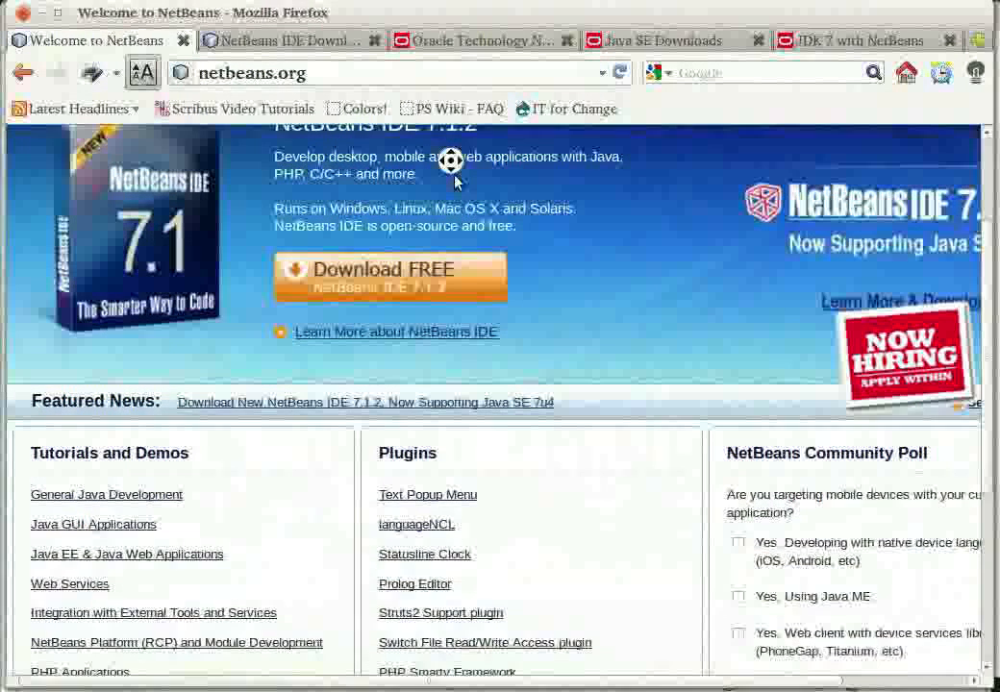
pyautogui.scroll(-3)
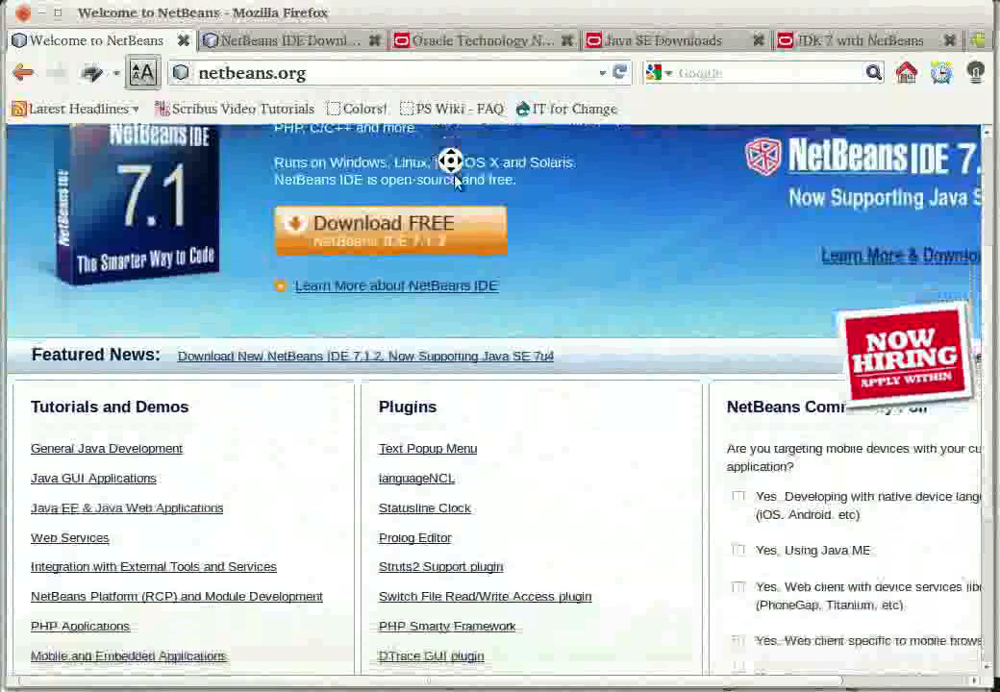
pyautogui.scroll(-3)
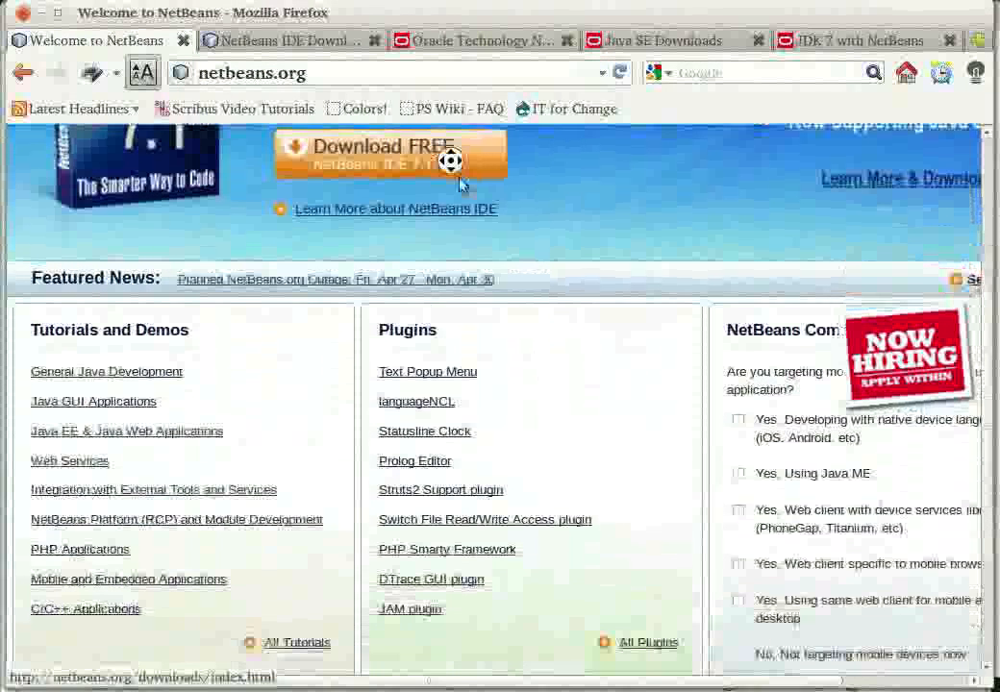
pyautogui.scroll(-3)
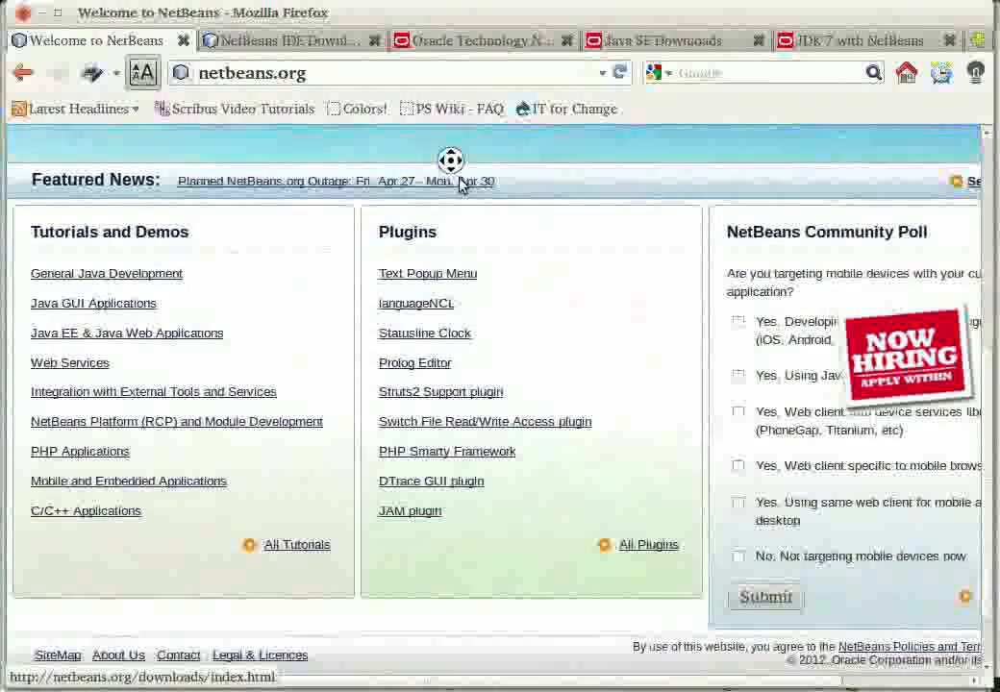
pyautogui.scroll(-3)
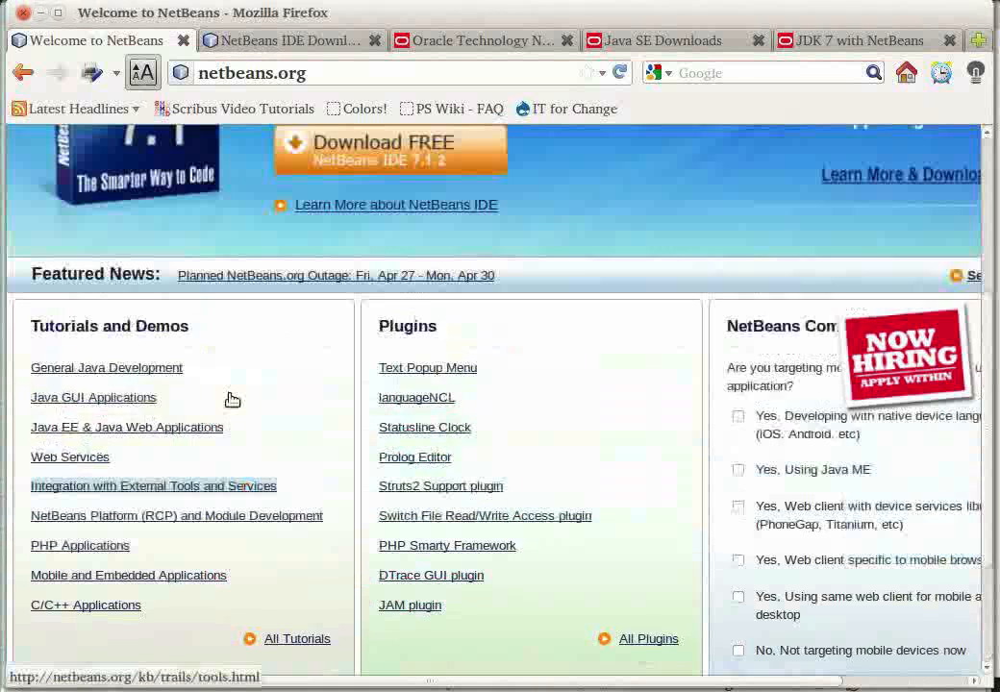
# Go to the NetBeans IDE 7.1.2 download page listing the download bundles.
pyautogui.scroll(3)
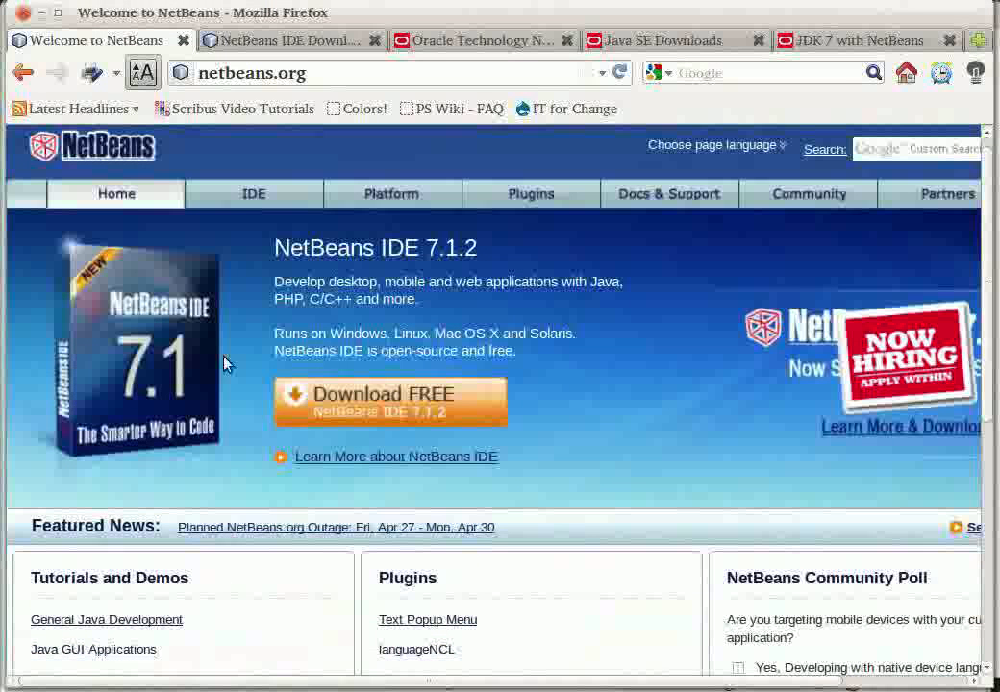
pyautogui.click(253, 72)
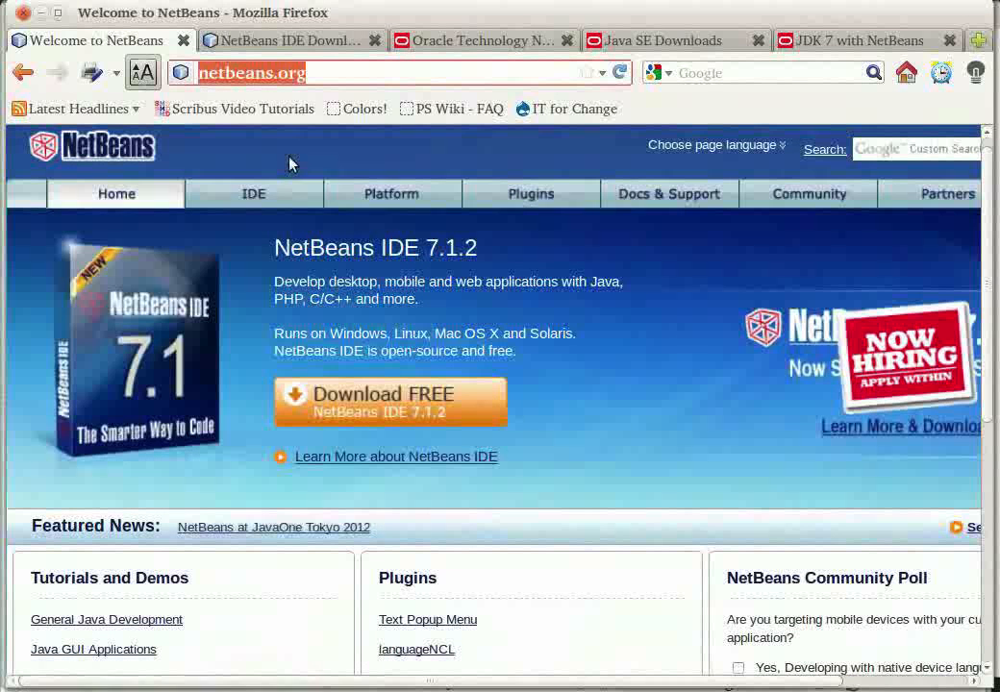
pyautogui.moveTo(390, 396)
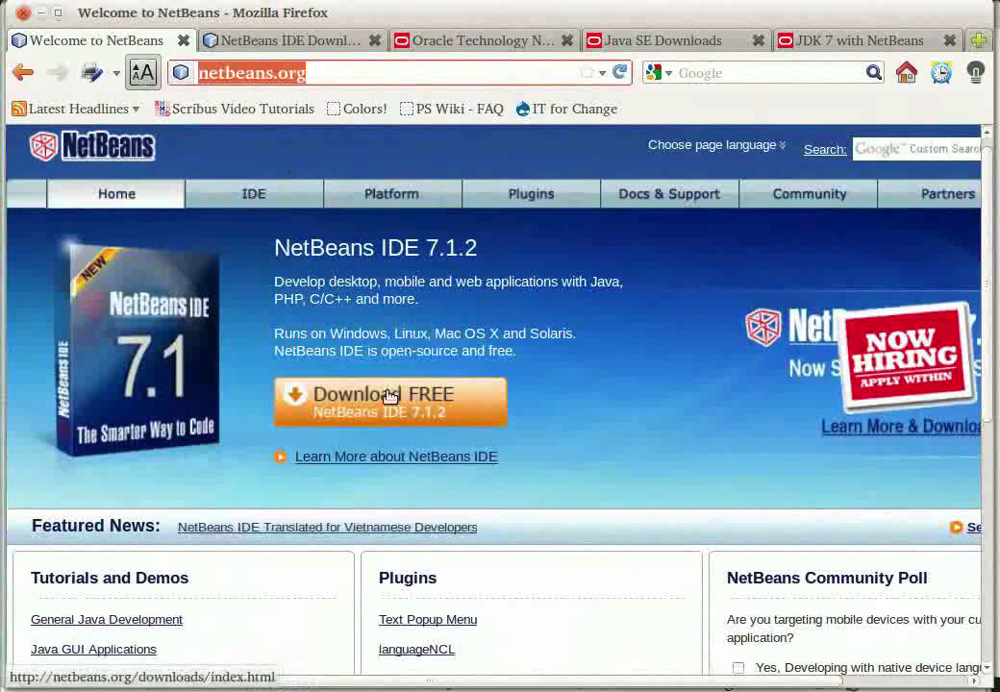
pyautogui.click(390, 399)
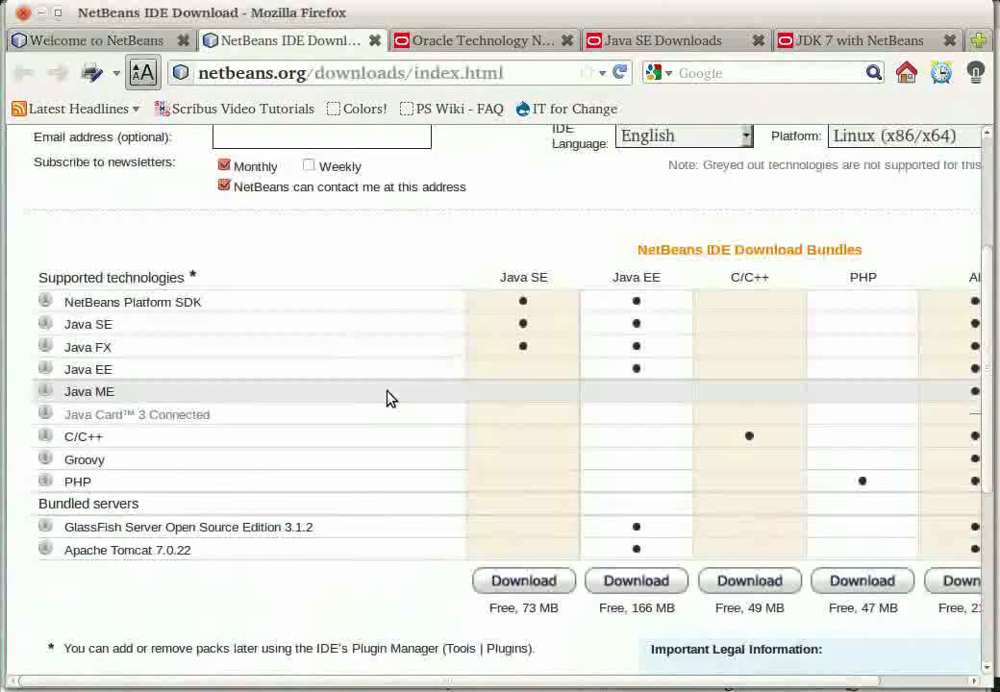
pyautogui.scroll(3)
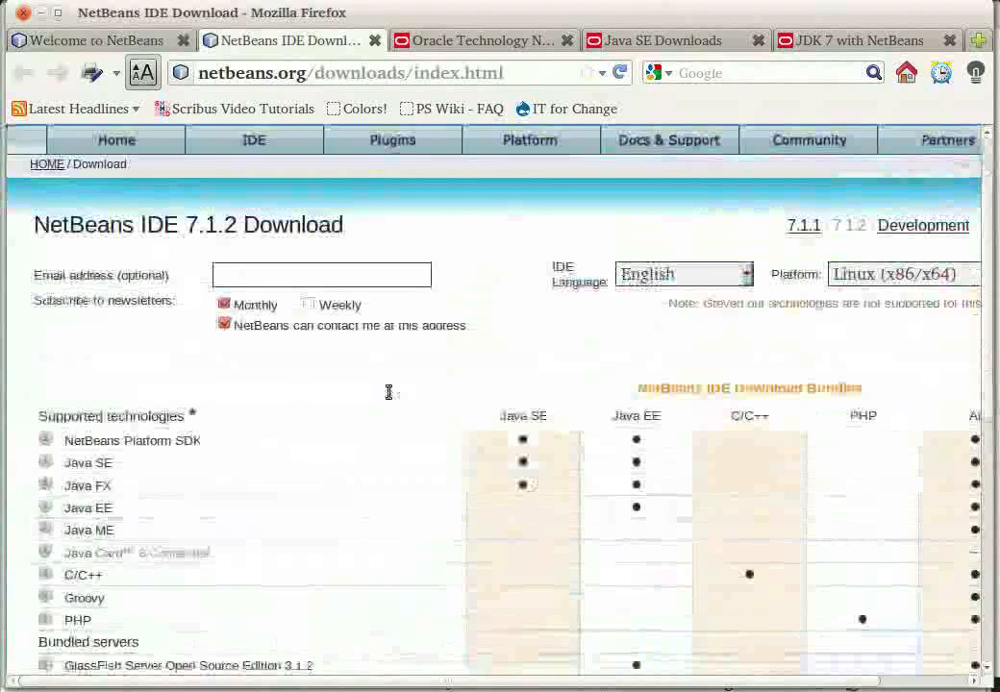
pyautogui.scroll(-3)
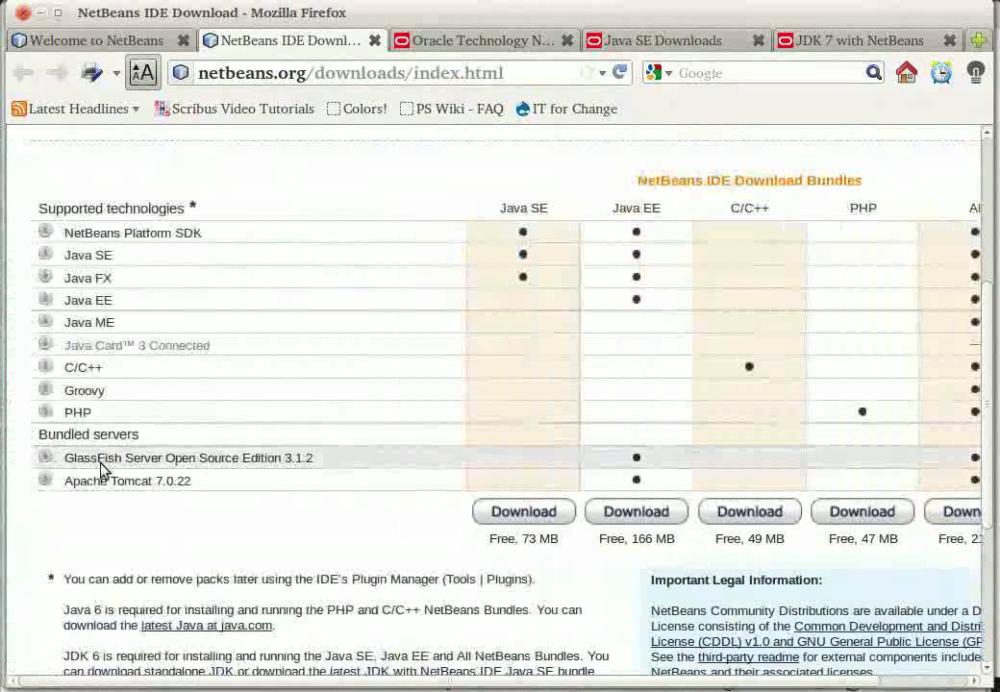
# Switch to the Java SE Downloads page and choose the JDK 7u4 + NetBeans bundle download.
pyautogui.click(485, 40)
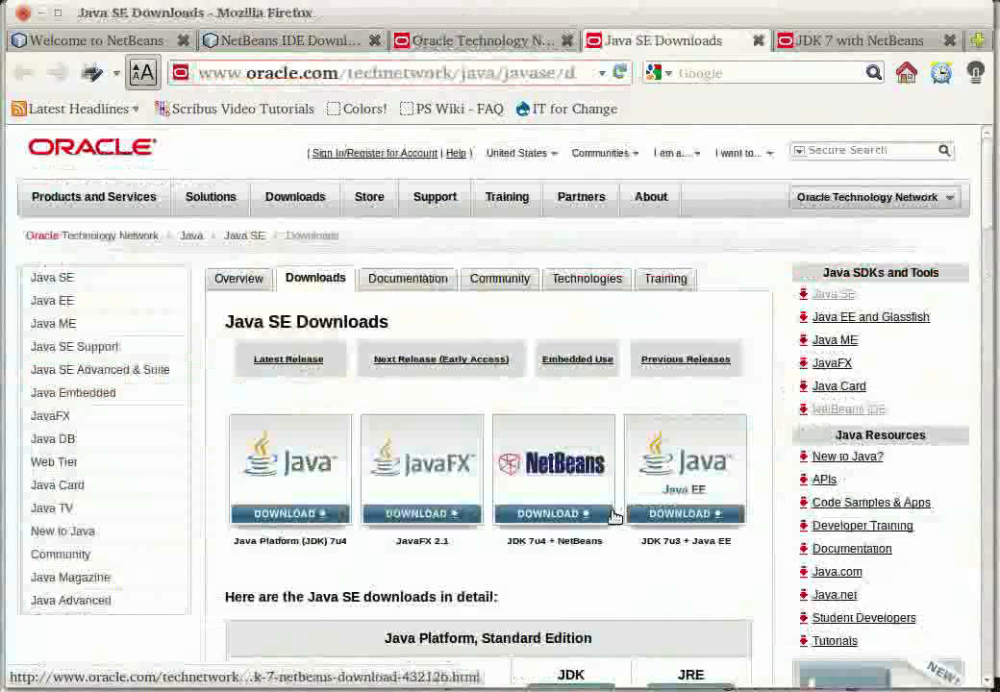
pyautogui.moveTo(586, 485)
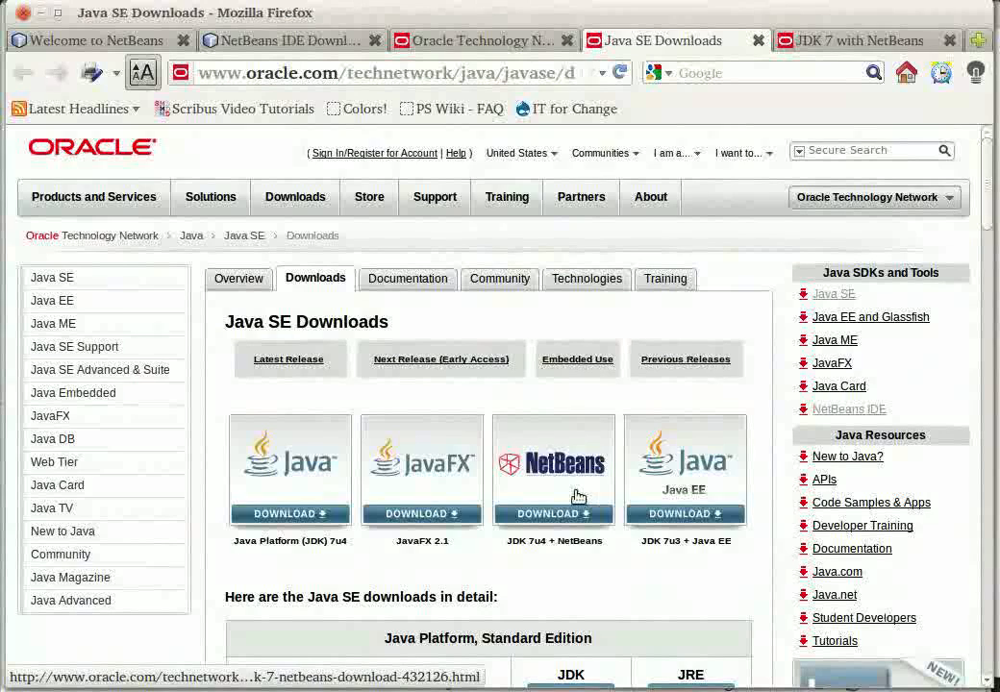
pyautogui.click(554, 513)
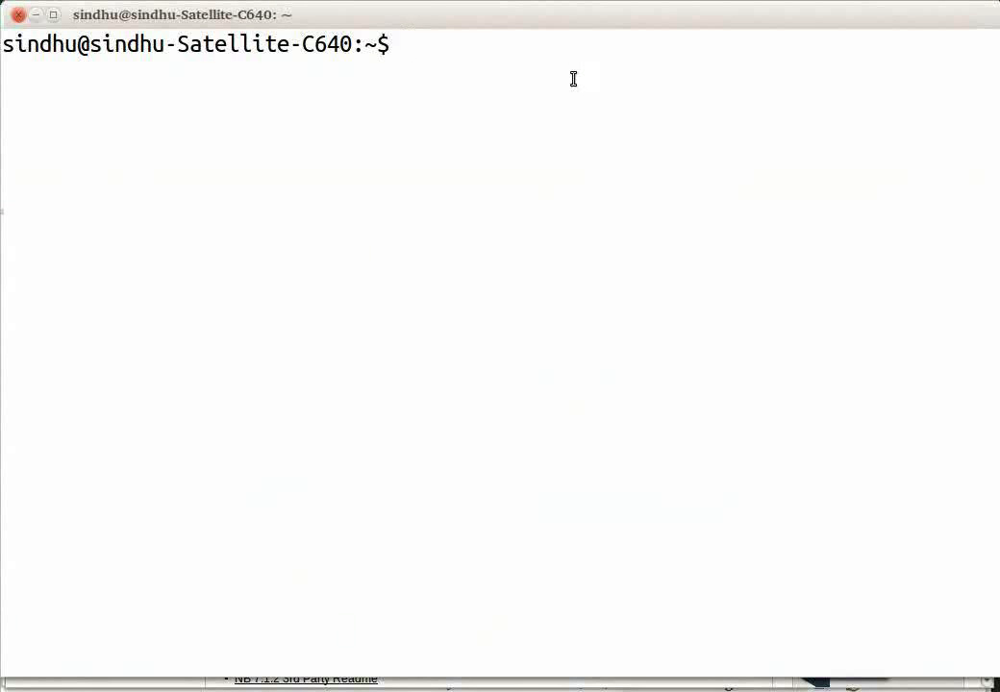
# Run the installer script sh jdk-7u3-nb-7_1_1-linux-ml.sh from the terminal.
pyautogui.write('sh')
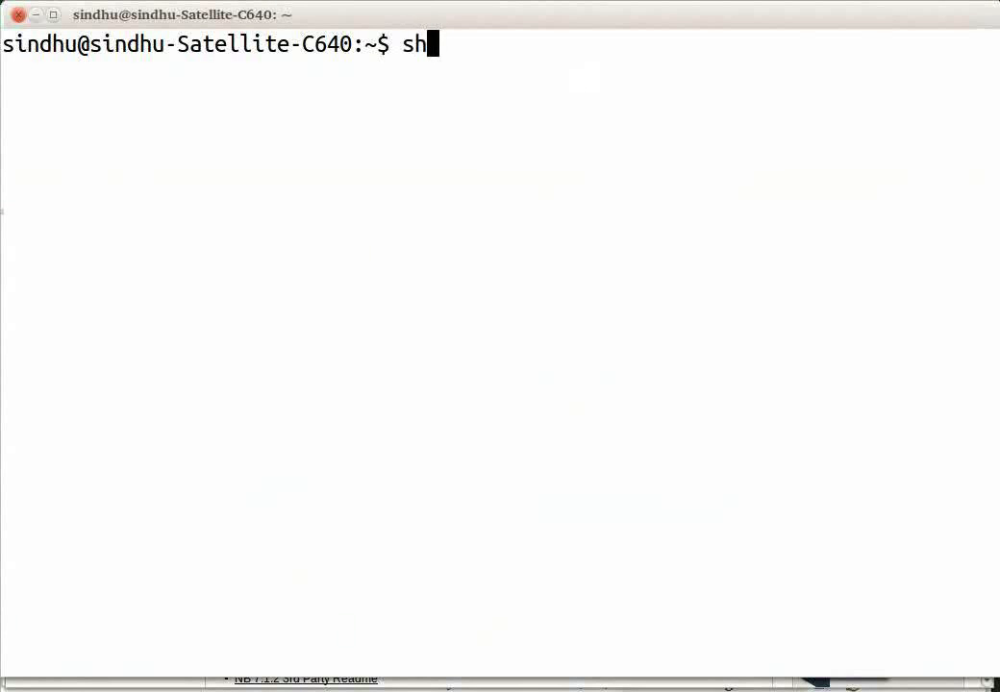
pyautogui.write('jdk-')
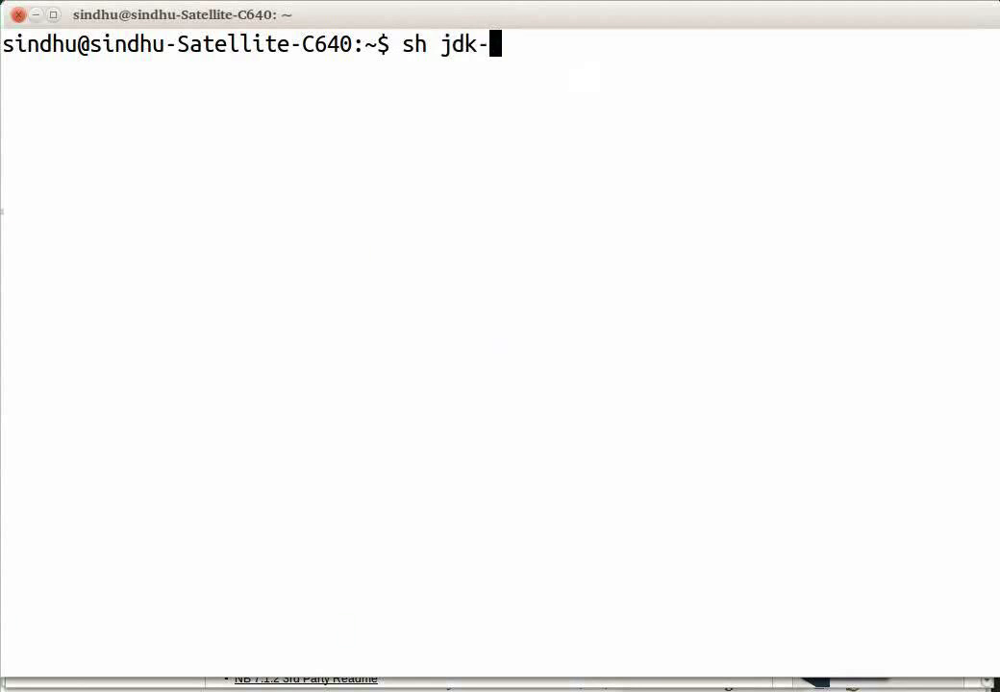
pyautogui.write('7u3-nb-7_1_1-linux-ml.sh')
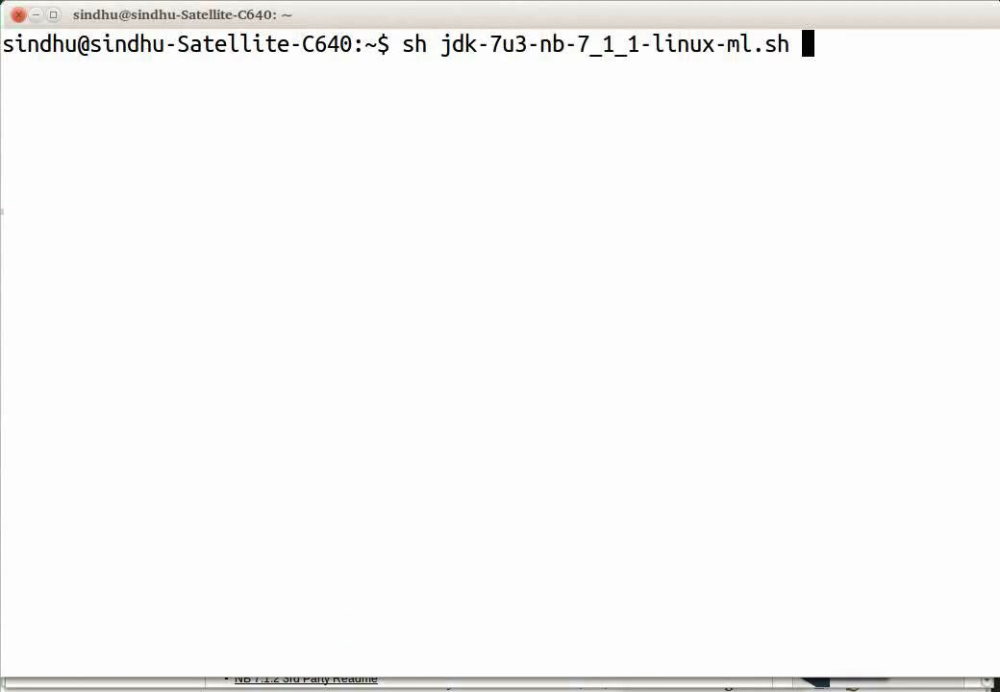
pyautogui.press('Return')
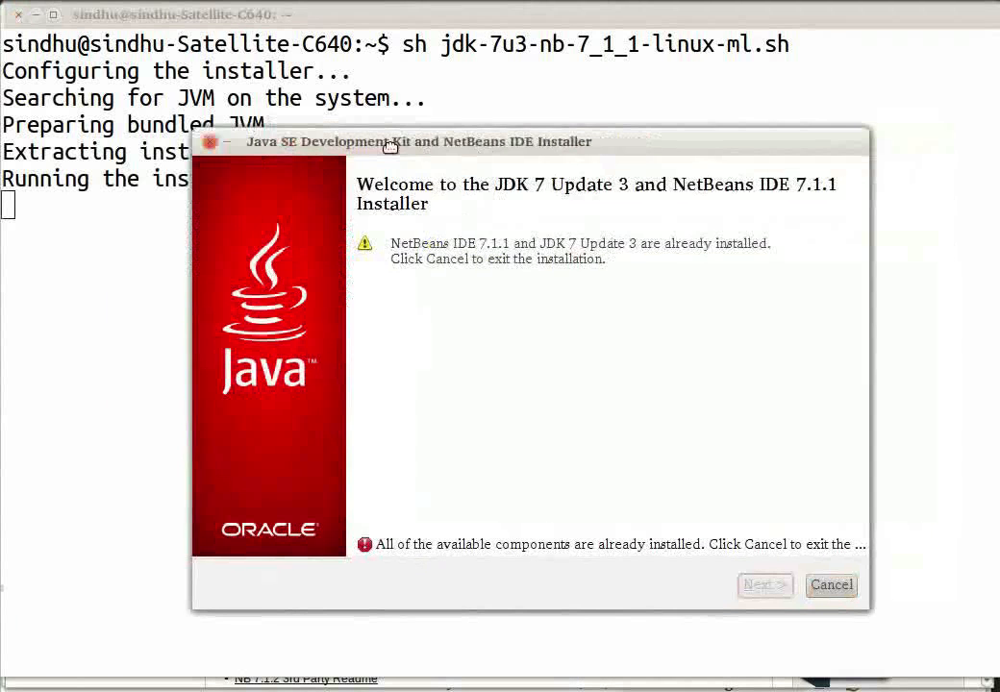
# Cancel the already-installed JDK and NetBeans installer and confirm quitting.
pyautogui.moveTo(528, 141); pyautogui.dragTo(457, 137)
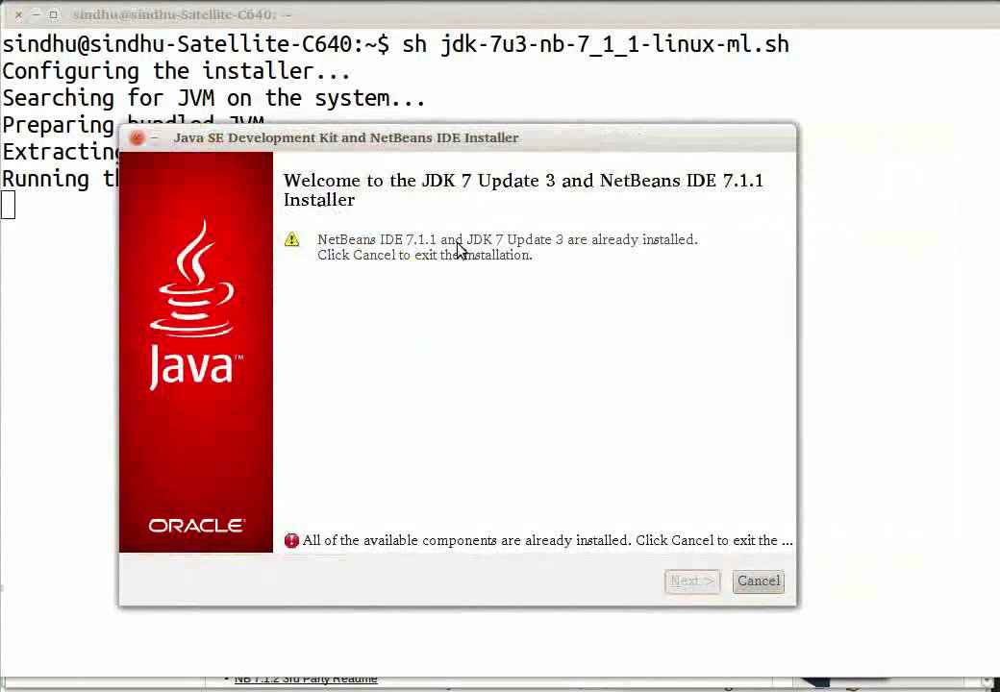
pyautogui.moveTo(438, 308)
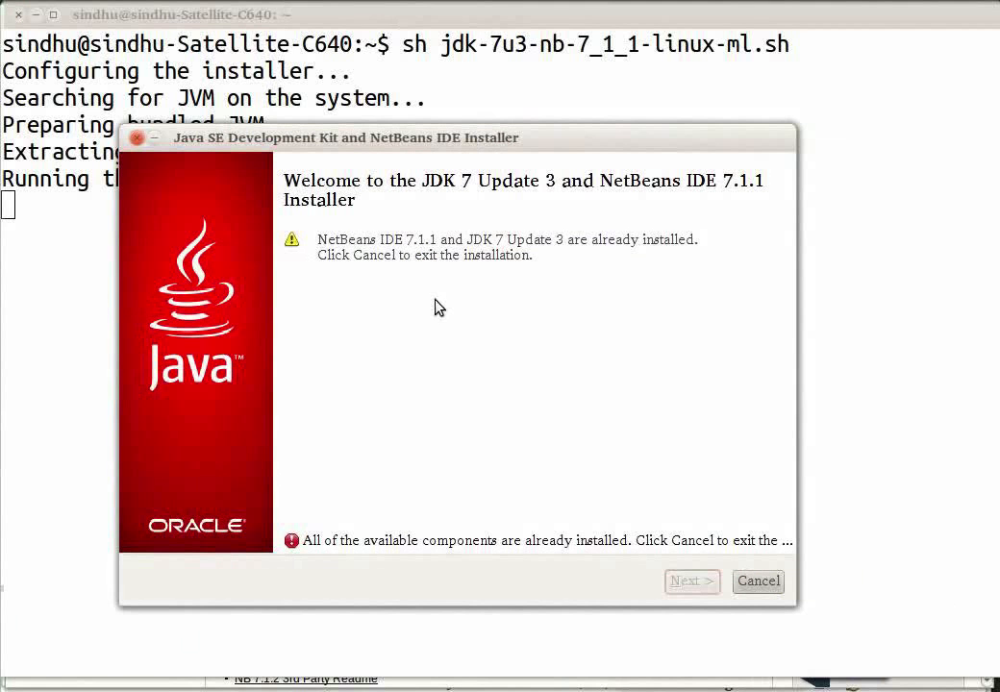
pyautogui.moveTo(508, 333)
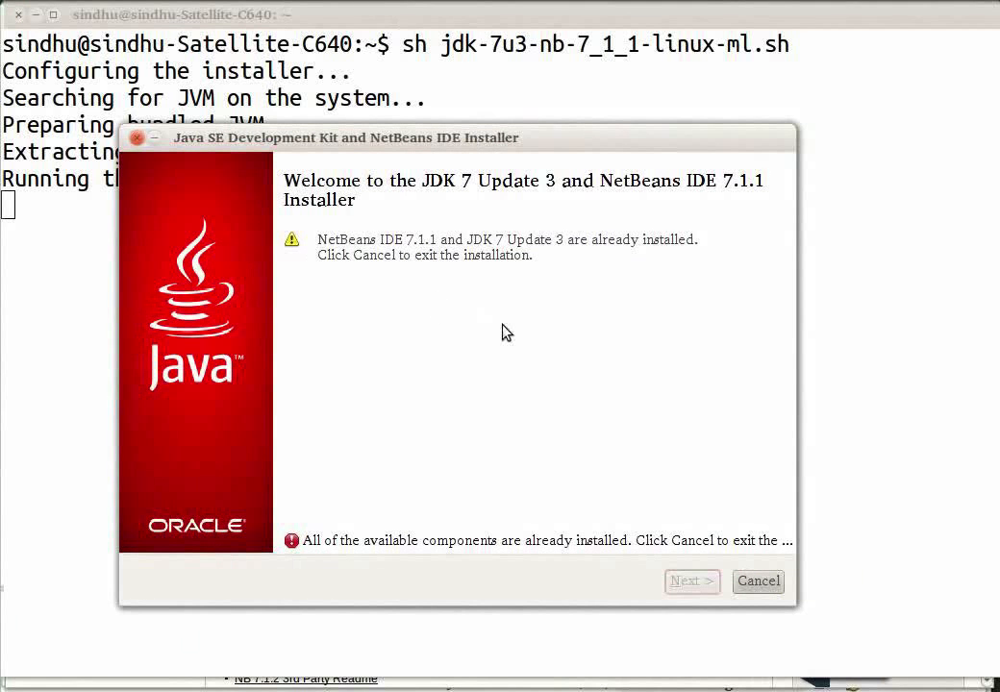
pyautogui.moveTo(624, 411)
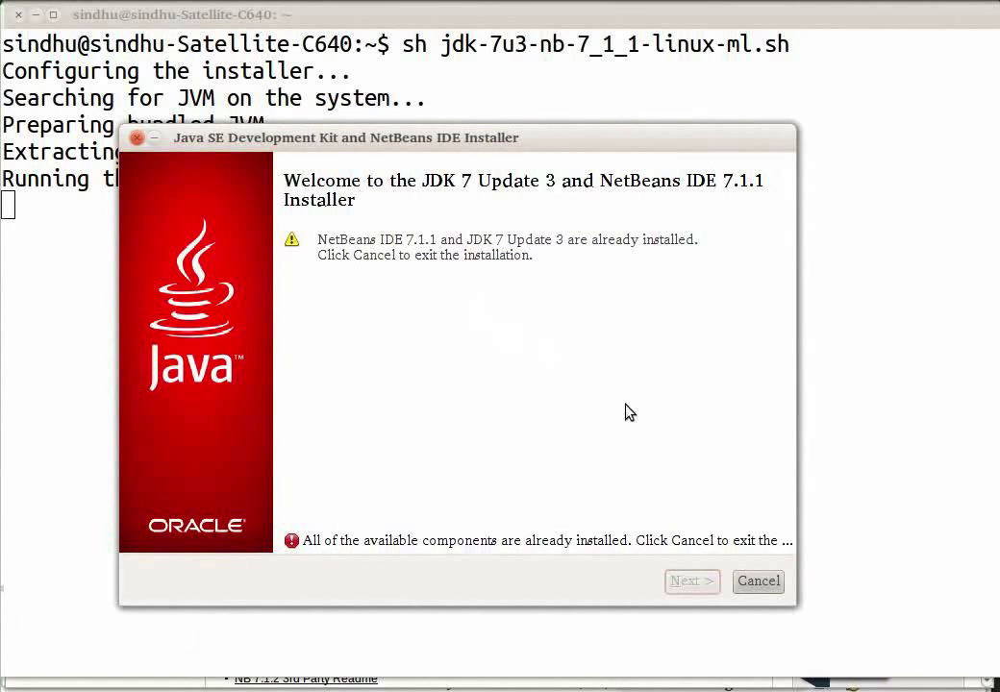
pyautogui.click(758, 581)
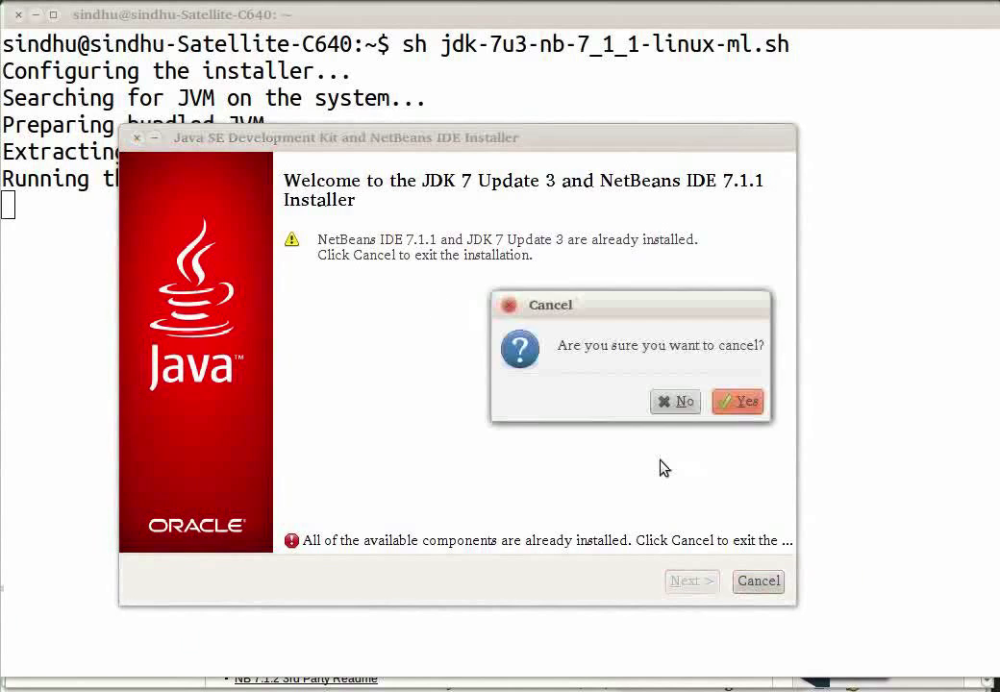
pyautogui.click(736, 401)
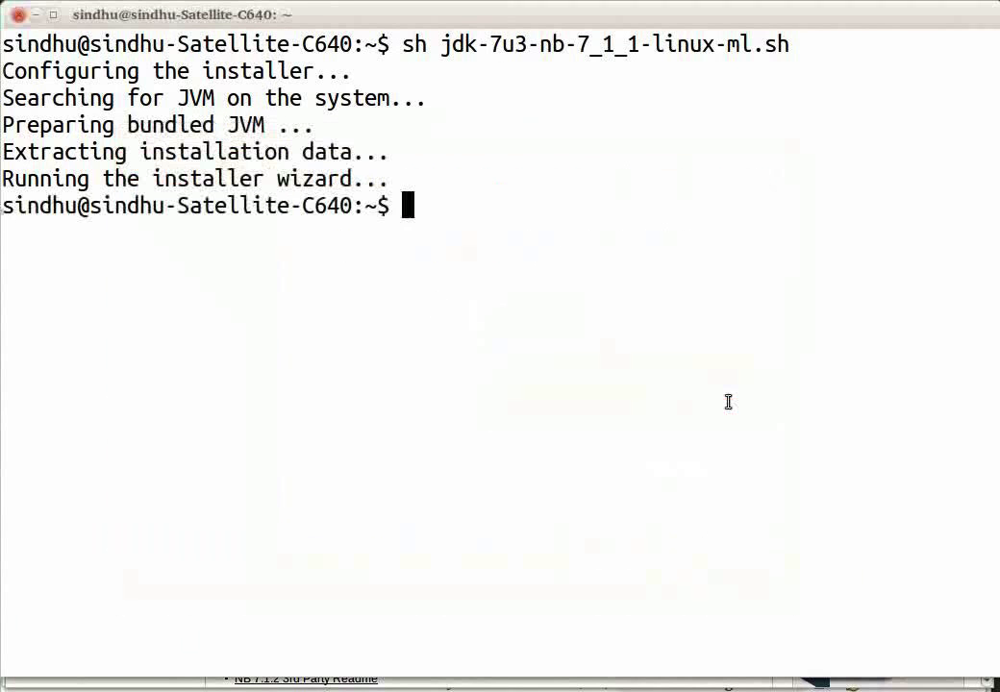
pyautogui.moveTo(21, 519)
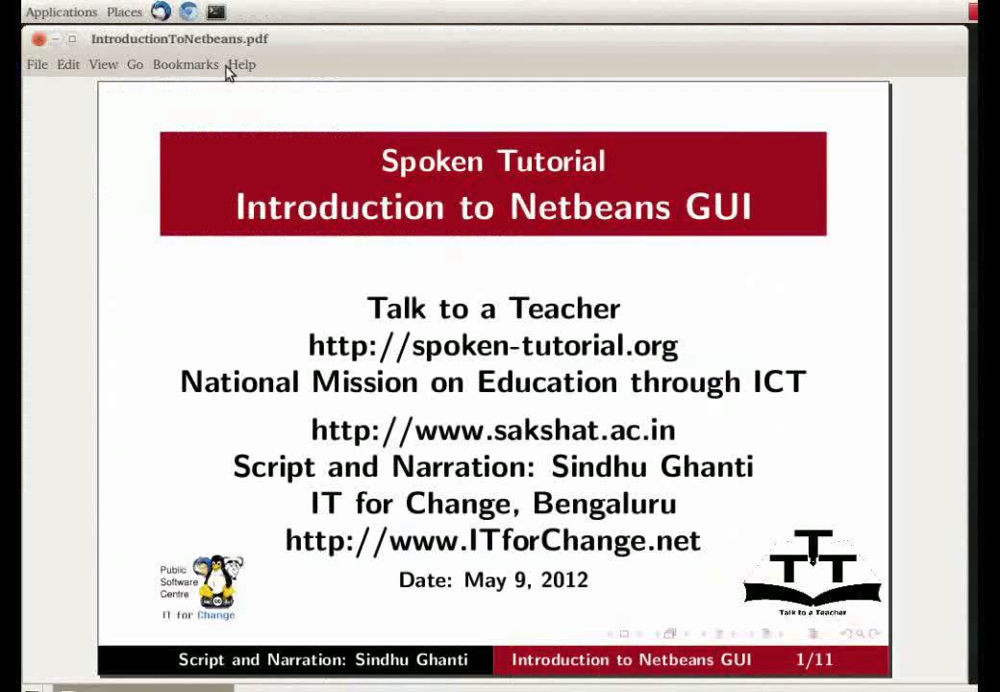
pyautogui.moveTo(238, 84)
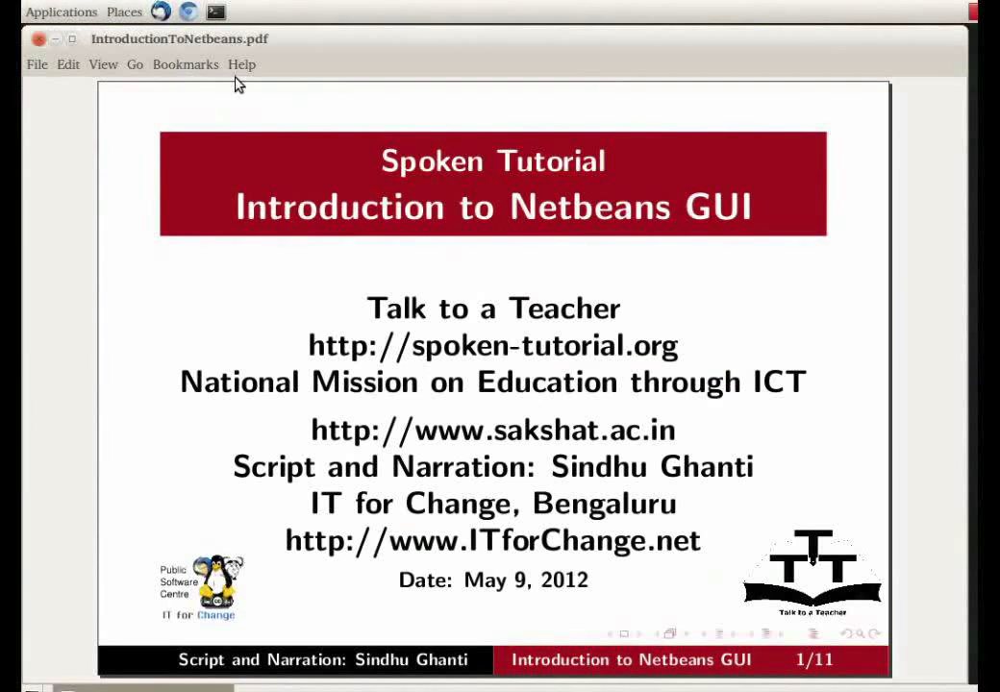
pyautogui.moveTo(61, 12)
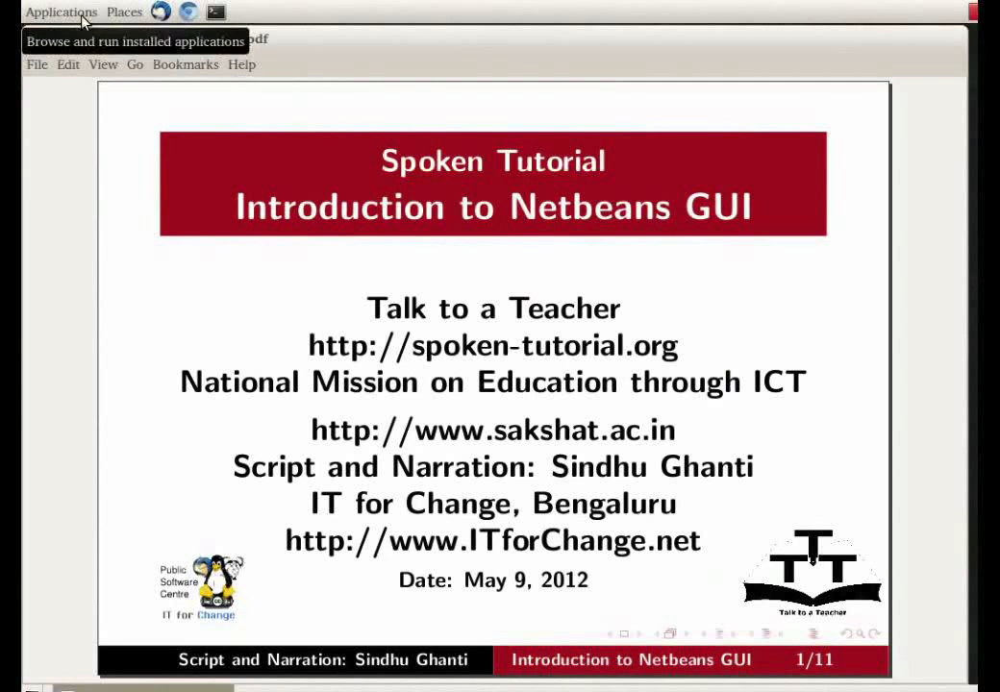
# Launch NetBeans IDE 7.1.1 from Applications > Programming.
pyautogui.click(61, 12)
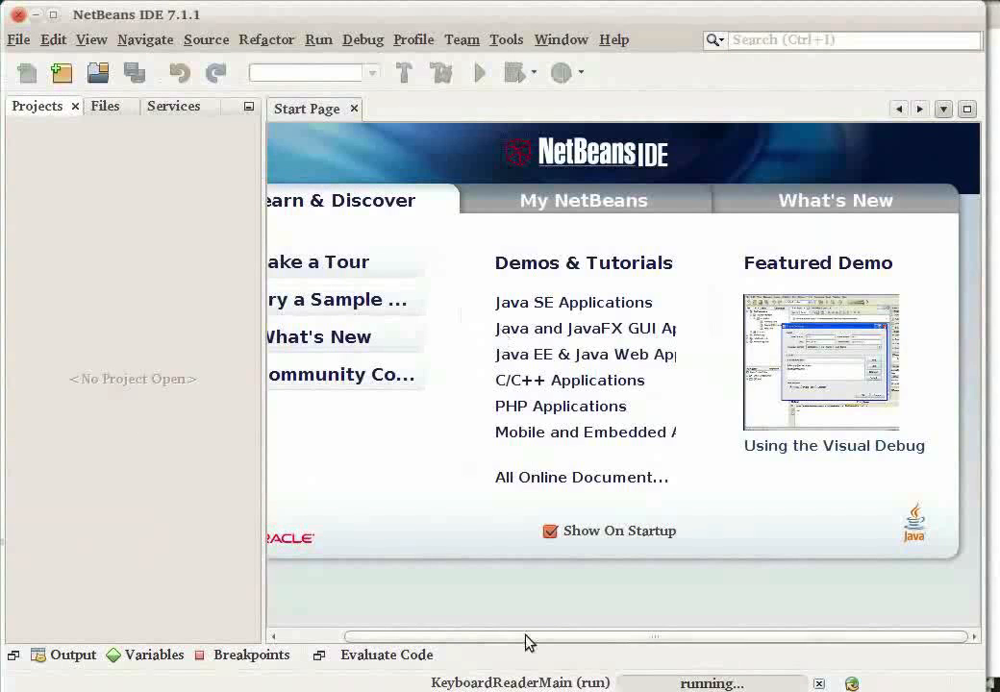
pyautogui.hscroll(-3)
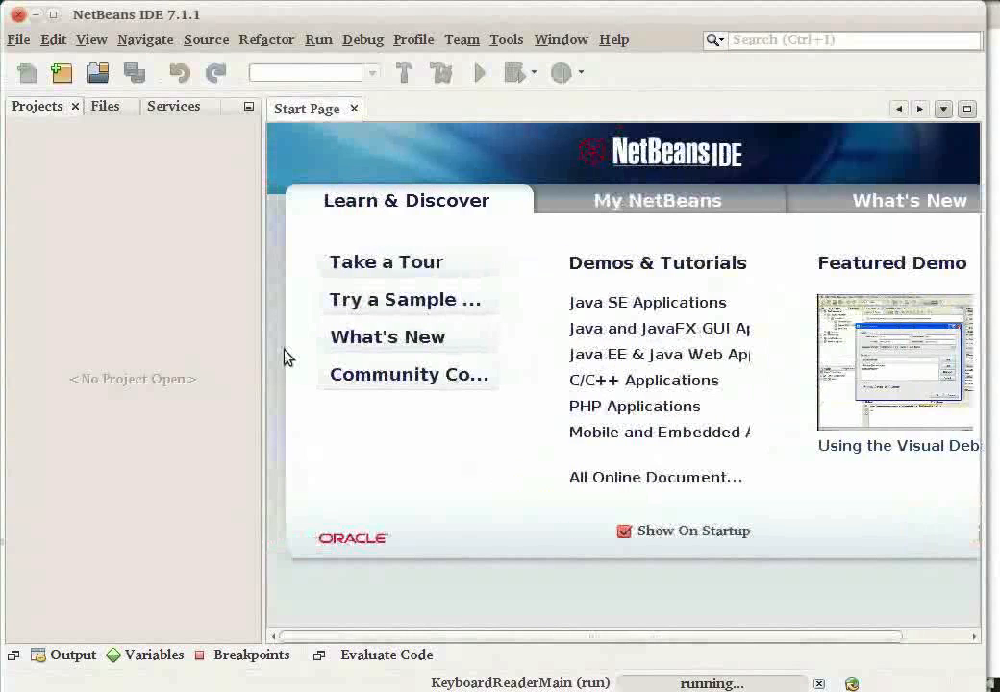
pyautogui.moveTo(19, 40)
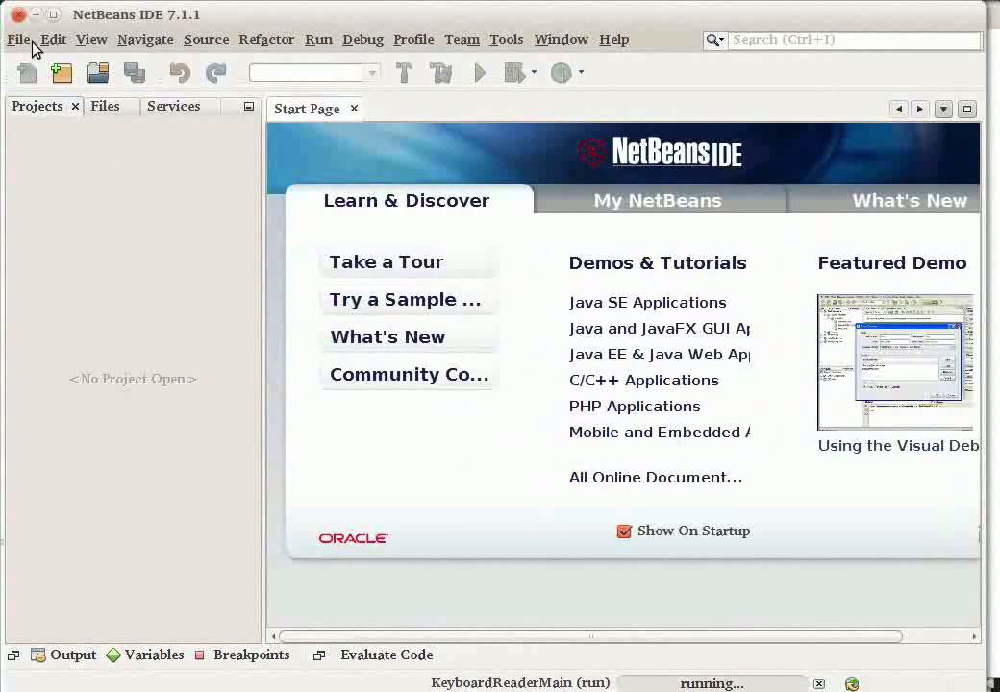
pyautogui.click(413, 40)
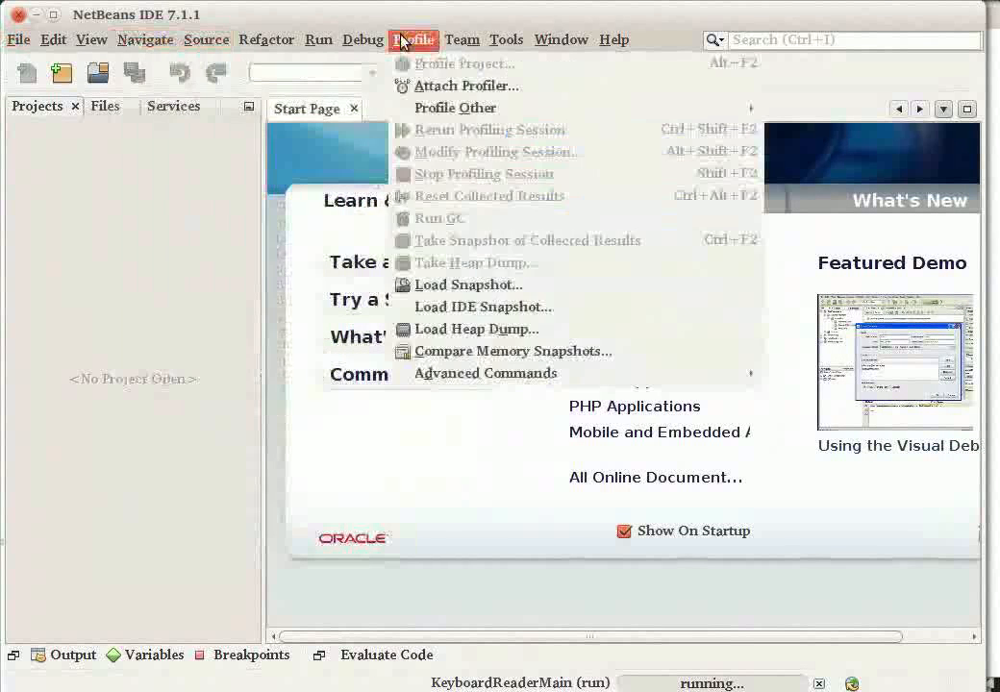
pyautogui.click(145, 39)
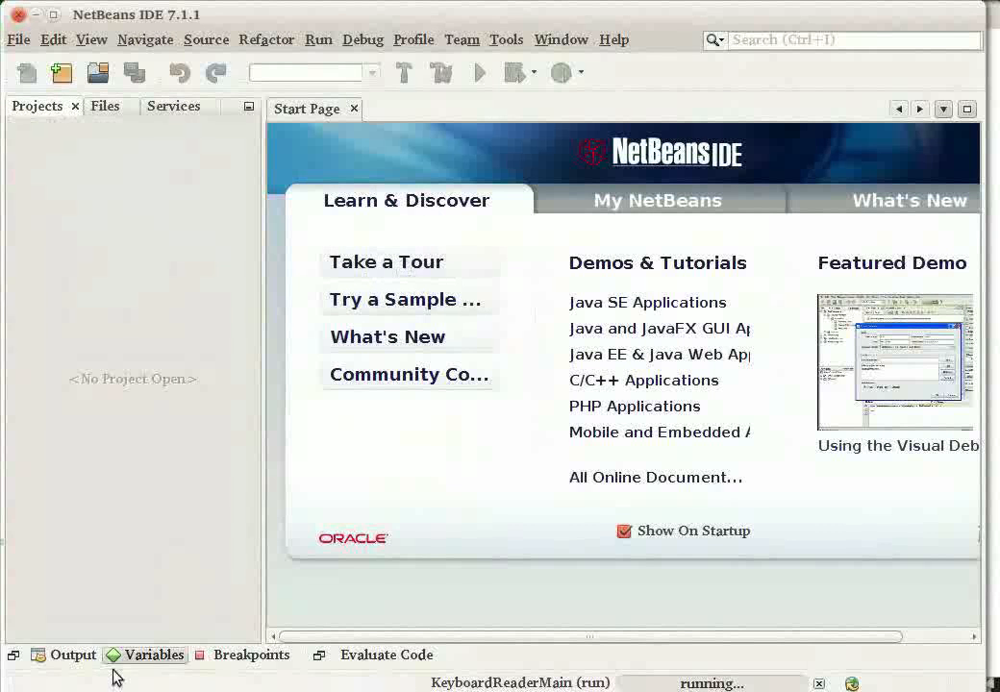
pyautogui.click(72, 655)
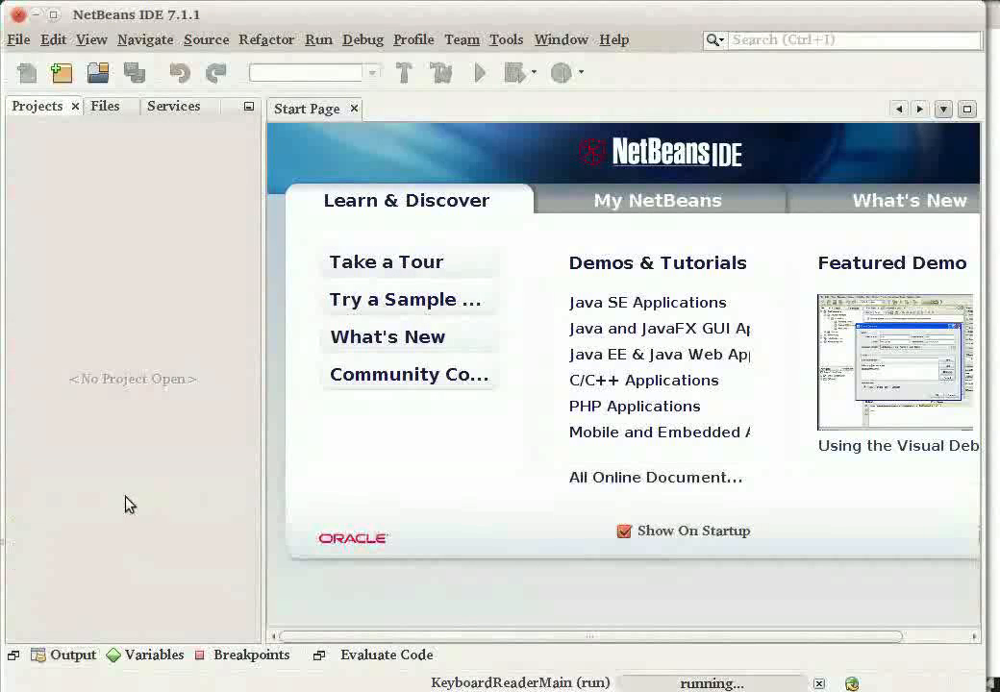
pyautogui.click(18, 39)
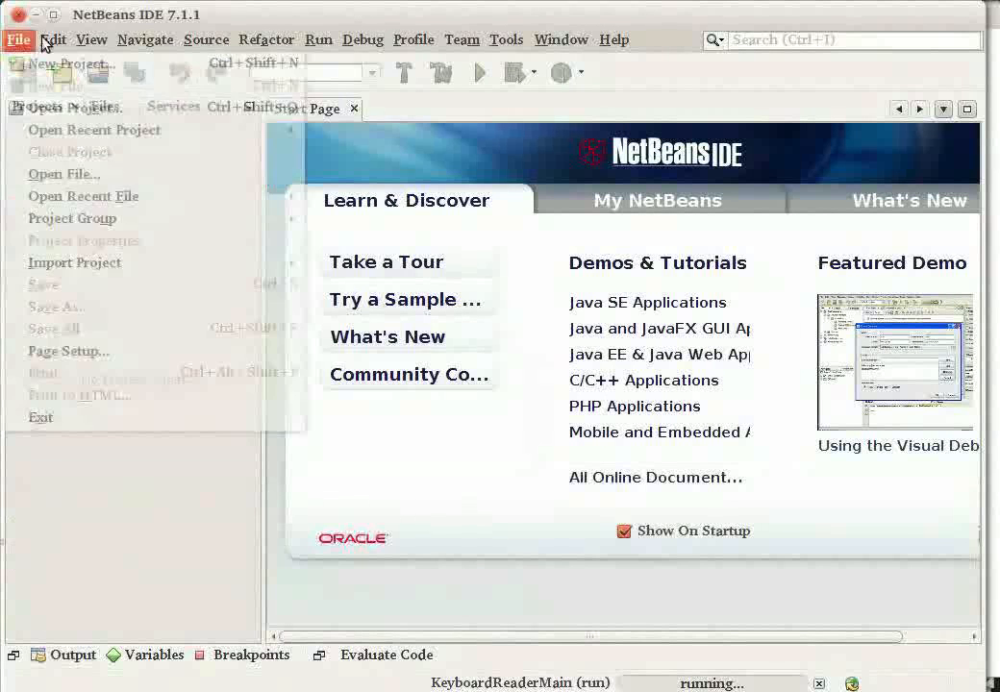
pyautogui.click(146, 39)
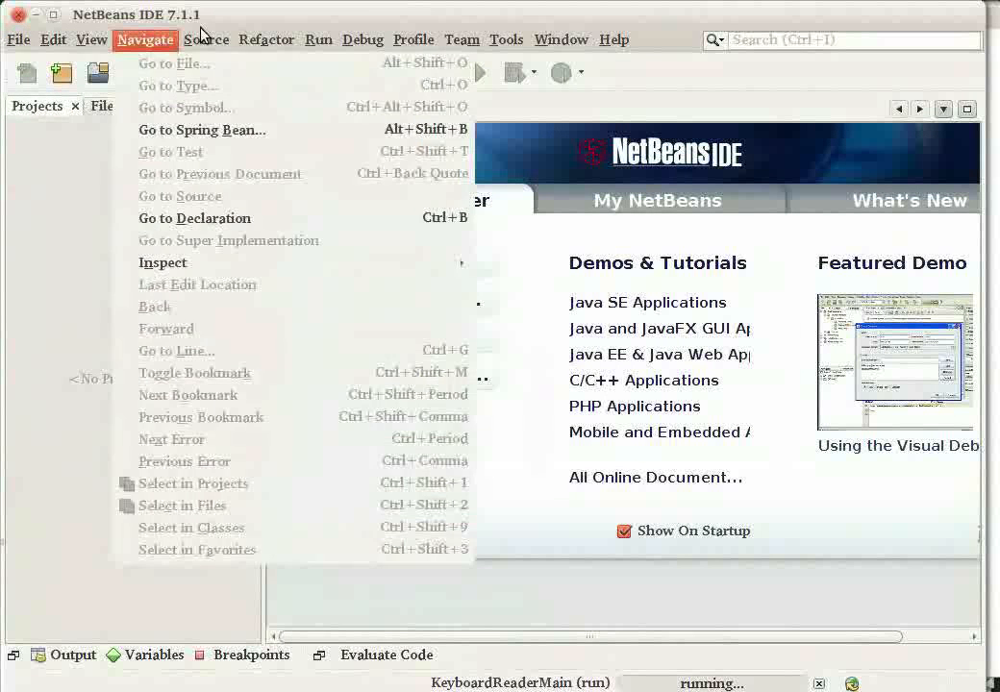
pyautogui.click(18, 40)
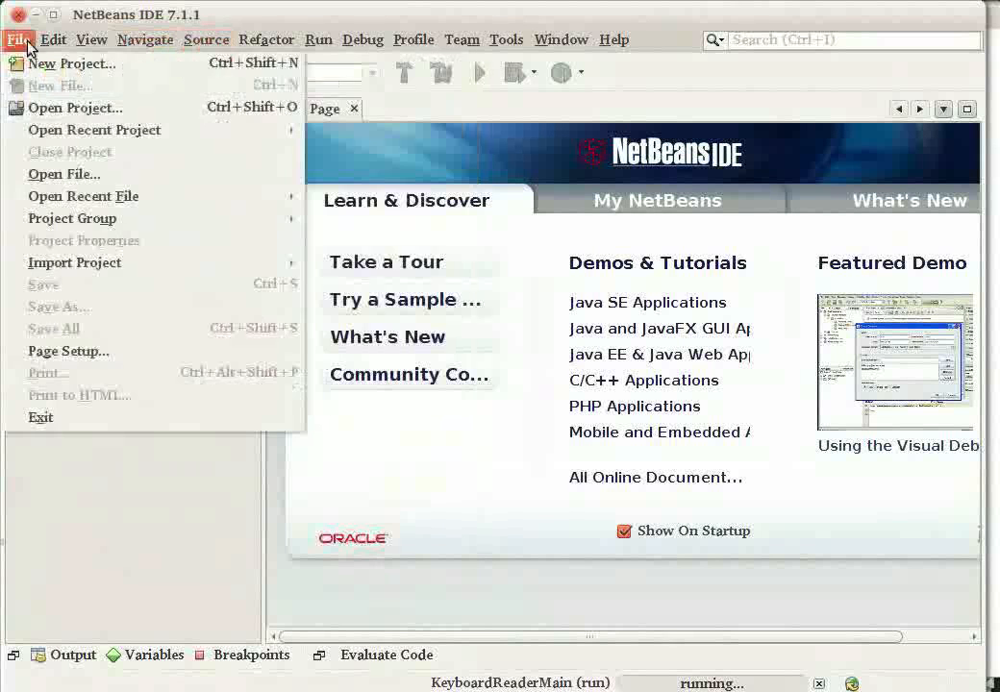
pyautogui.click(145, 39)
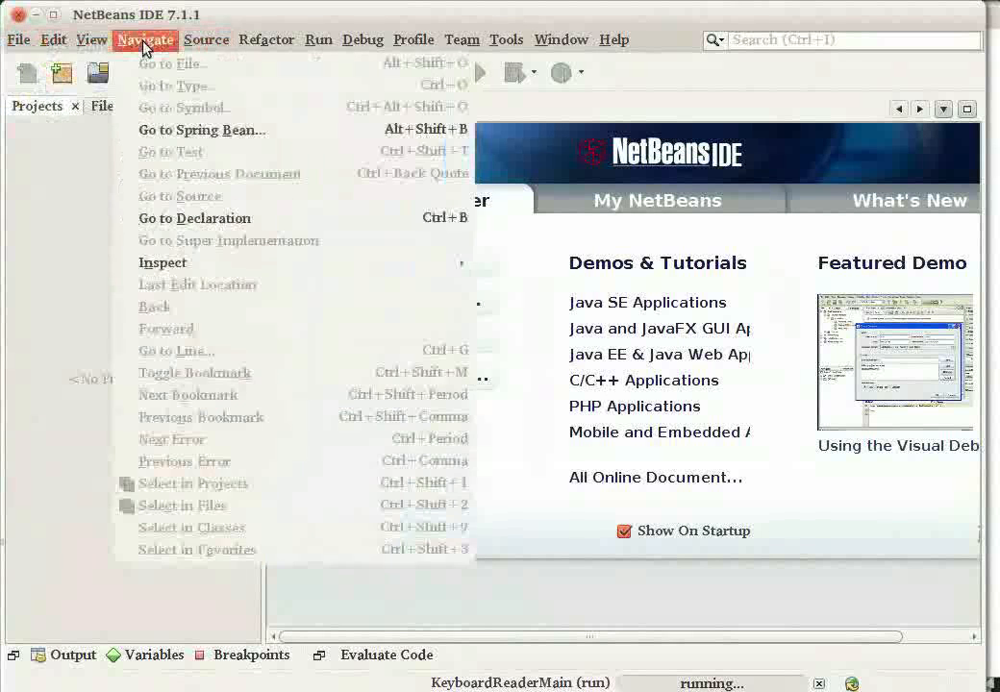
pyautogui.click(266, 39)
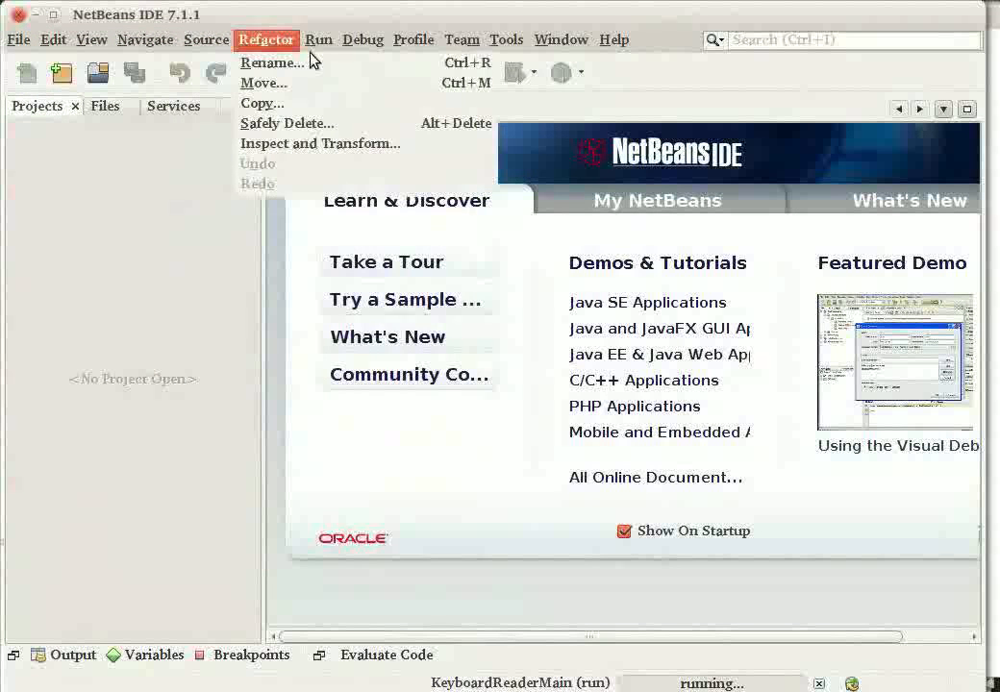
pyautogui.click(363, 39)
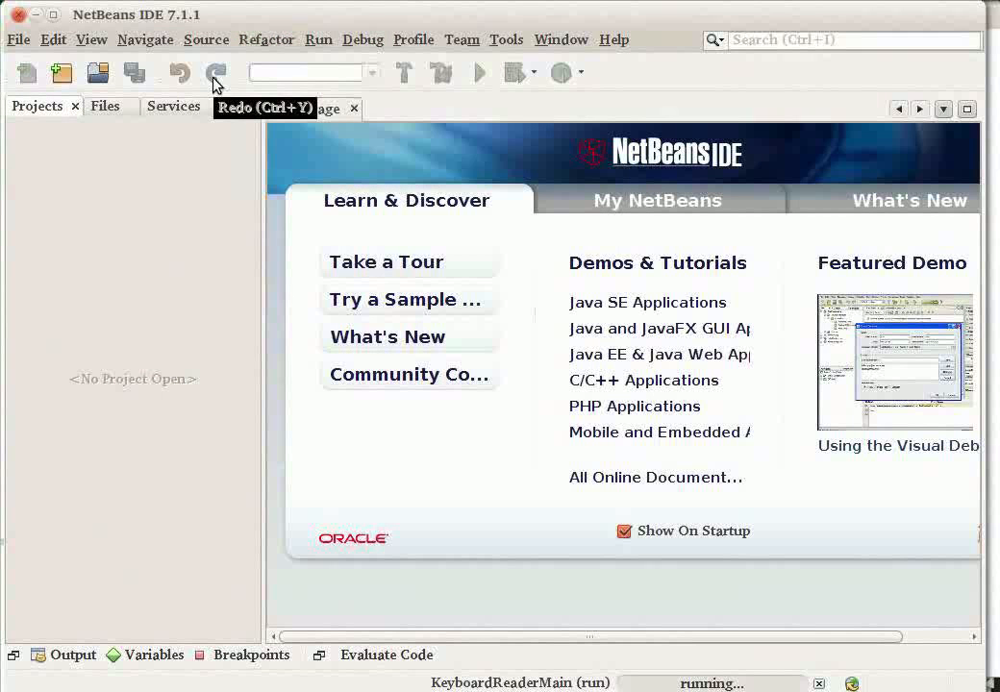
pyautogui.moveTo(182, 72)
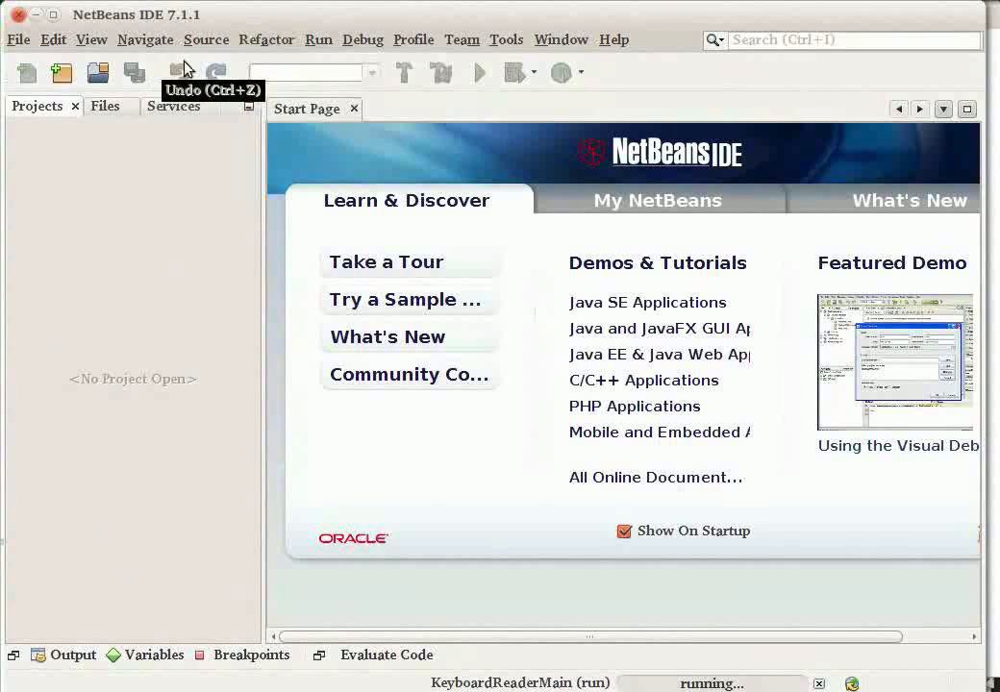
pyautogui.moveTo(481, 72)
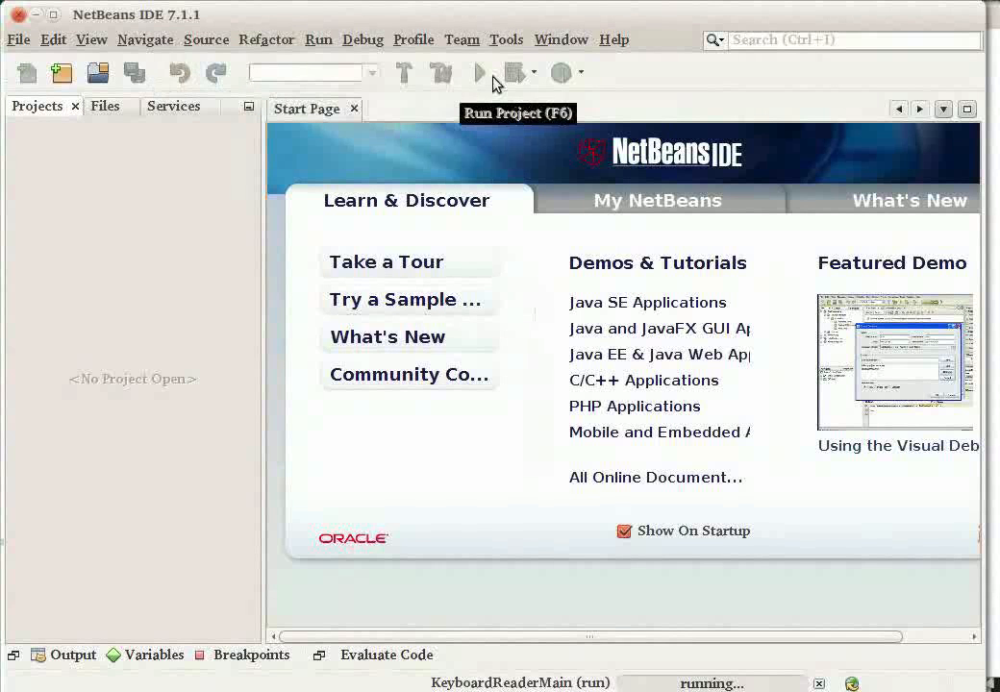
pyautogui.moveTo(399, 266)
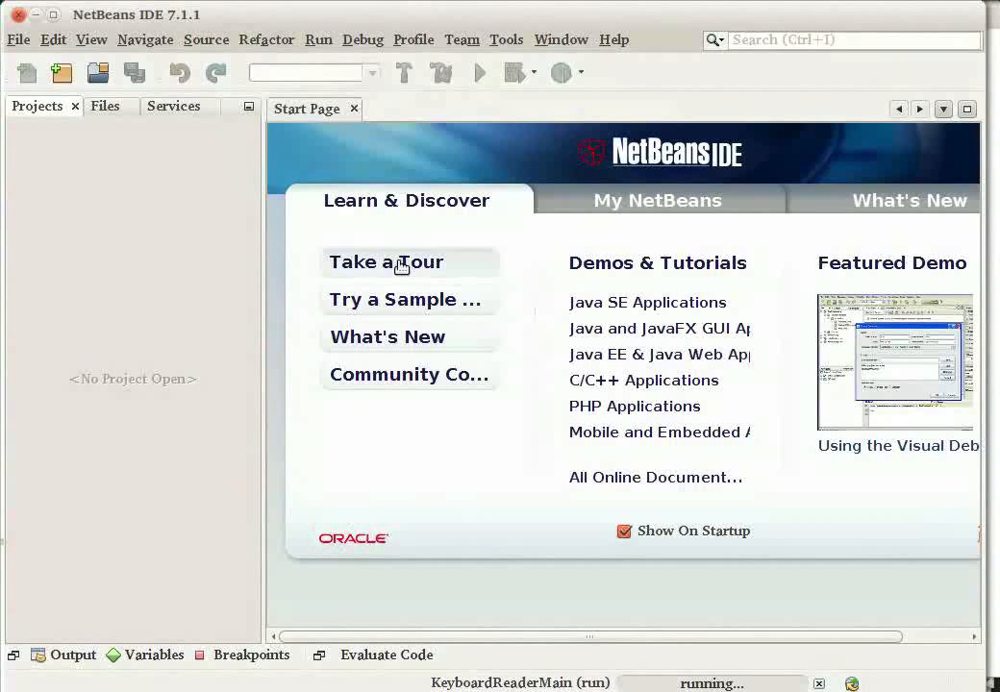
pyautogui.moveTo(295, 246)
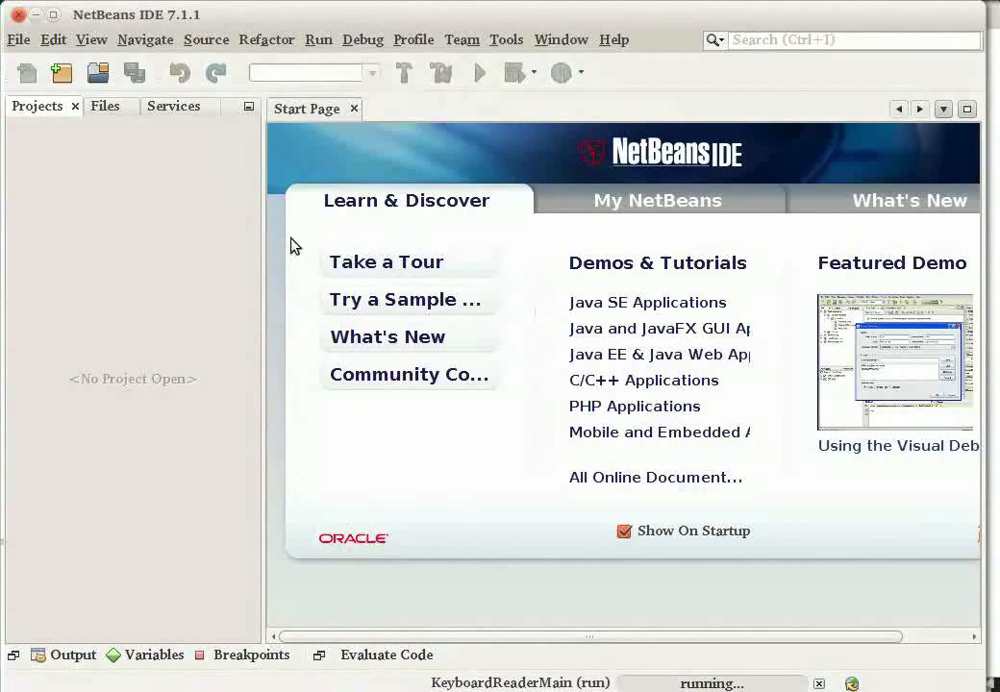
pyautogui.moveTo(274, 265)
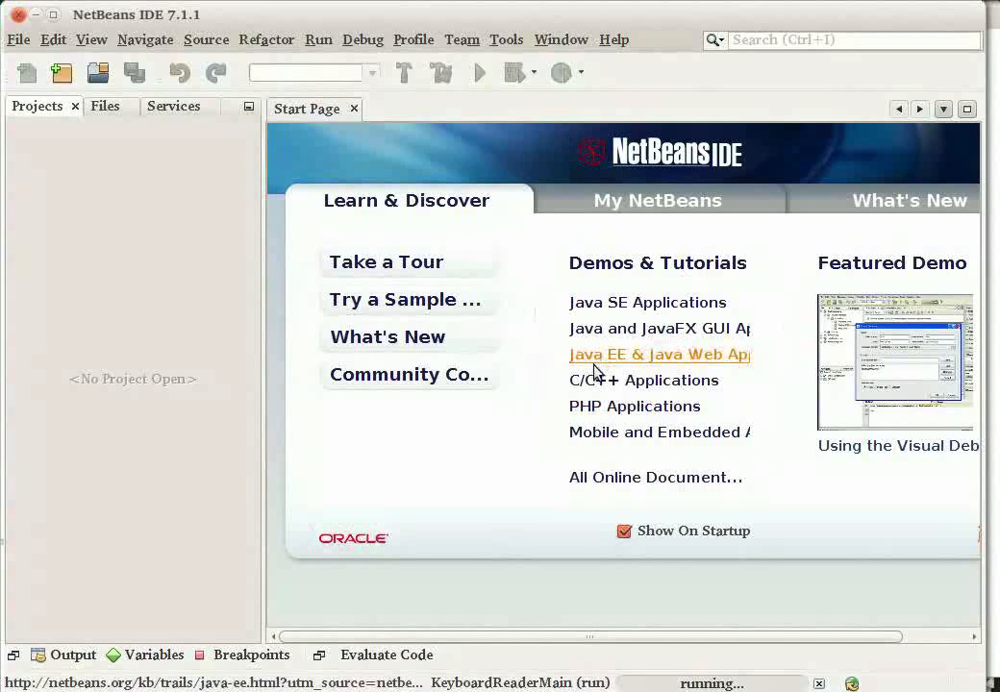
pyautogui.moveTo(189, 579)
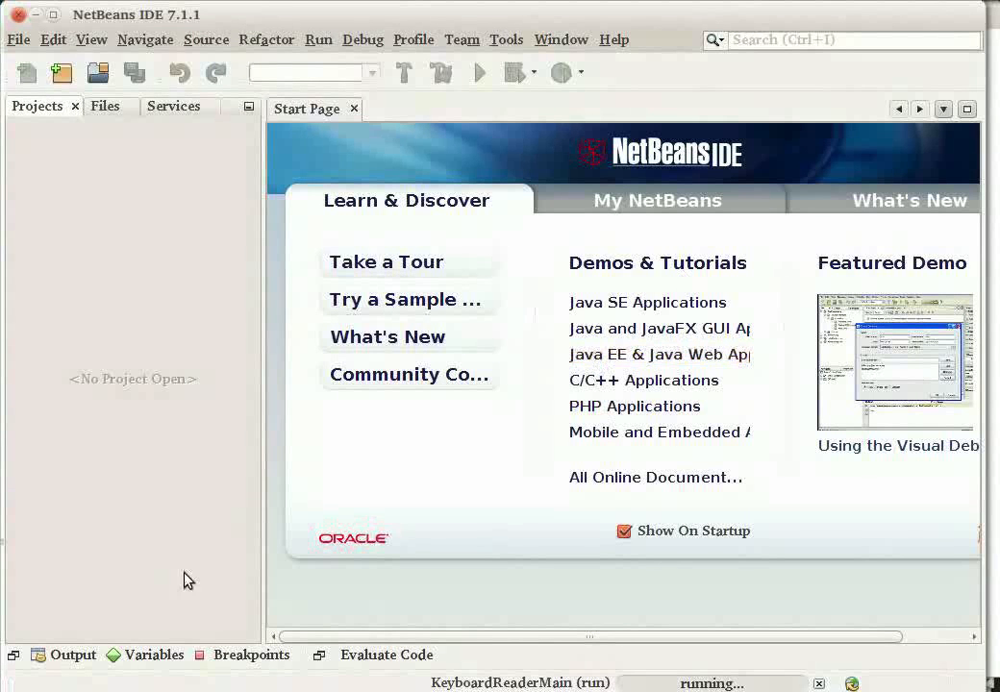
pyautogui.moveTo(990, 5)
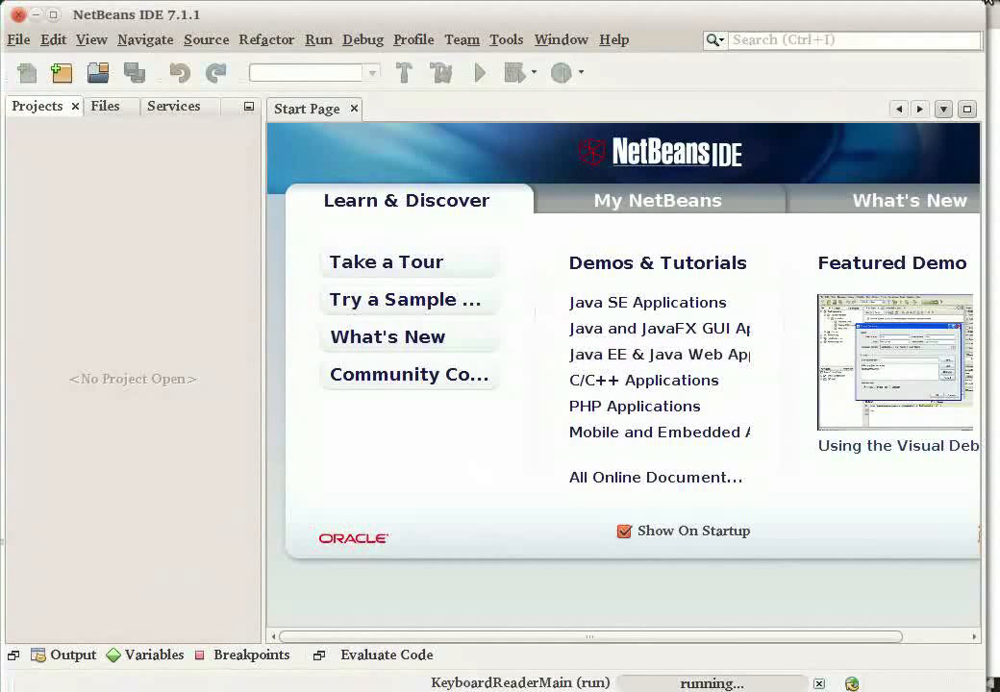
pyautogui.moveTo(382, 569)
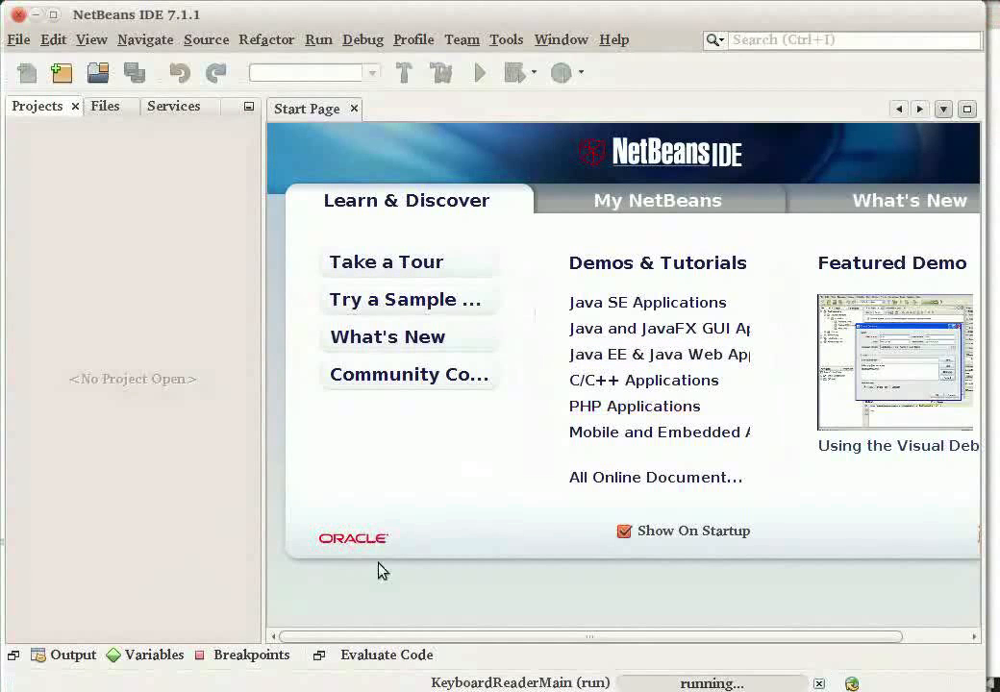
pyautogui.moveTo(317, 671)
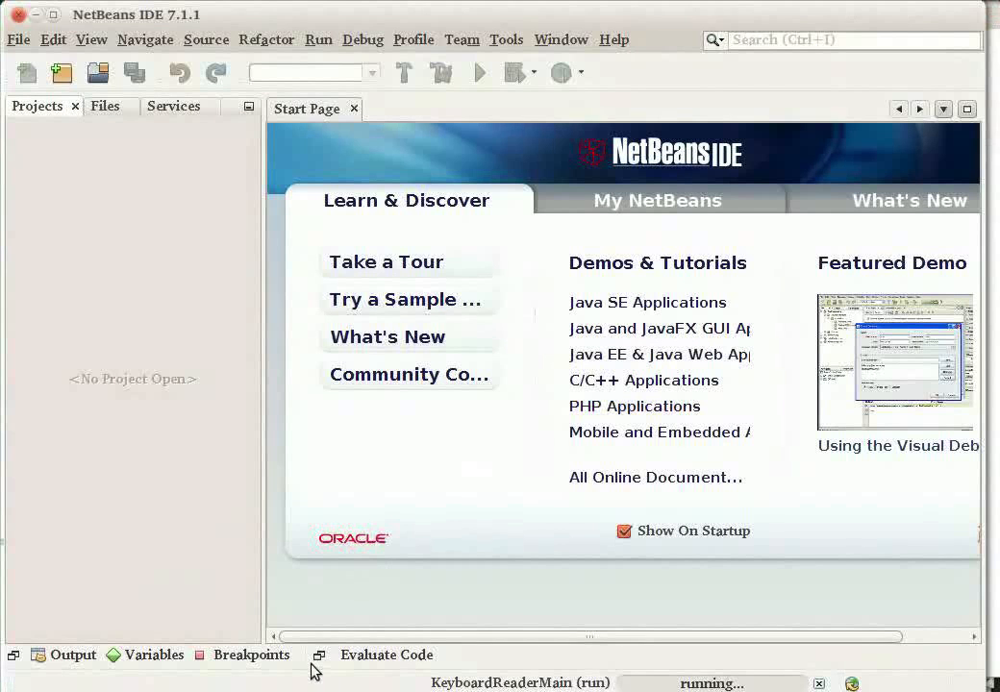
pyautogui.moveTo(295, 535)
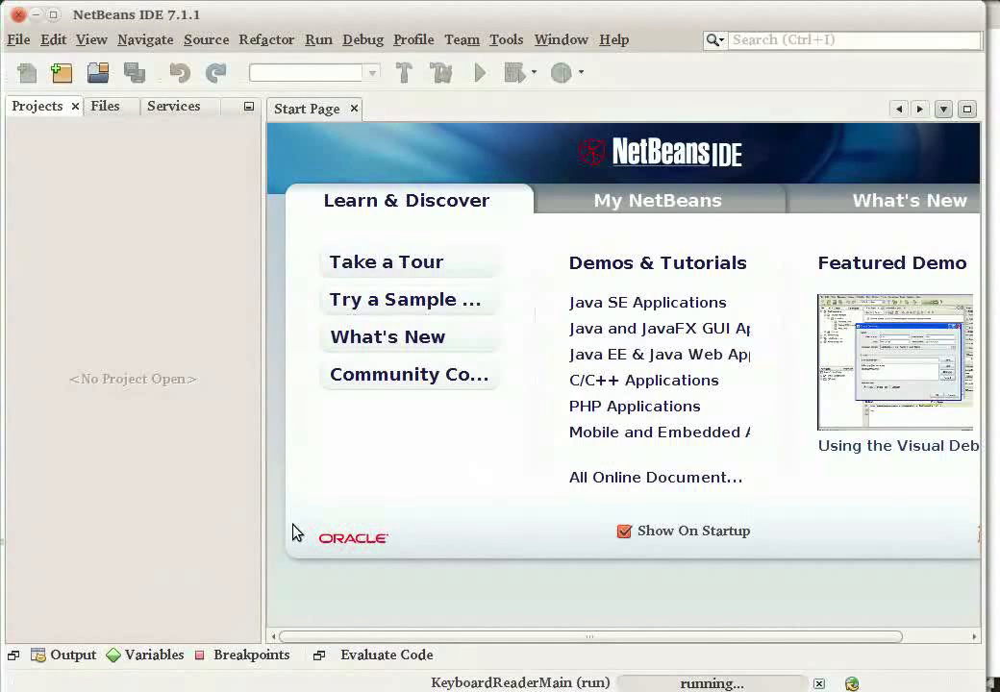
pyautogui.moveTo(288, 276)
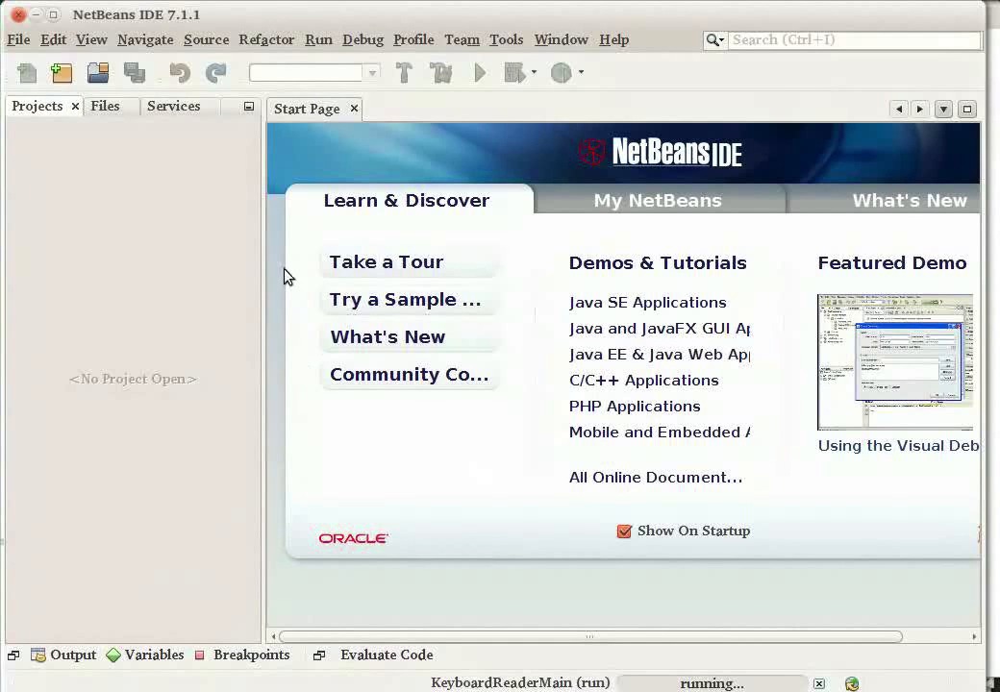
# Start a new Java Application project via File > New Project and continue to Name and Location.
pyautogui.click(17, 39)
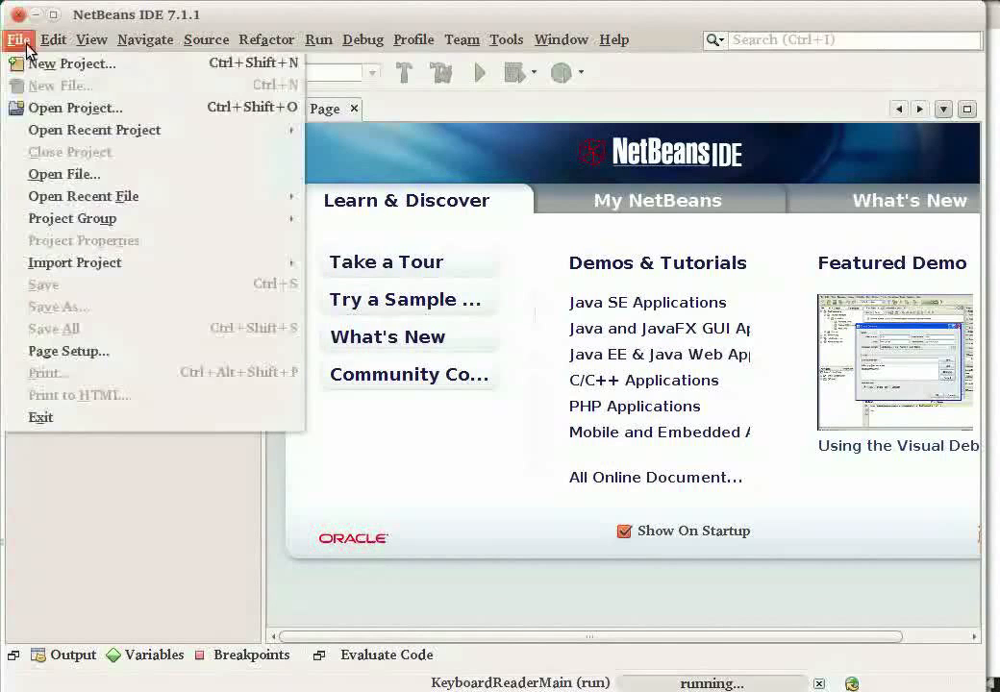
pyautogui.moveTo(71, 64)
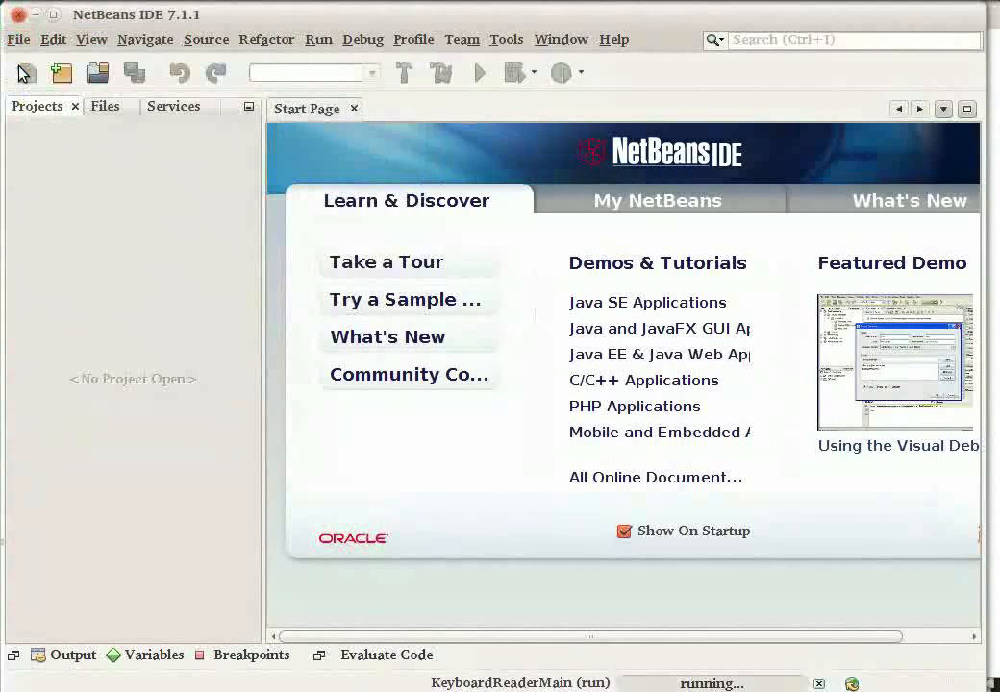
pyautogui.click(60, 73)
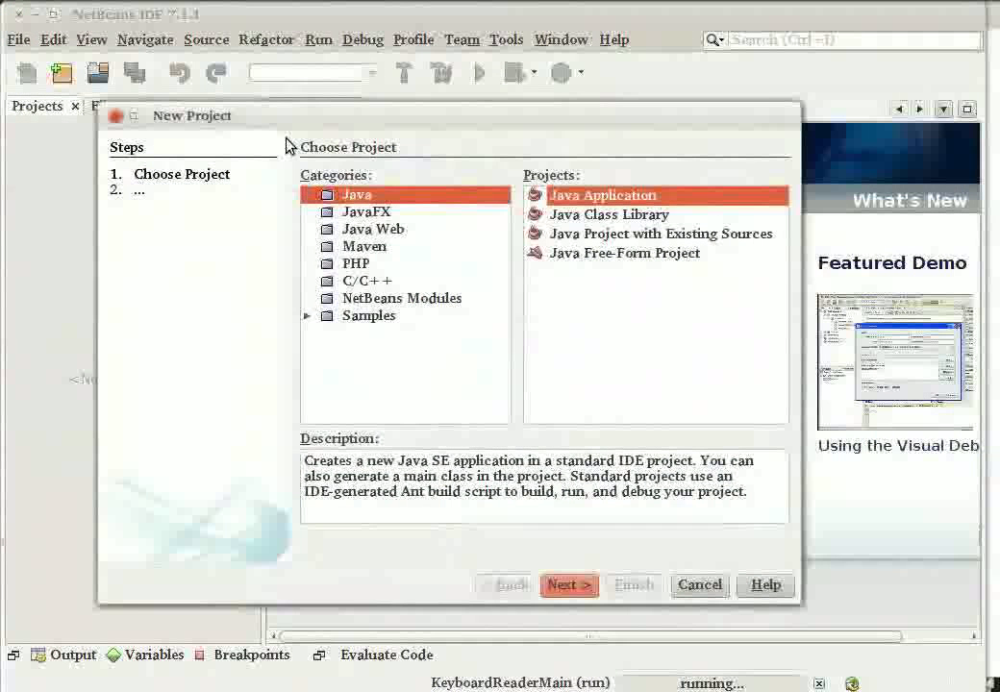
pyautogui.moveTo(335, 181)
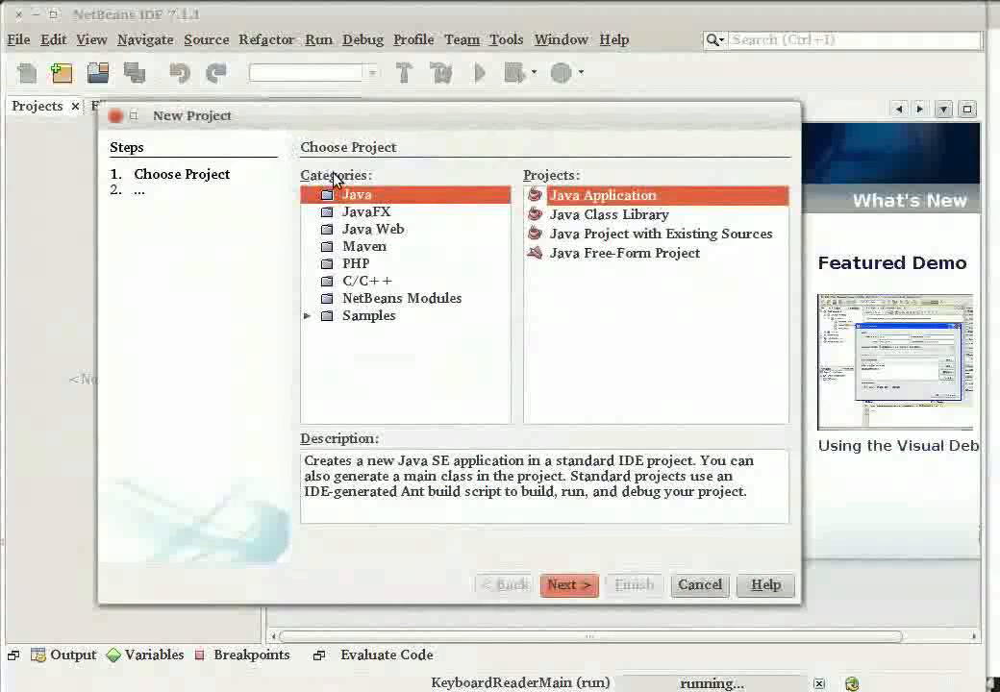
pyautogui.moveTo(623, 192)
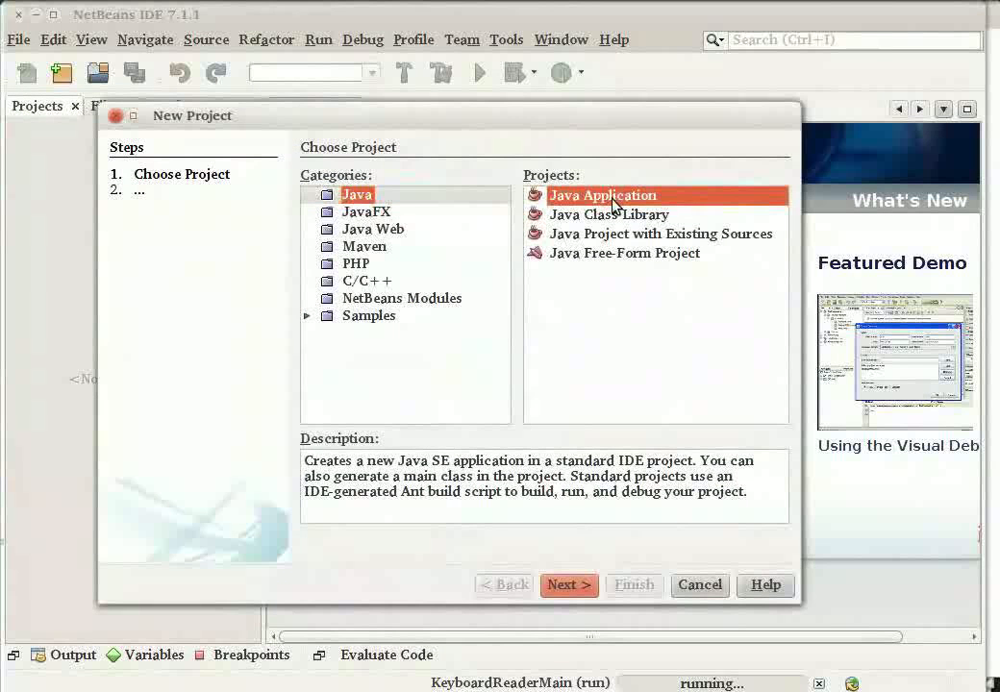
pyautogui.moveTo(568, 584)
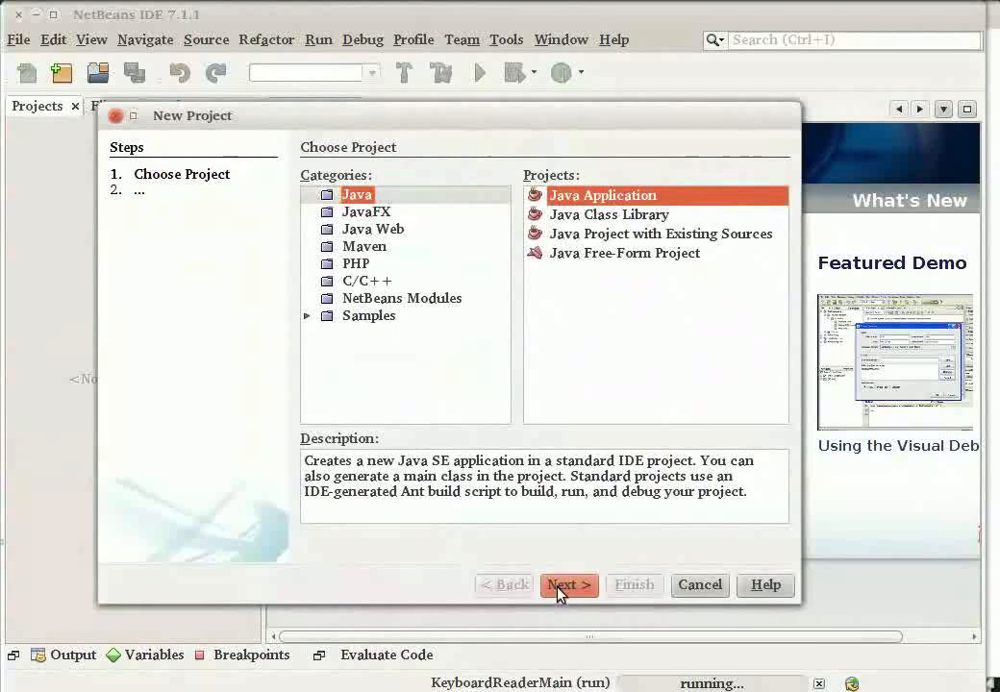
pyautogui.click(568, 584)
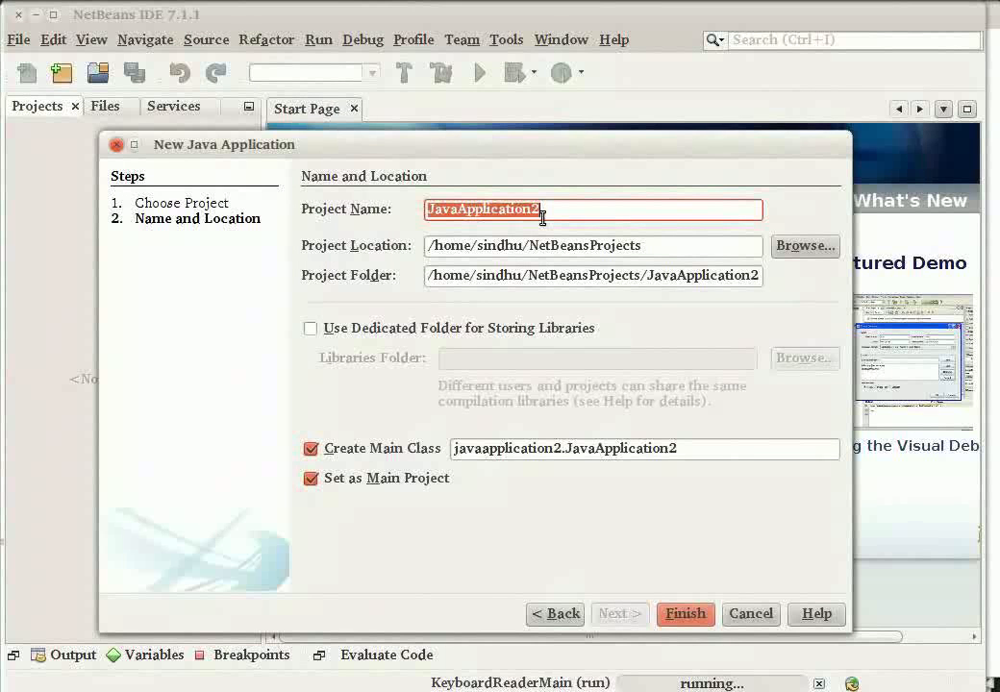
# Name the project KeyboardReader and finish creating it with main class keyboardreader.KeyboardReader.
pyautogui.write('Keyboar')
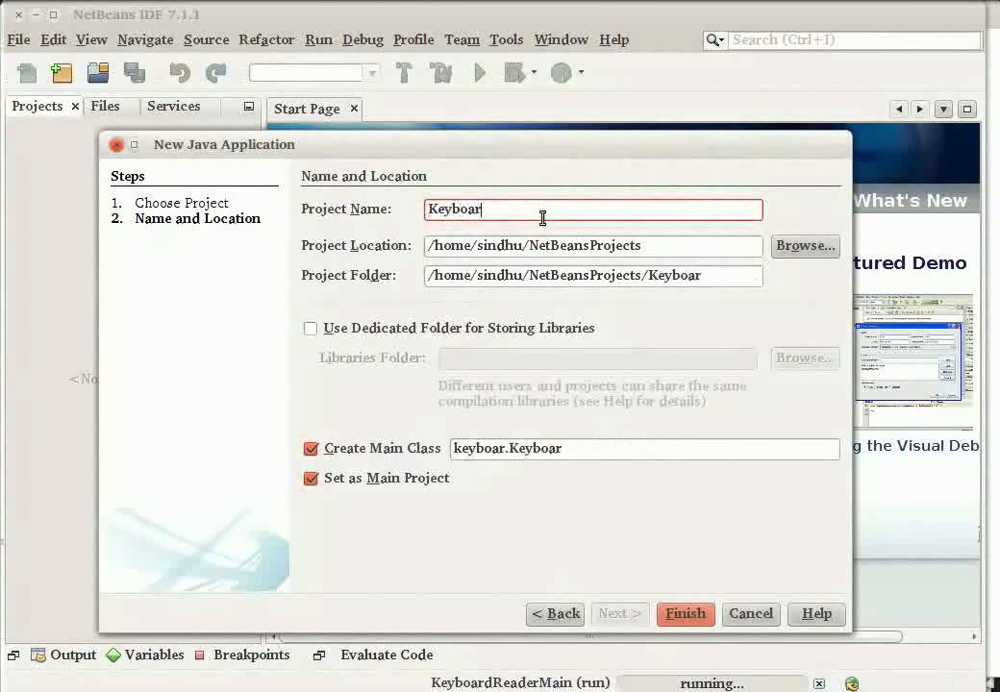
pyautogui.write('dReader')
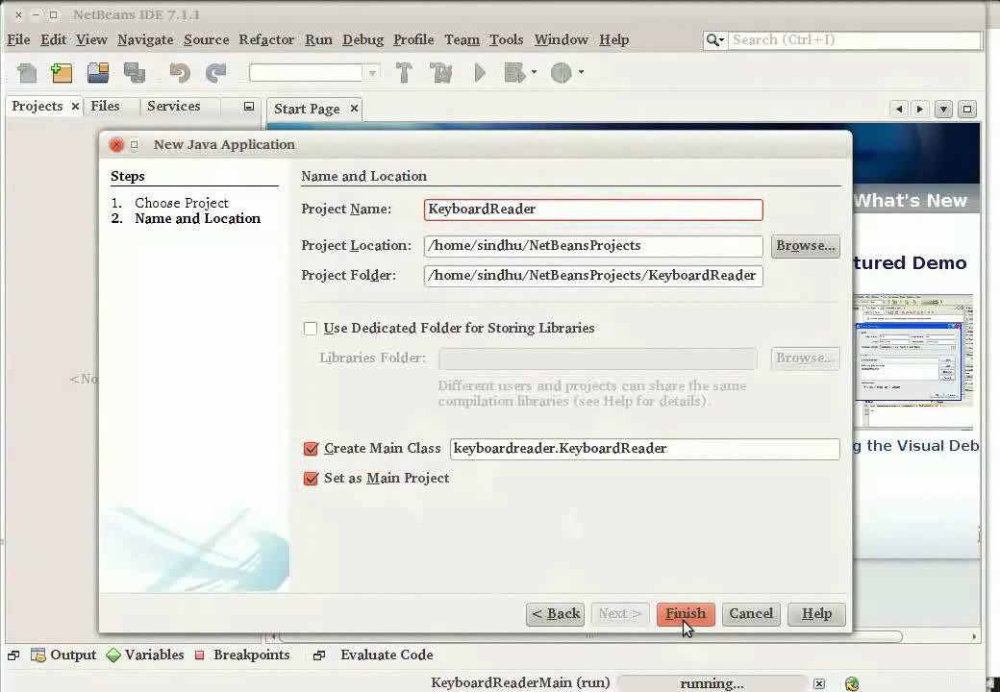
pyautogui.click(685, 614)
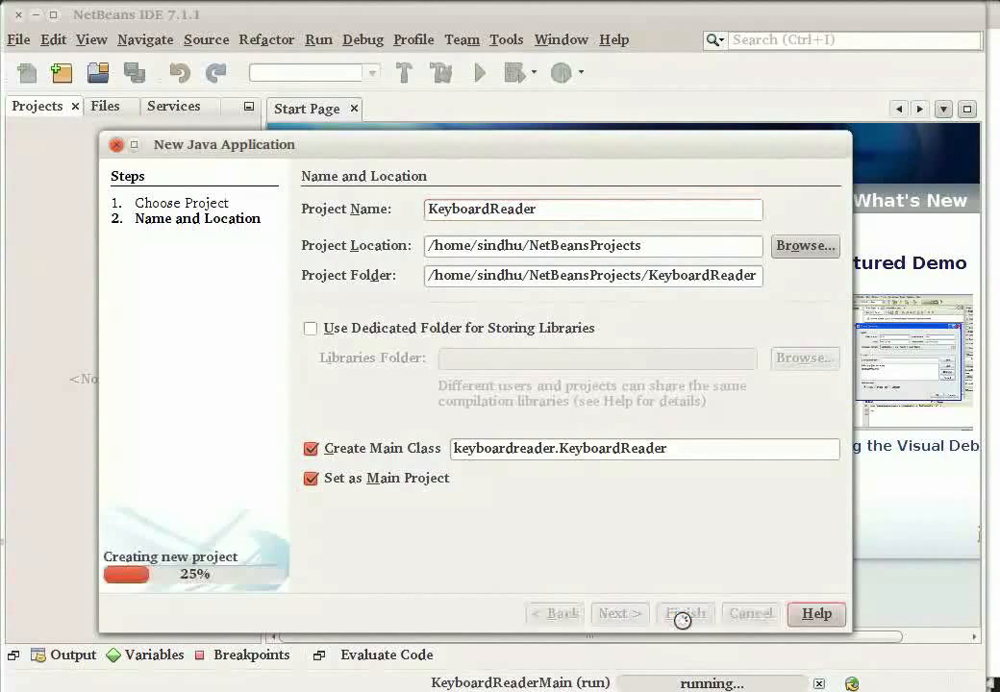
pyautogui.click(684, 613)
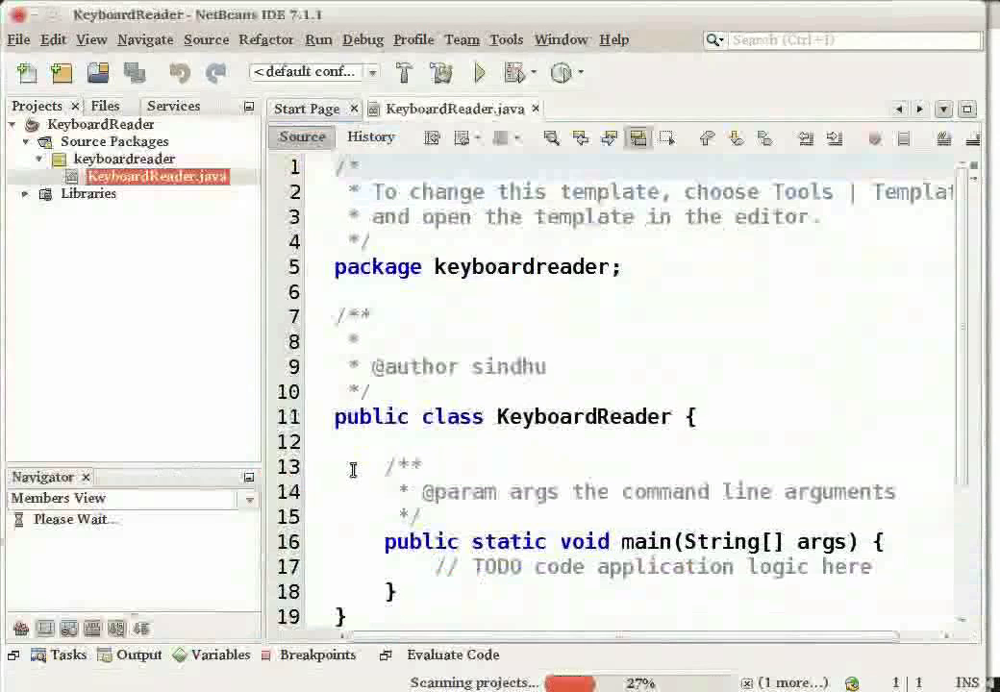
pyautogui.click(478, 72)
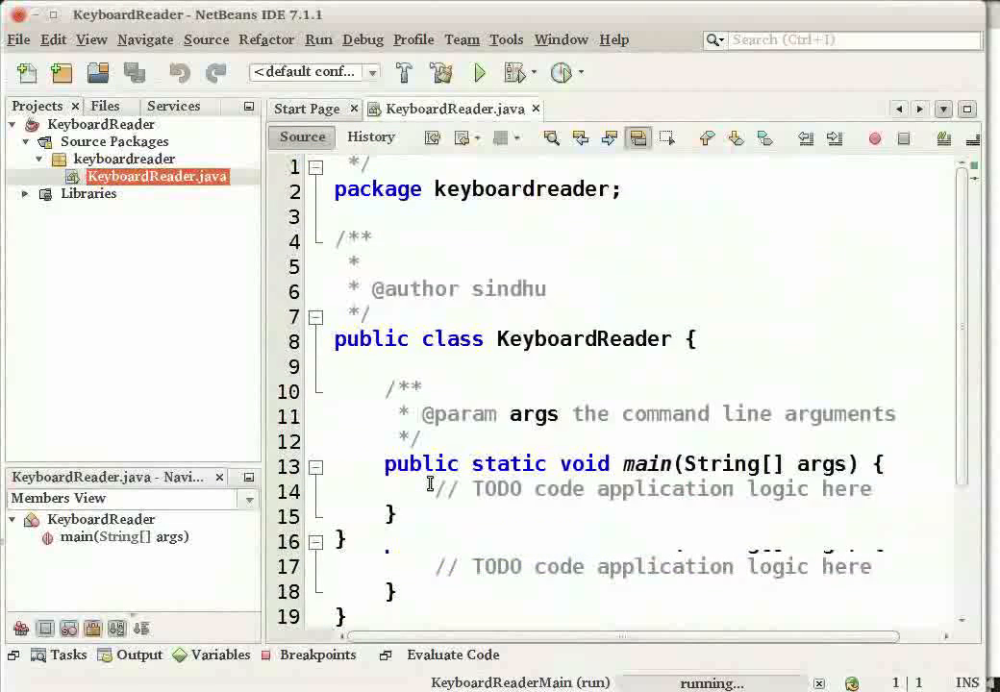
pyautogui.scroll(3)
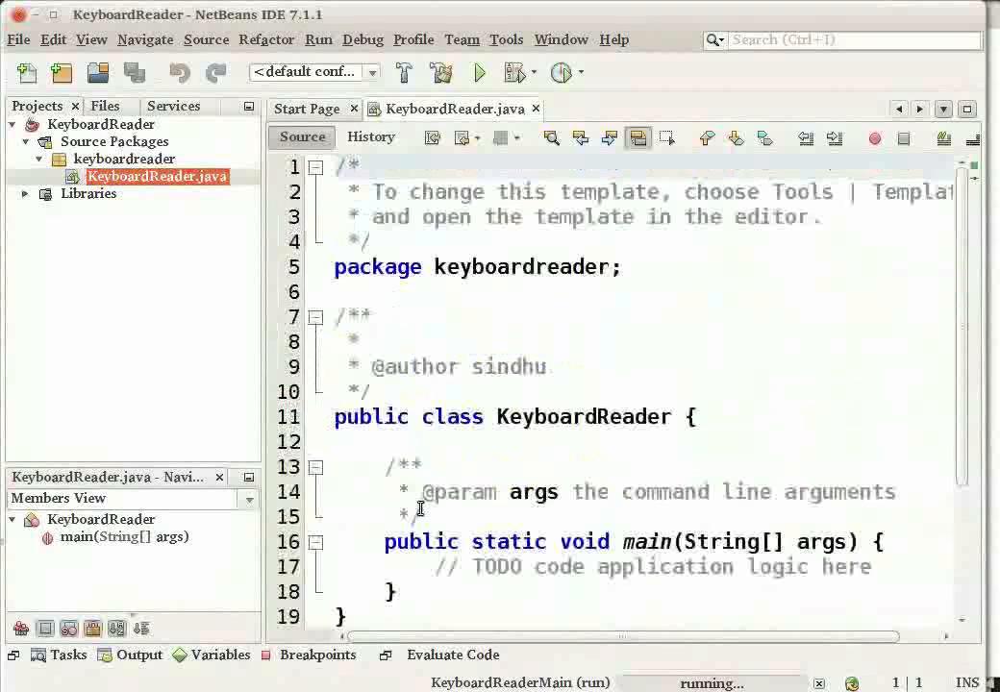
pyautogui.scroll(-3)
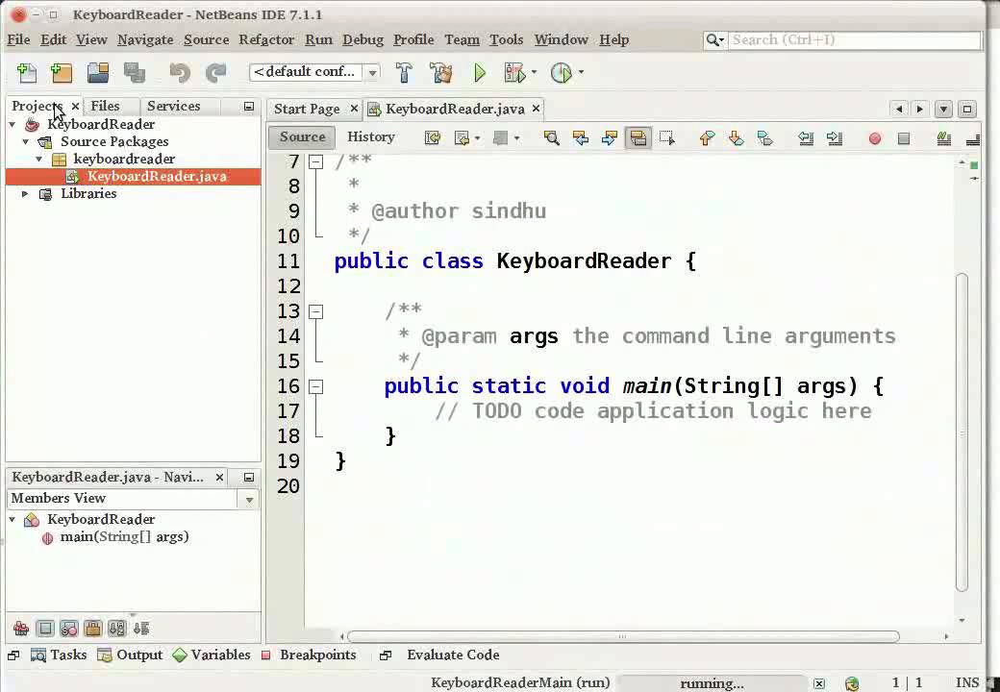
pyautogui.click(113, 141)
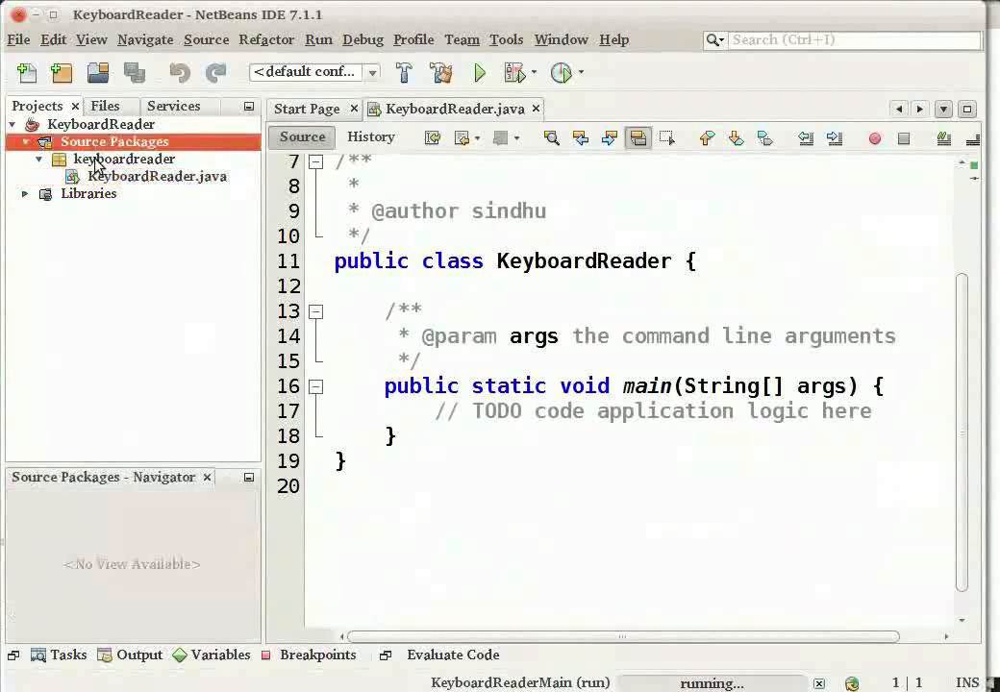
pyautogui.click(157, 176)
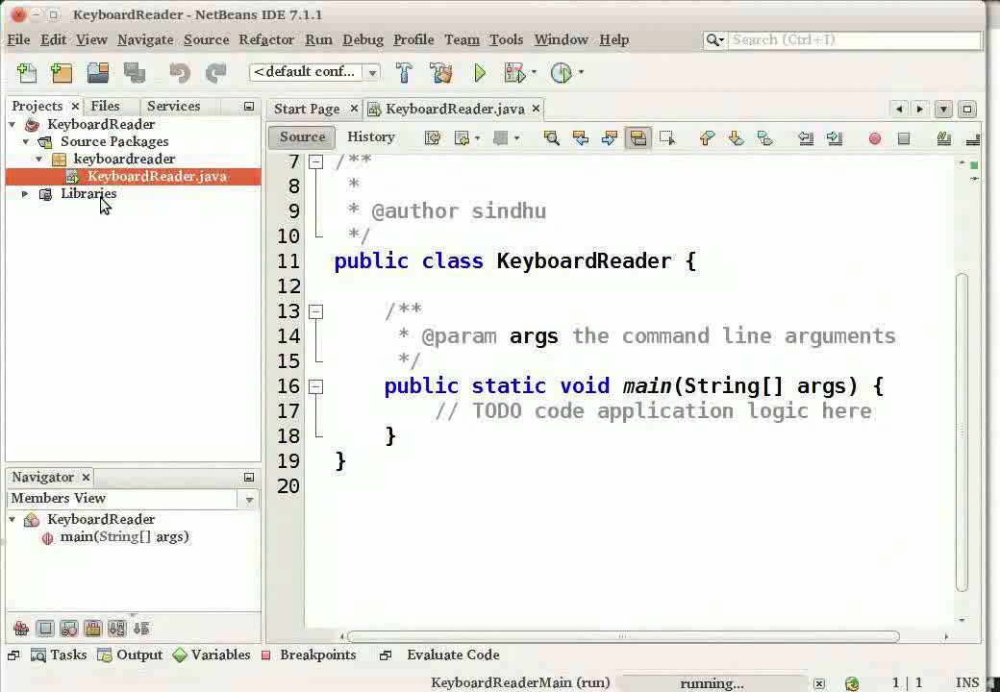
pyautogui.click(112, 141)
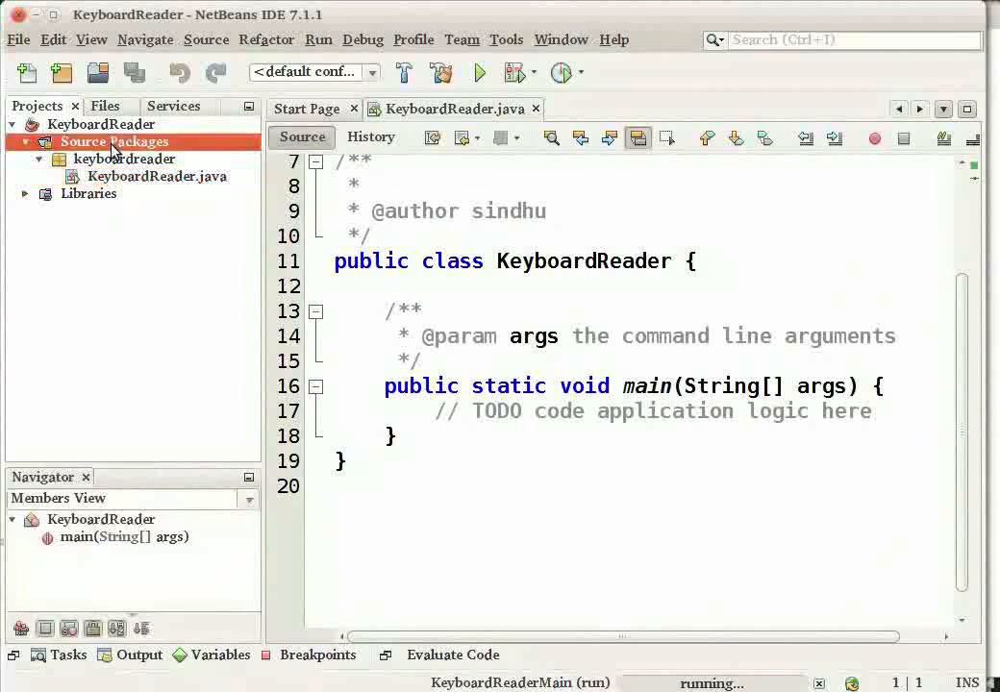
pyautogui.click(124, 159)
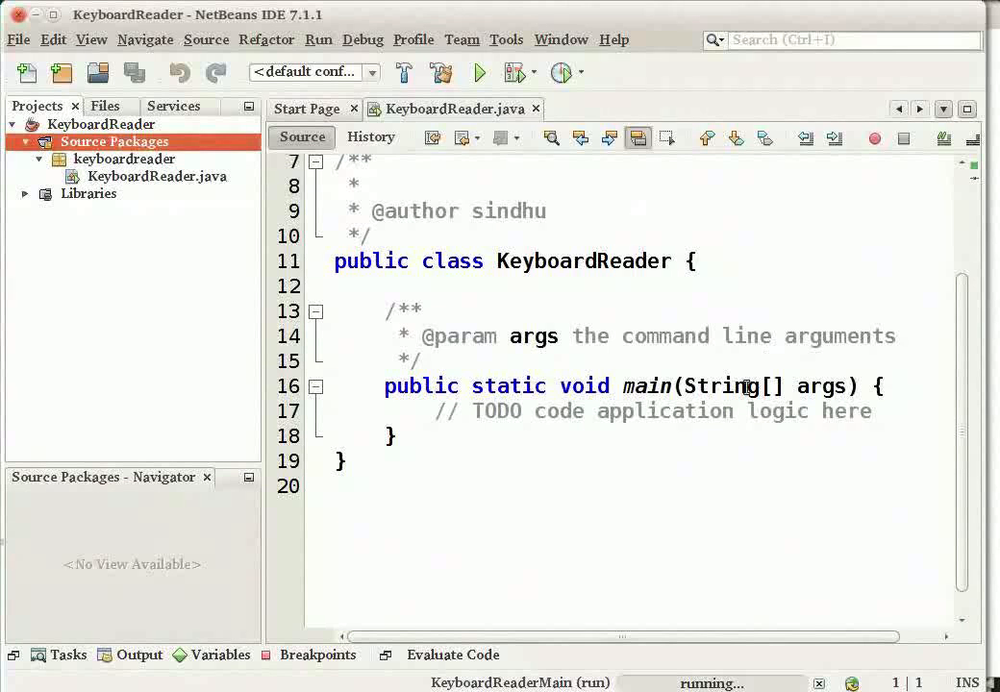
pyautogui.scroll(3)
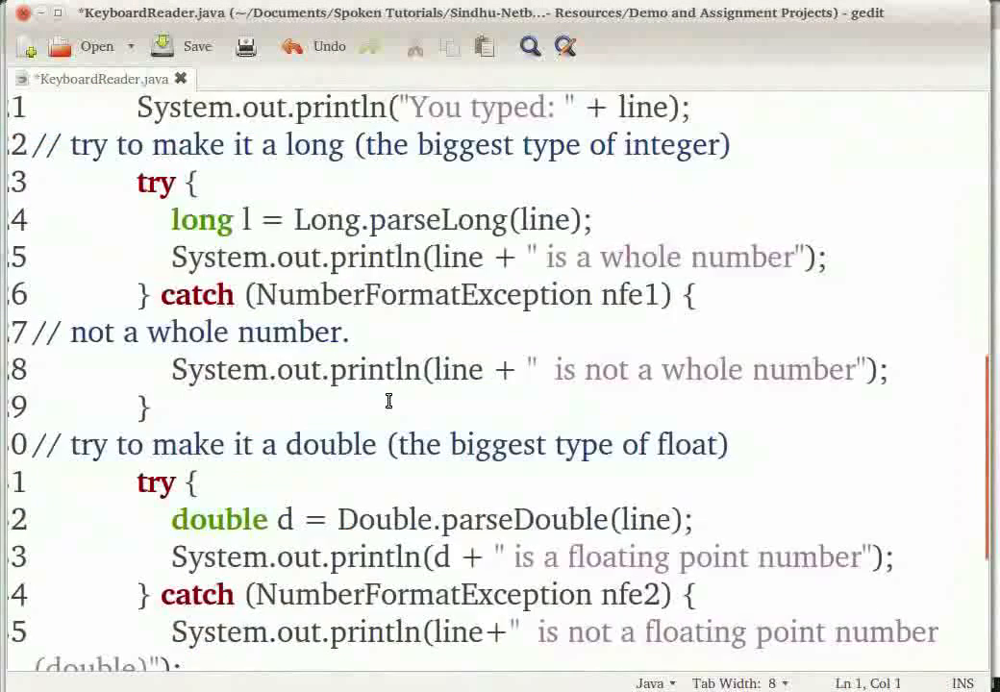
# Read through KeyboardReader.java in gedit and select all of its code for copying.
pyautogui.scroll(3)
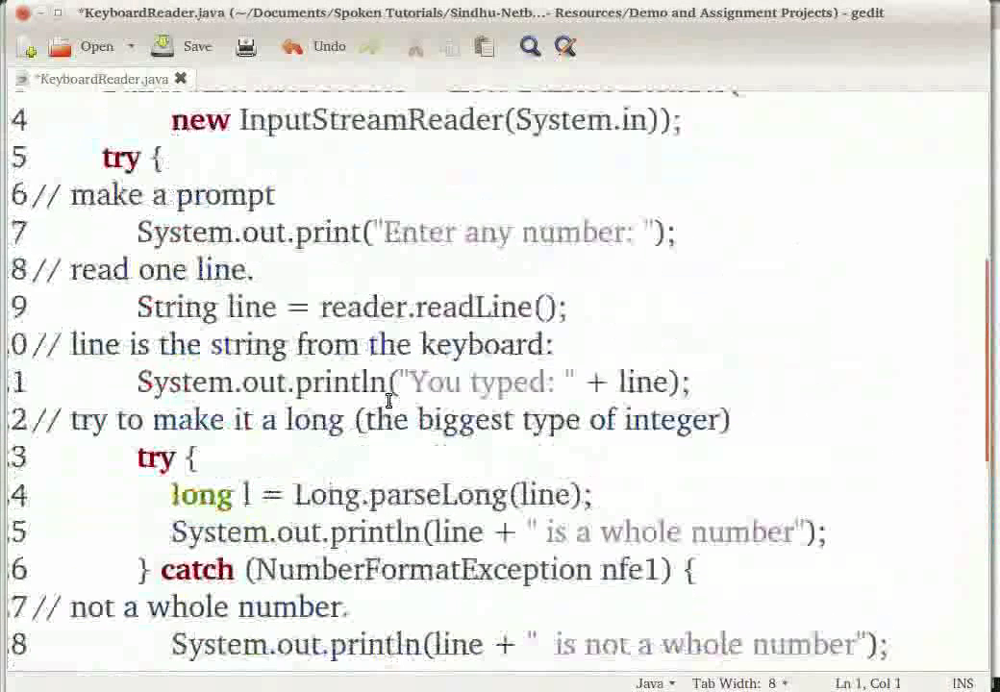
pyautogui.scroll(-3)
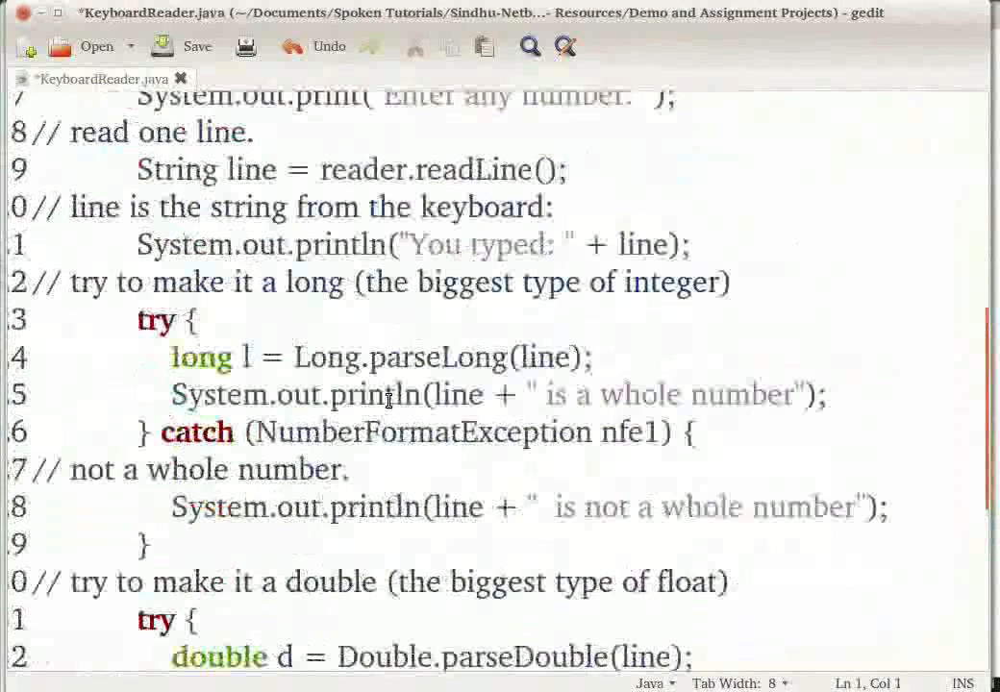
pyautogui.scroll(-3)
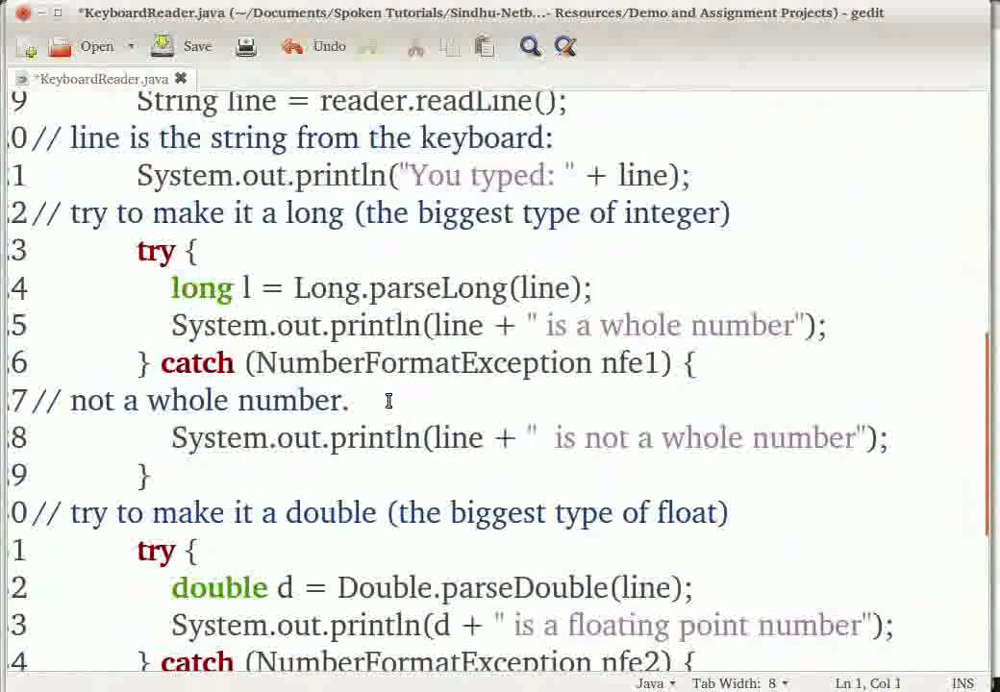
pyautogui.scroll(-3)
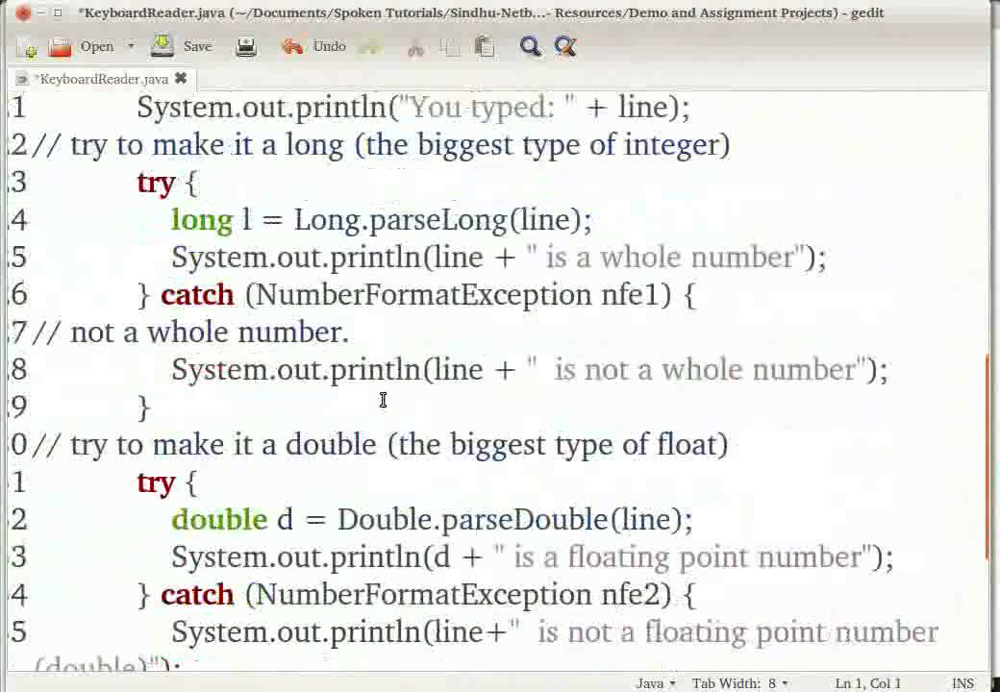
pyautogui.scroll(-3)
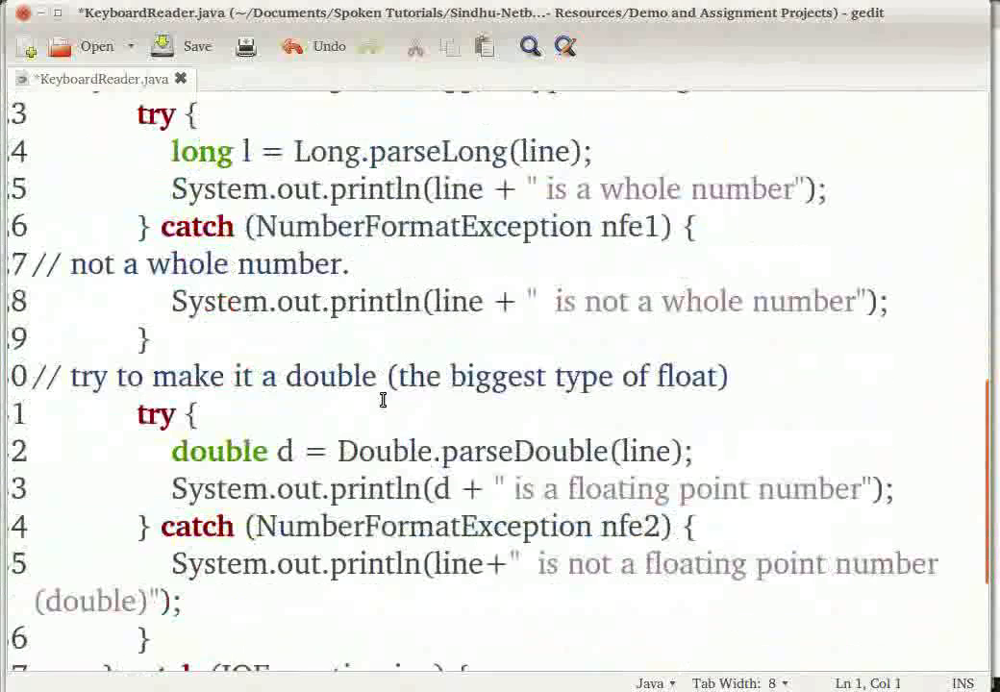
pyautogui.press('ctrl+a')
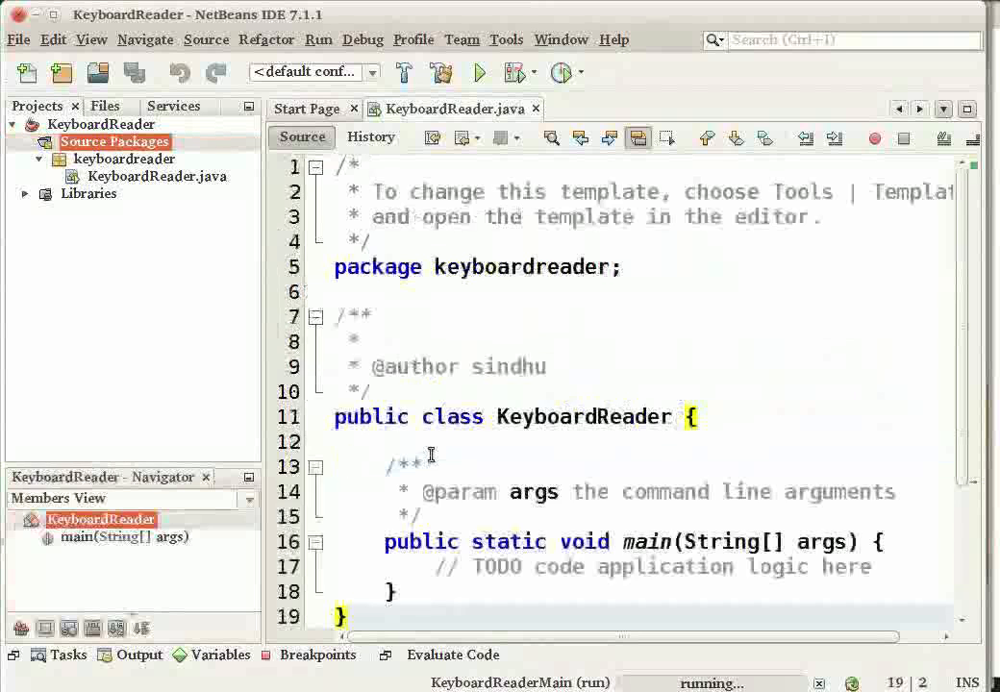
# Scroll the pasted KeyboardReader.java code in the userinfo package to review it.
pyautogui.scroll(-3)
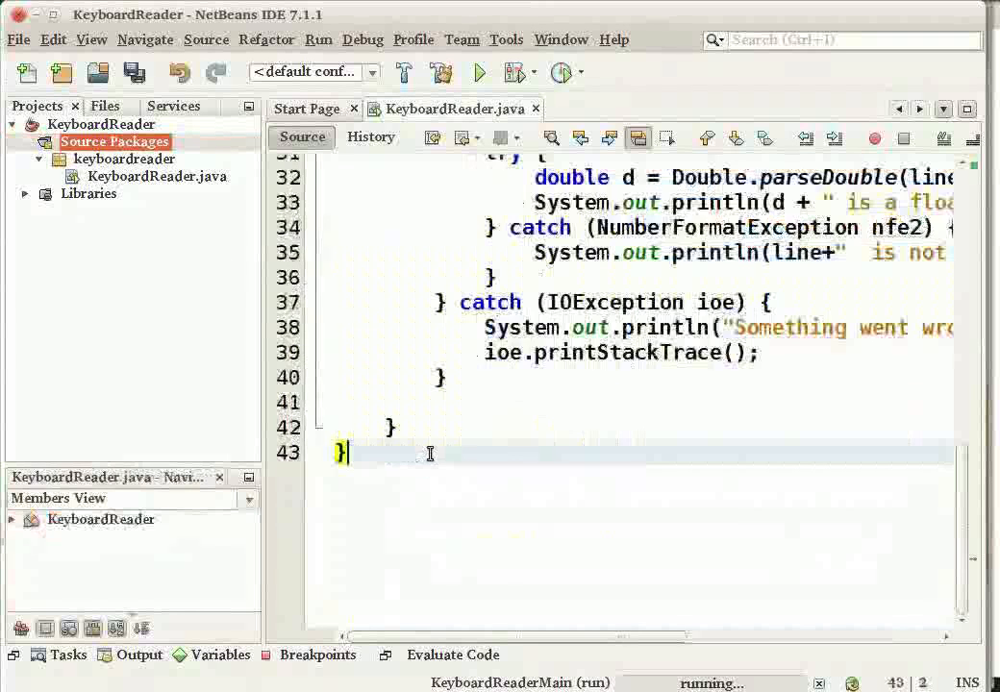
pyautogui.scroll(3)
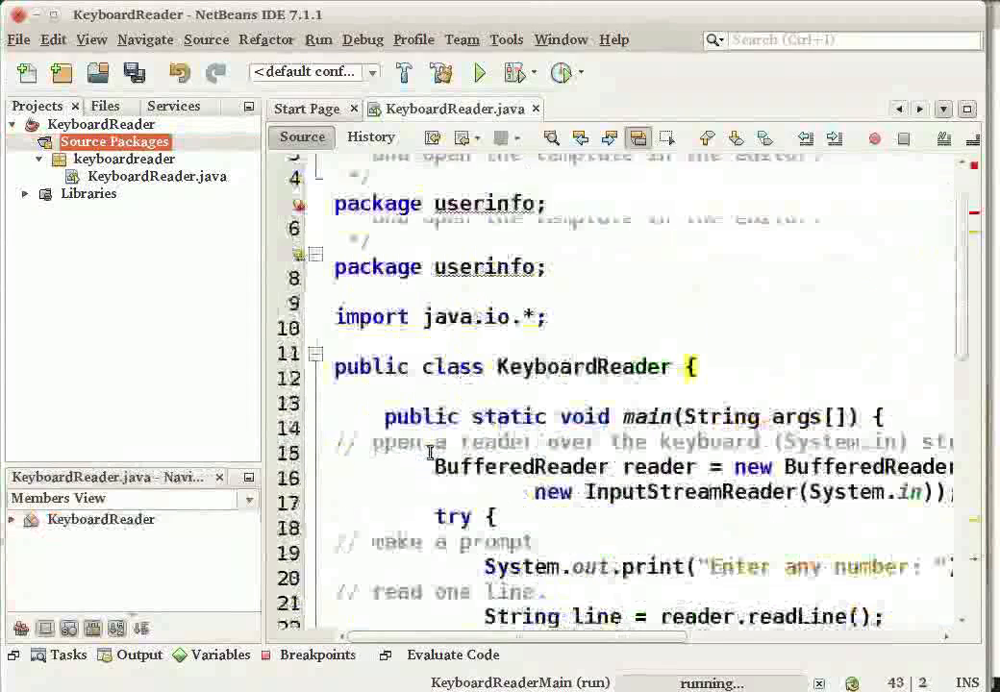
pyautogui.scroll(3)
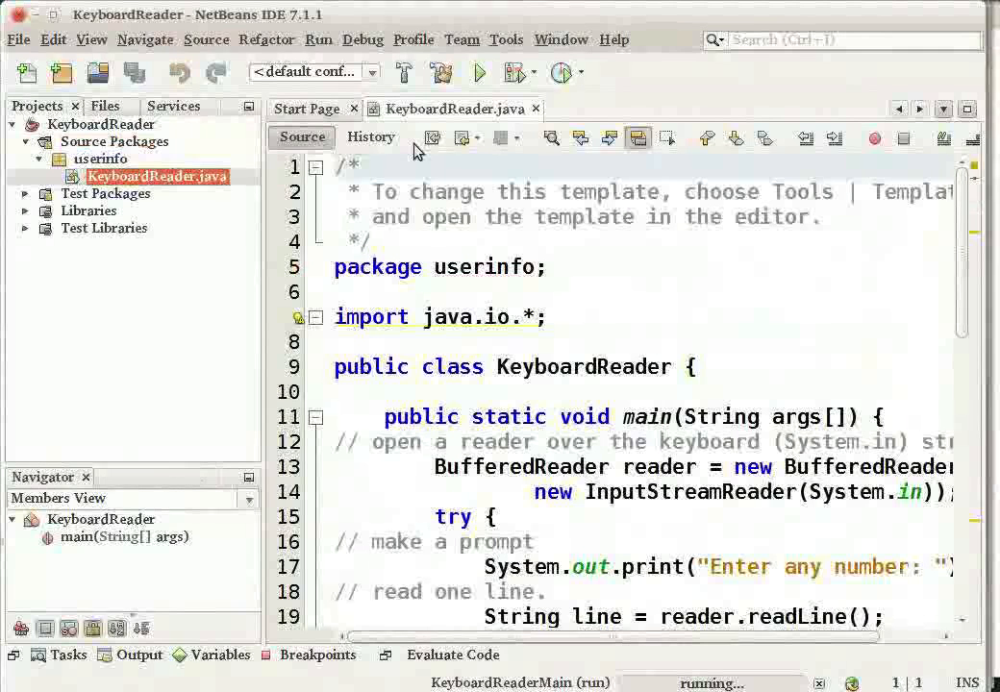
pyautogui.moveTo(240, 293)
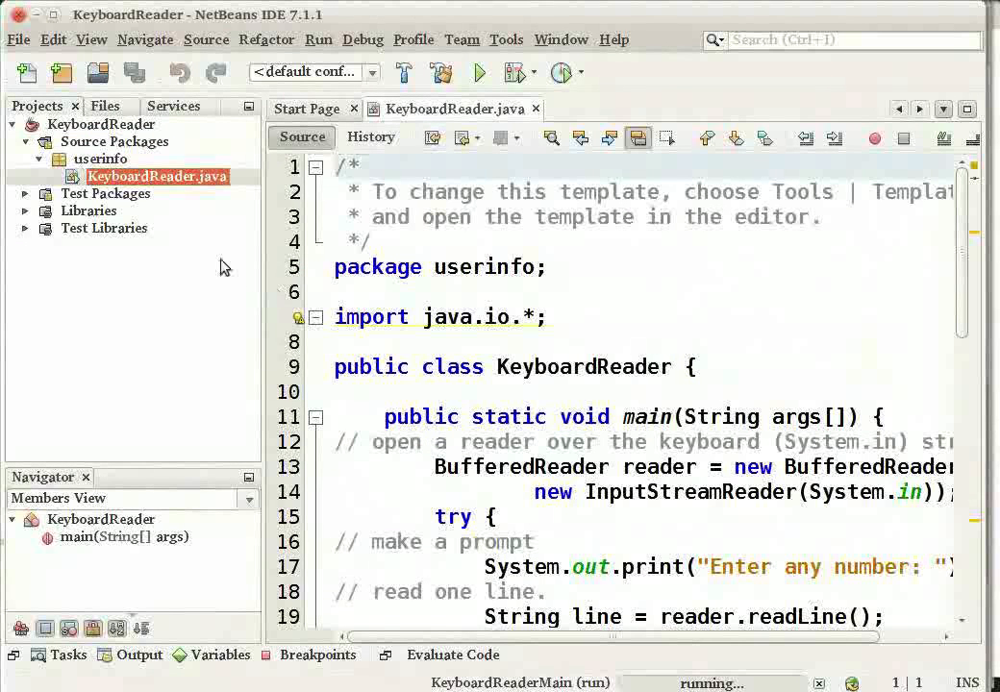
pyautogui.moveTo(75, 130)
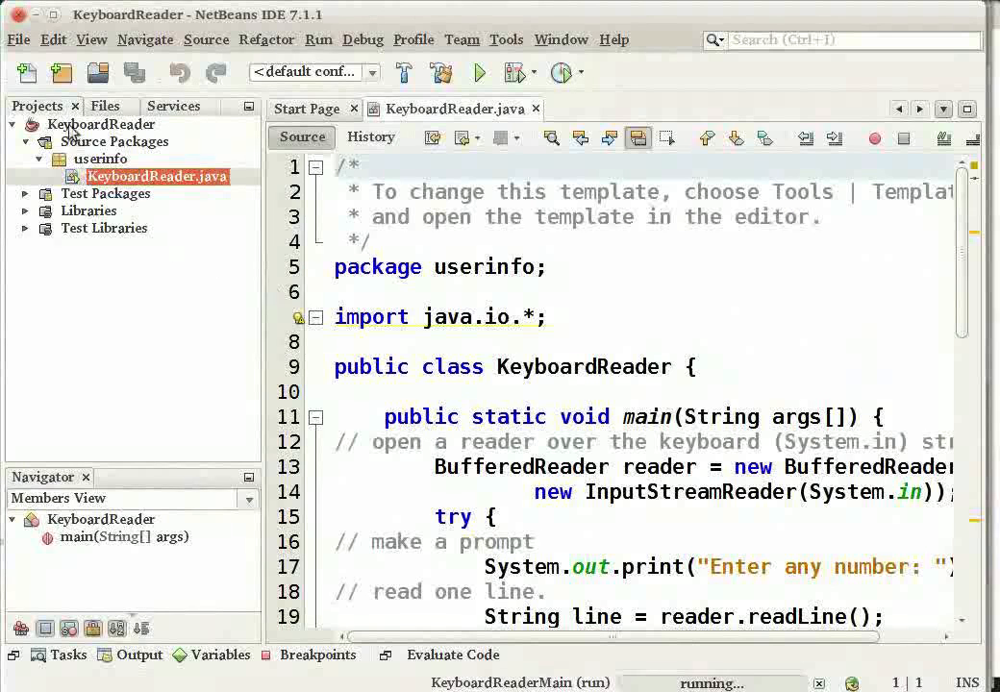
pyautogui.moveTo(100, 124)
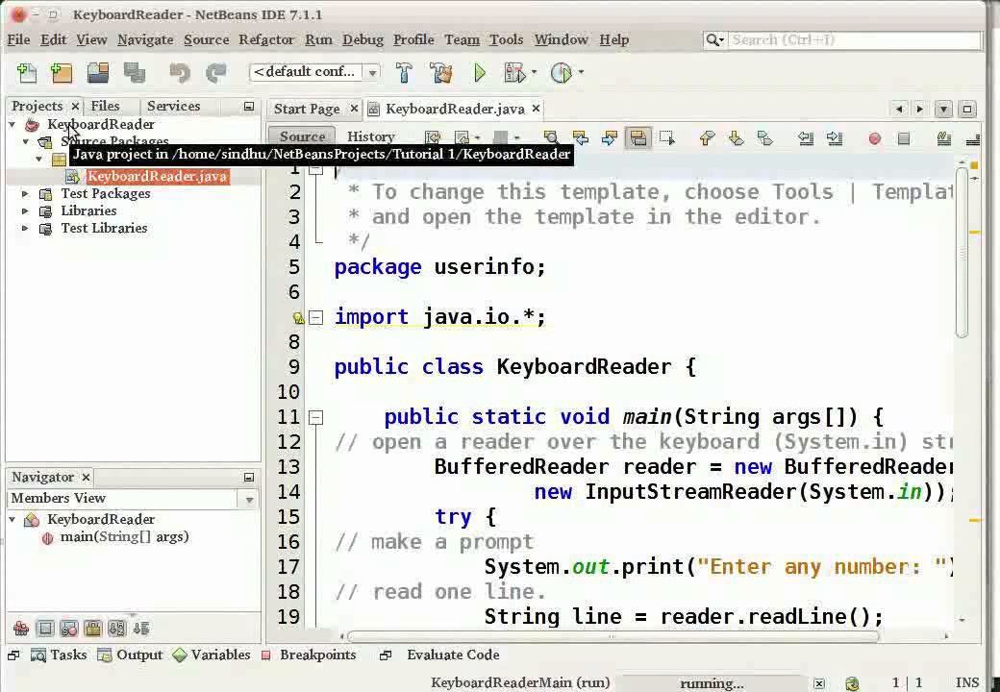
# Run the KeyboardReader project from its context menu in the Projects window.
pyautogui.rightClick(101, 124)
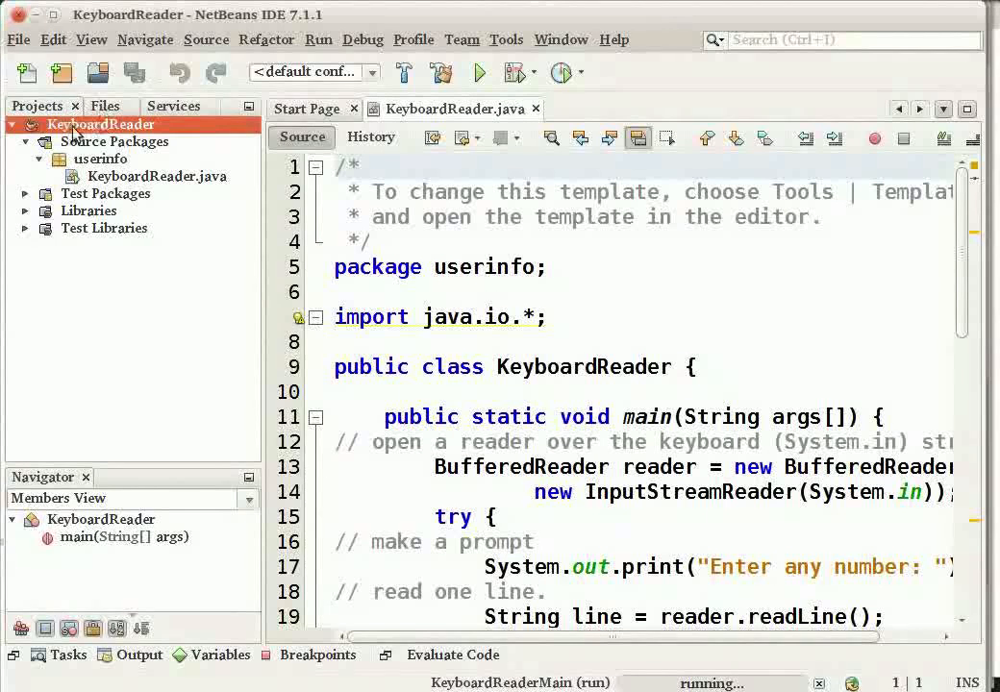
pyautogui.rightClick(100, 124)
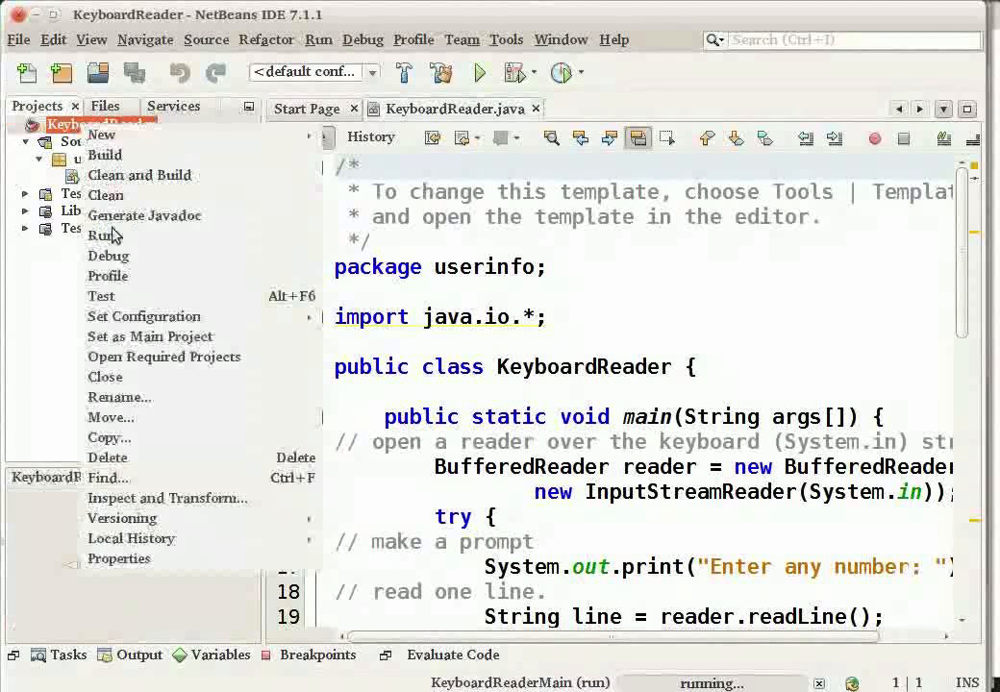
pyautogui.moveTo(101, 235)
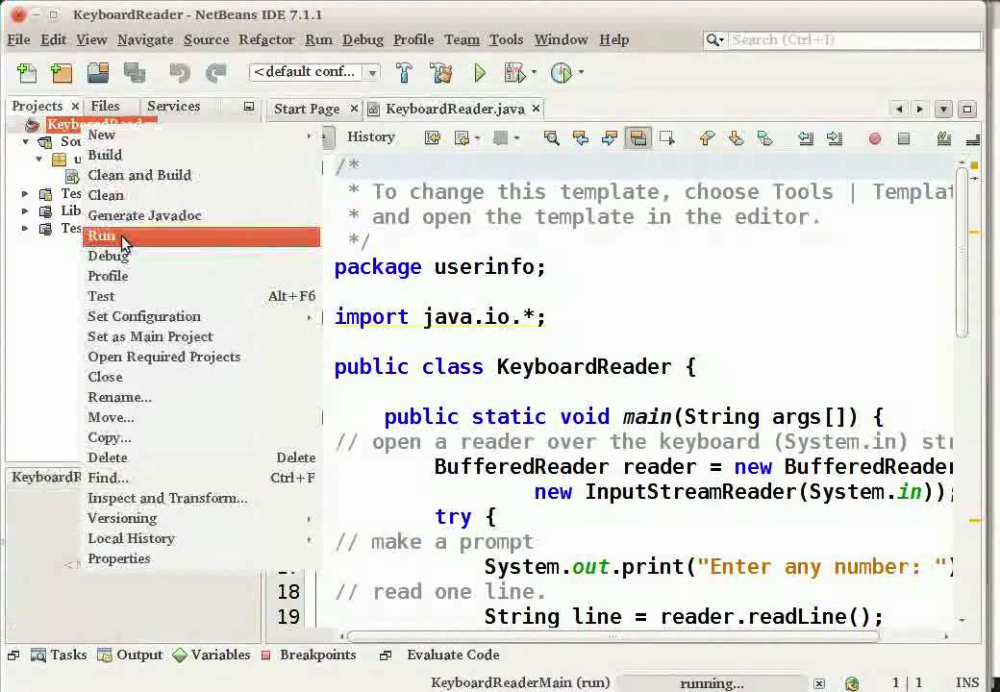
pyautogui.click(101, 235)
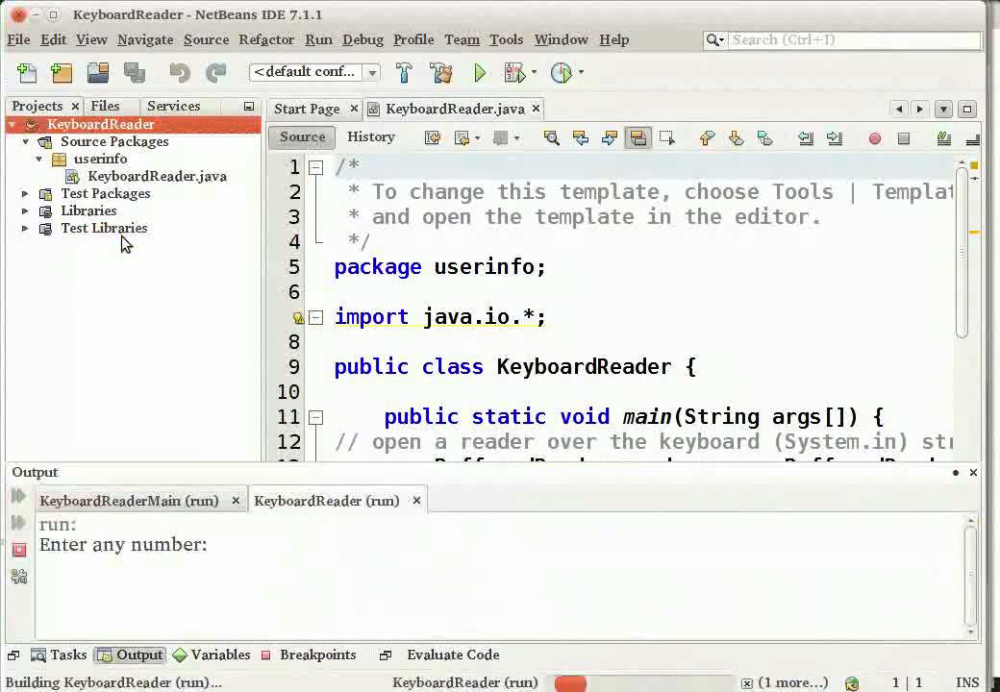
pyautogui.moveTo(200, 579)
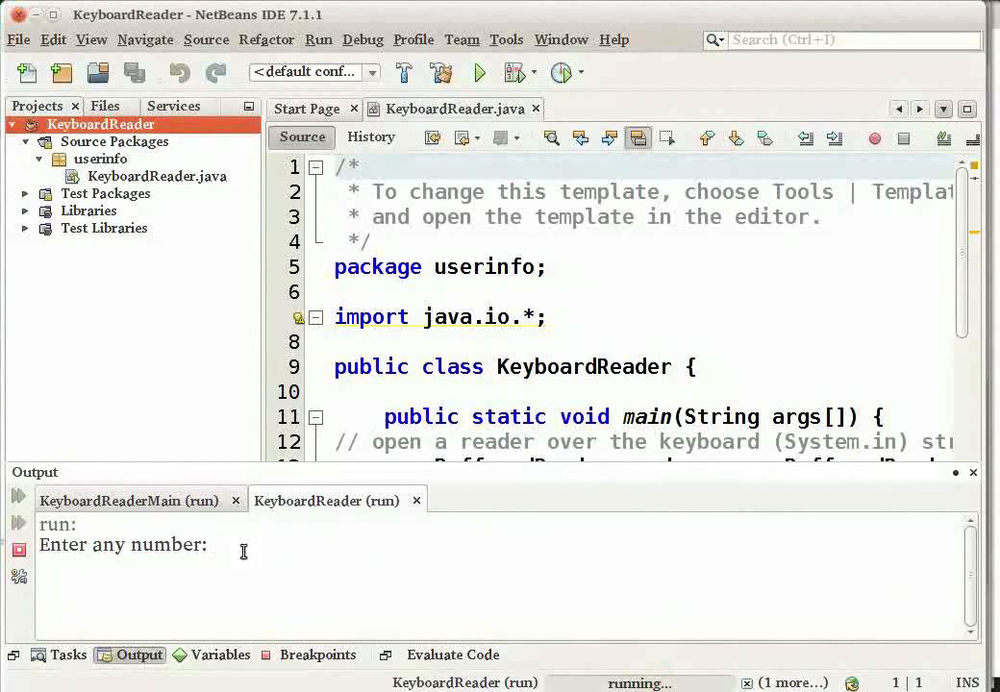
# Enter 54 at the program's number prompt so it is classified as whole and floating point.
pyautogui.click(216, 545)
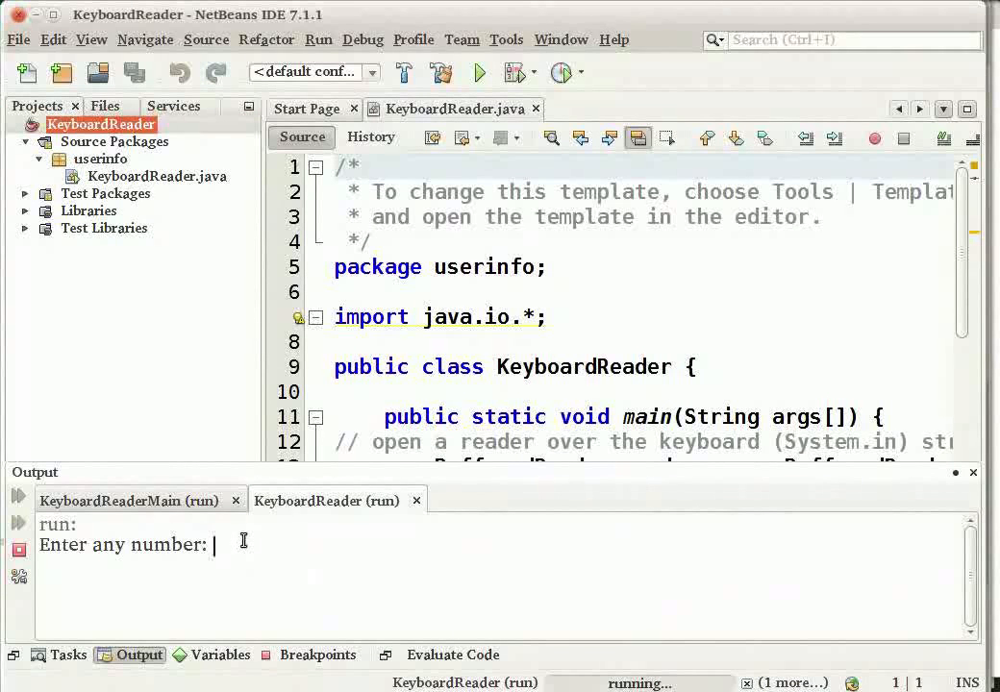
pyautogui.write('5')
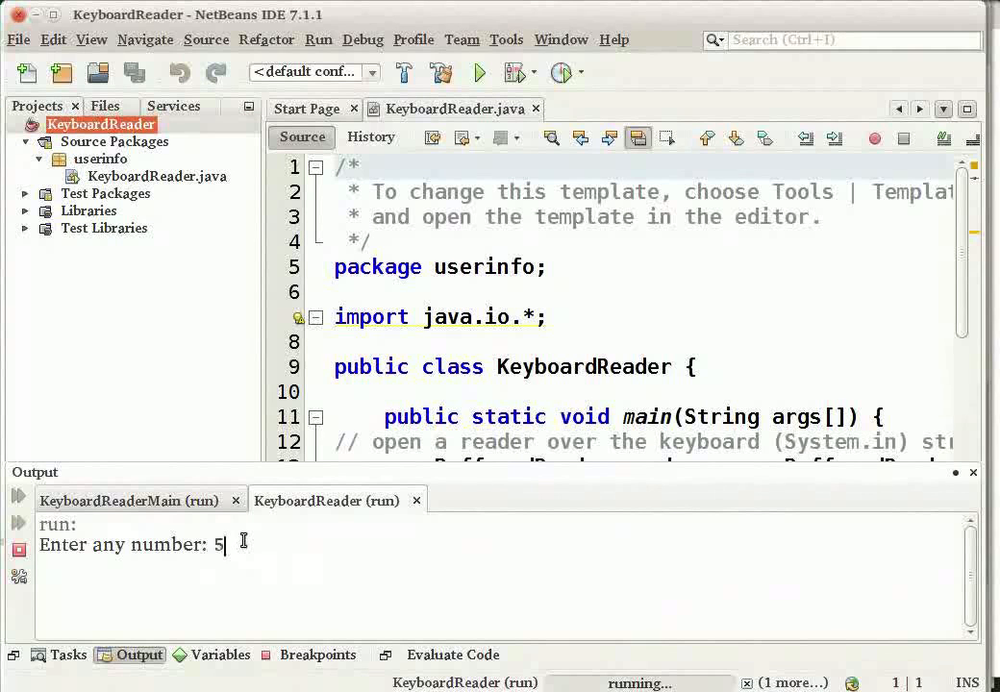
pyautogui.write('4')
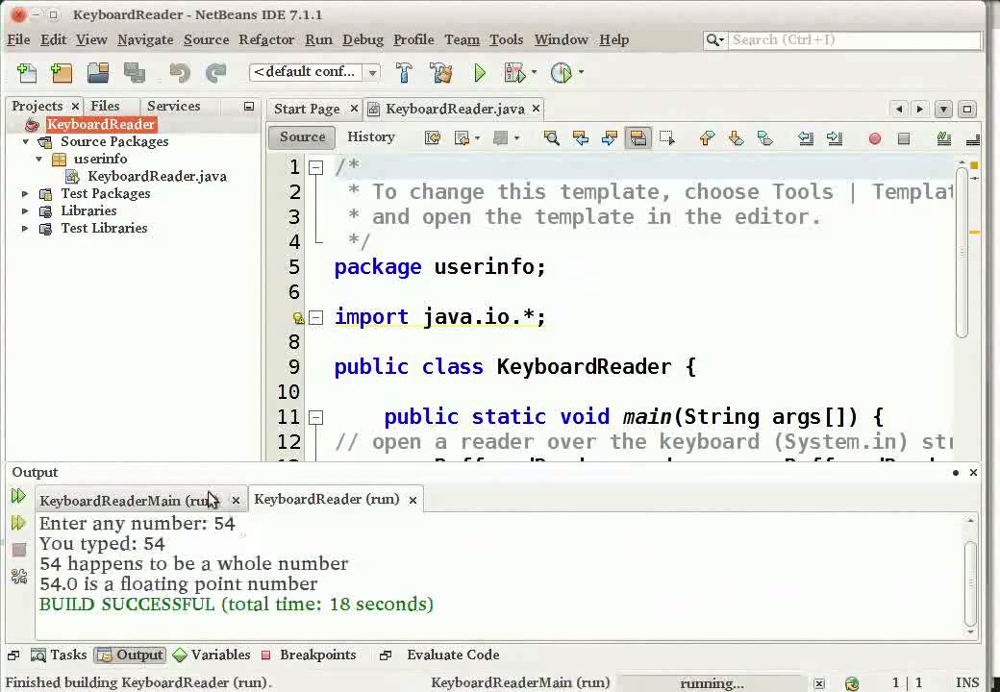
pyautogui.moveTo(101, 587)
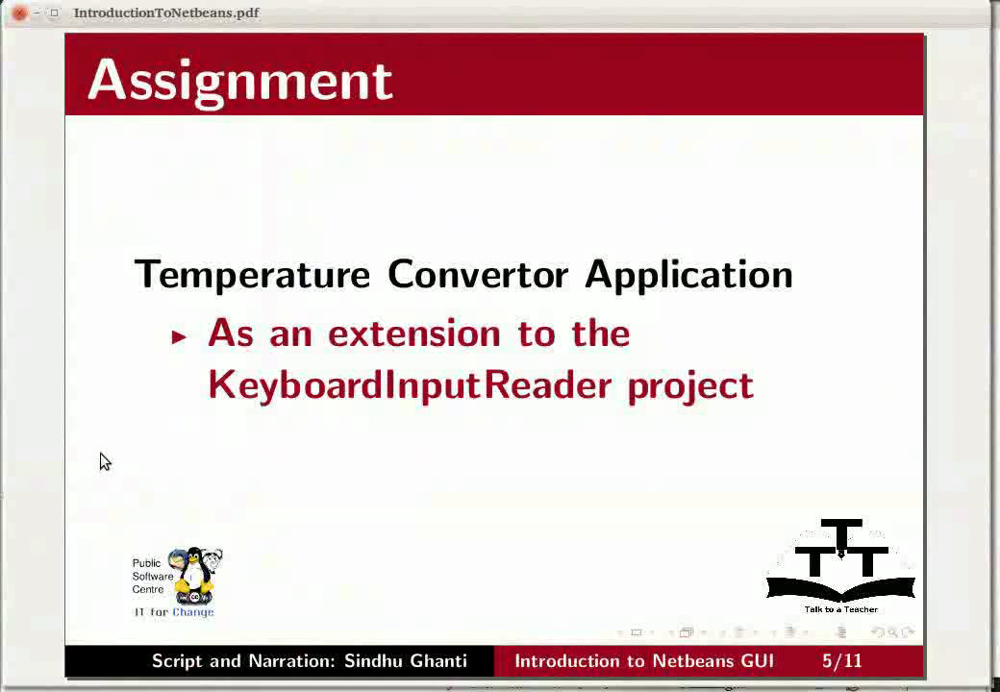
pyautogui.moveTo(673, 295)
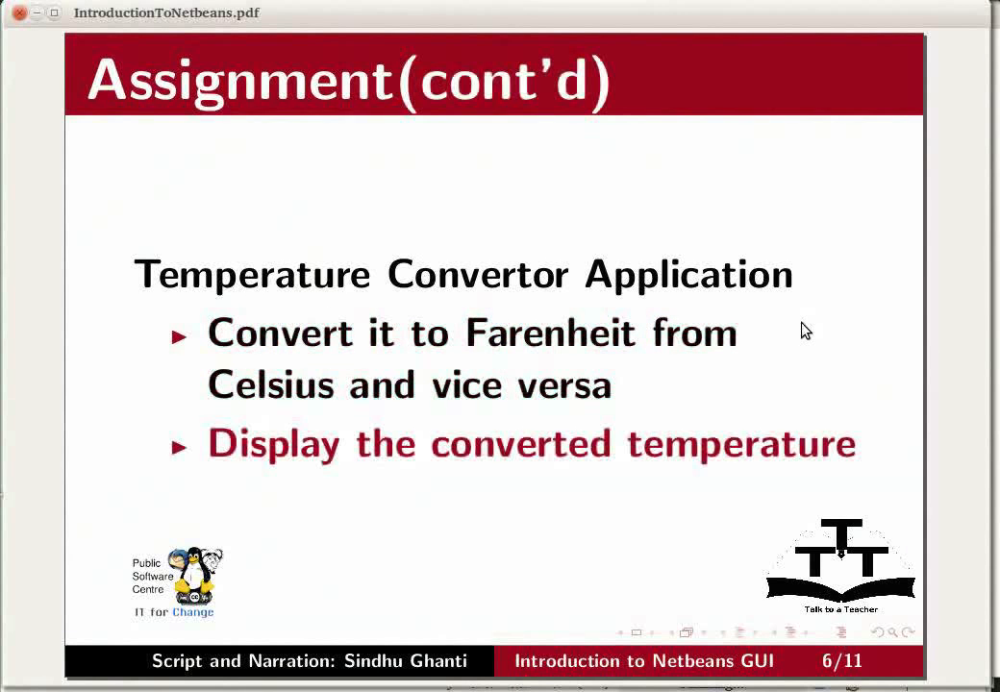
pyautogui.moveTo(804, 341)
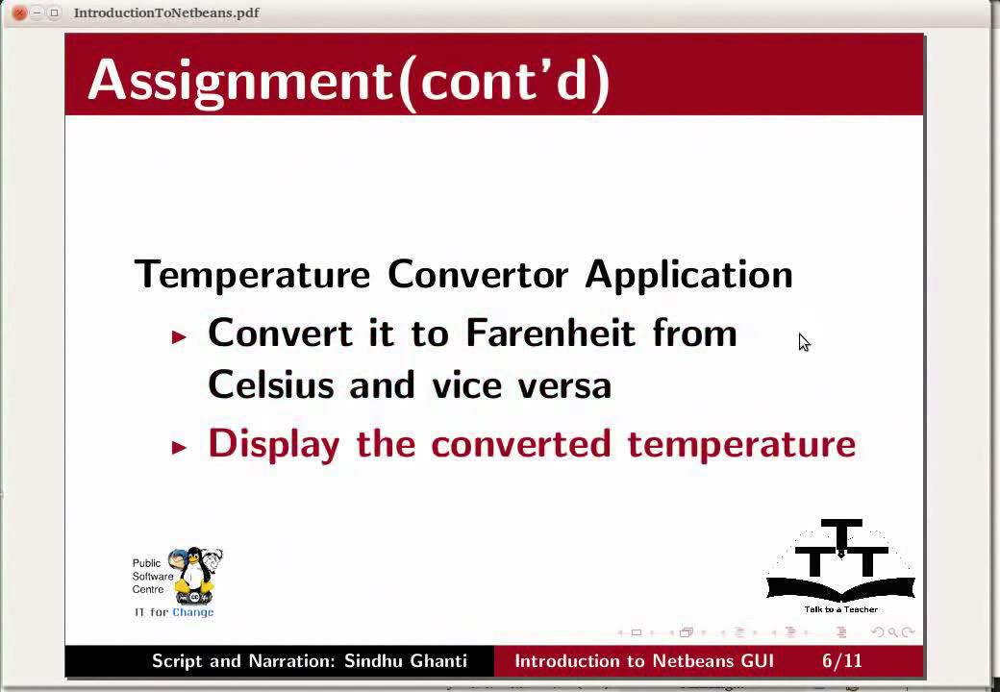
pyautogui.moveTo(404, 430)
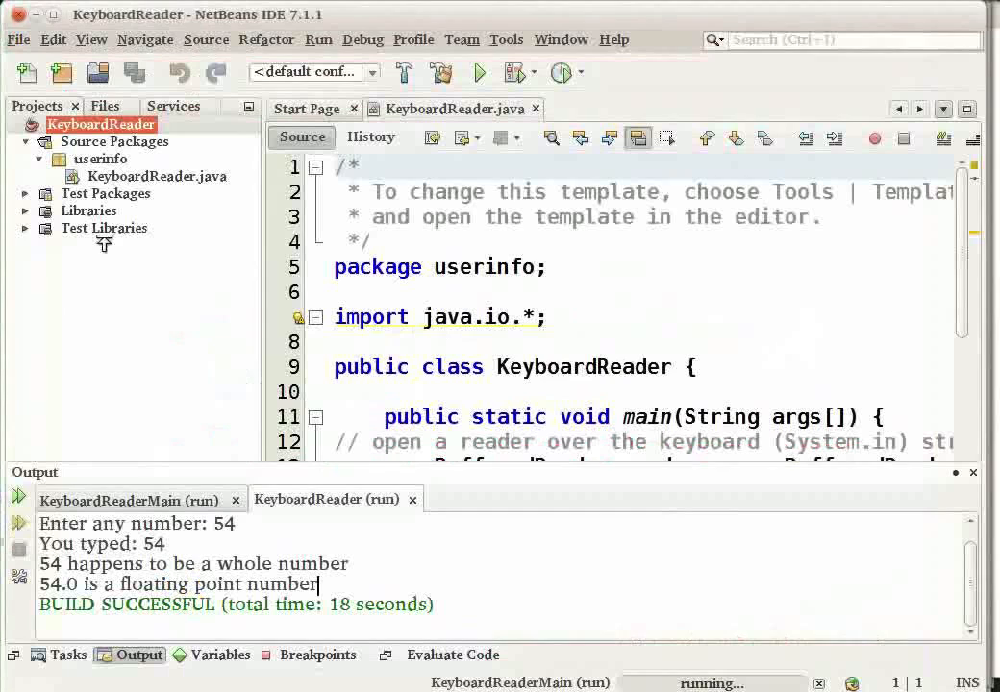
# Open the Temperature Convertor project from Tutorial 1 and run it.
pyautogui.click(97, 72)
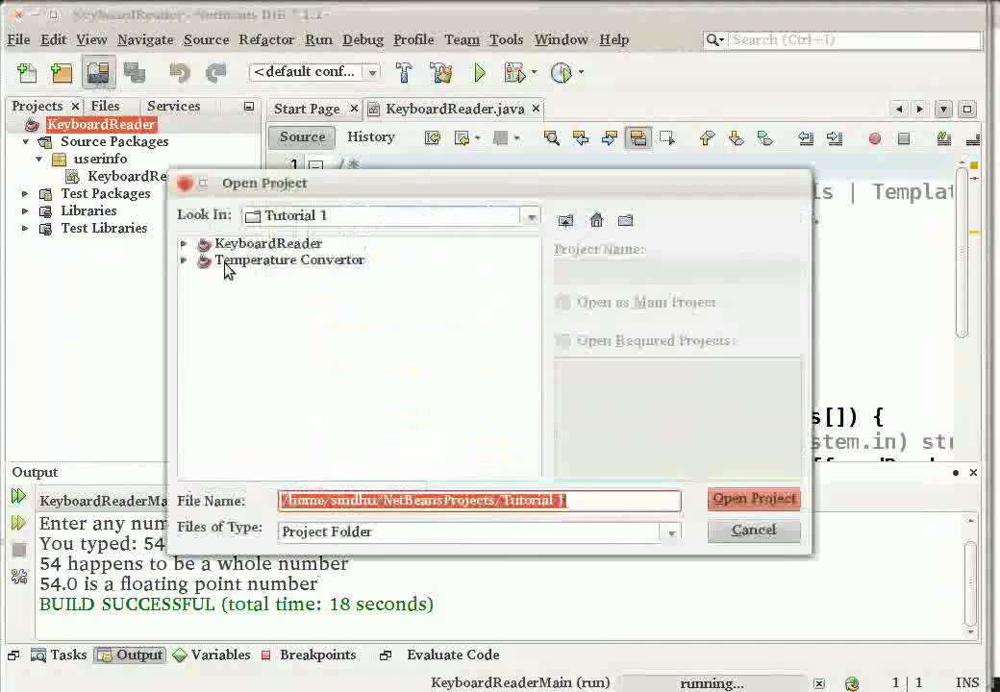
pyautogui.click(754, 500)
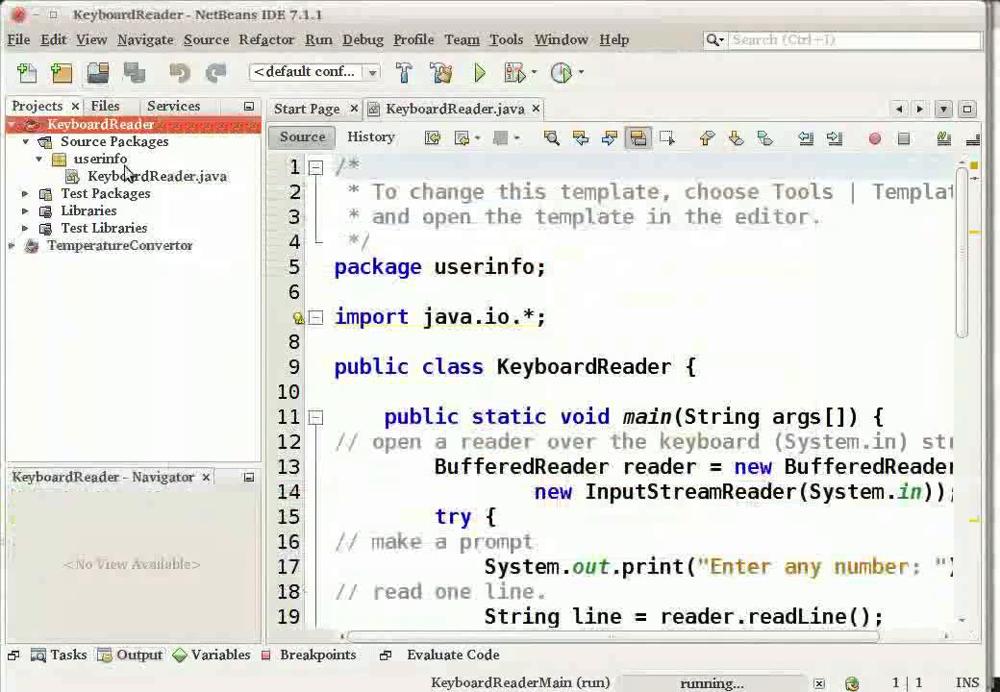
pyautogui.rightClick(120, 245)
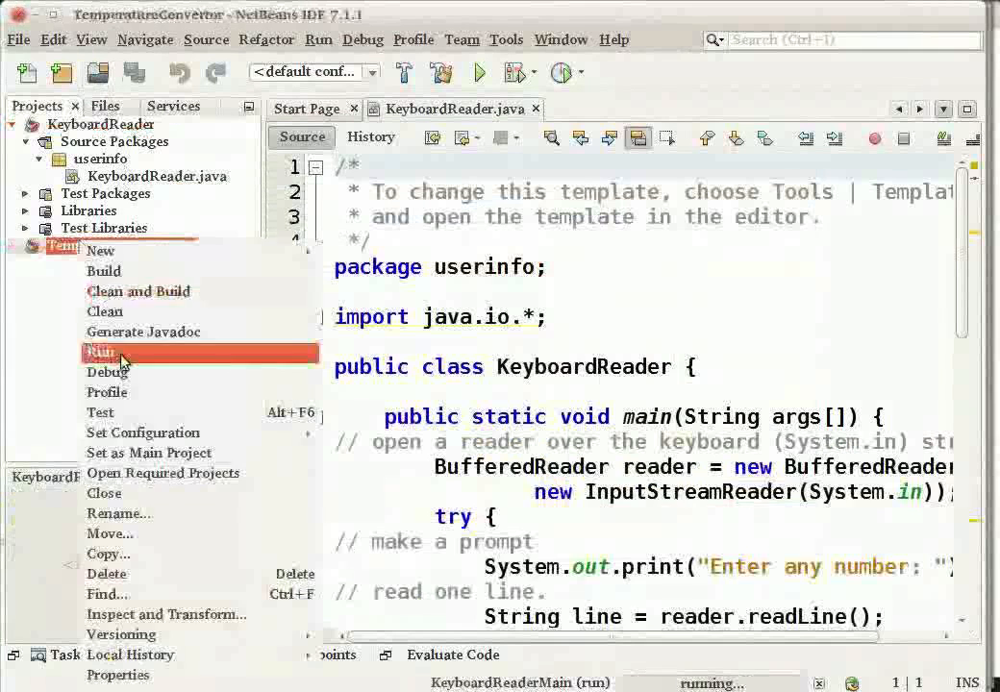
pyautogui.click(100, 351)
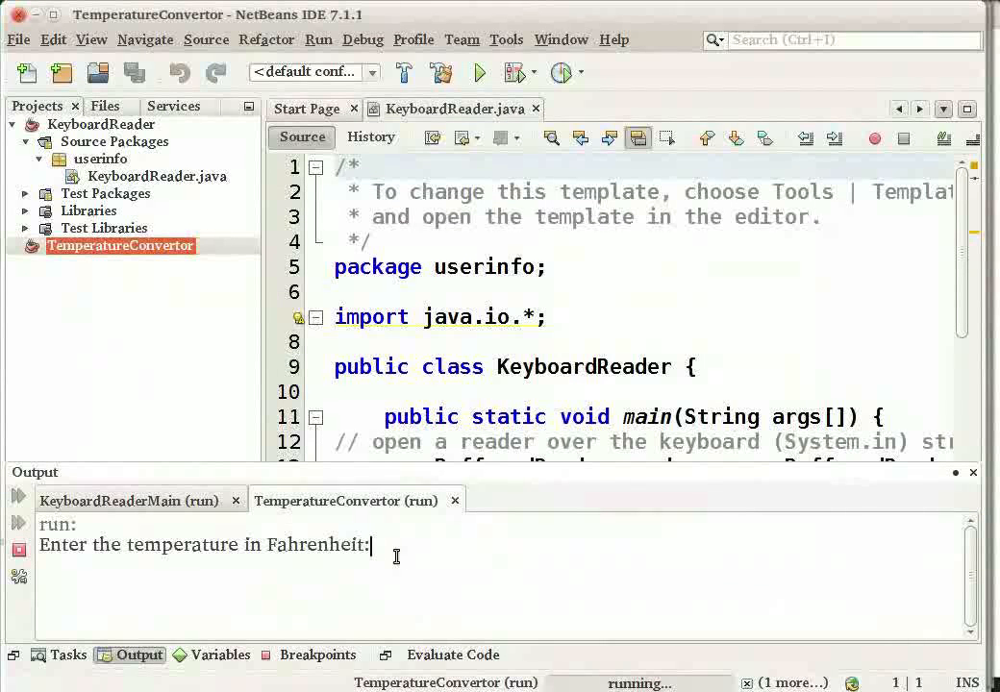
# Enter -40 at the Fahrenheit prompt, getting -40 Celsius back.
pyautogui.write('-4')
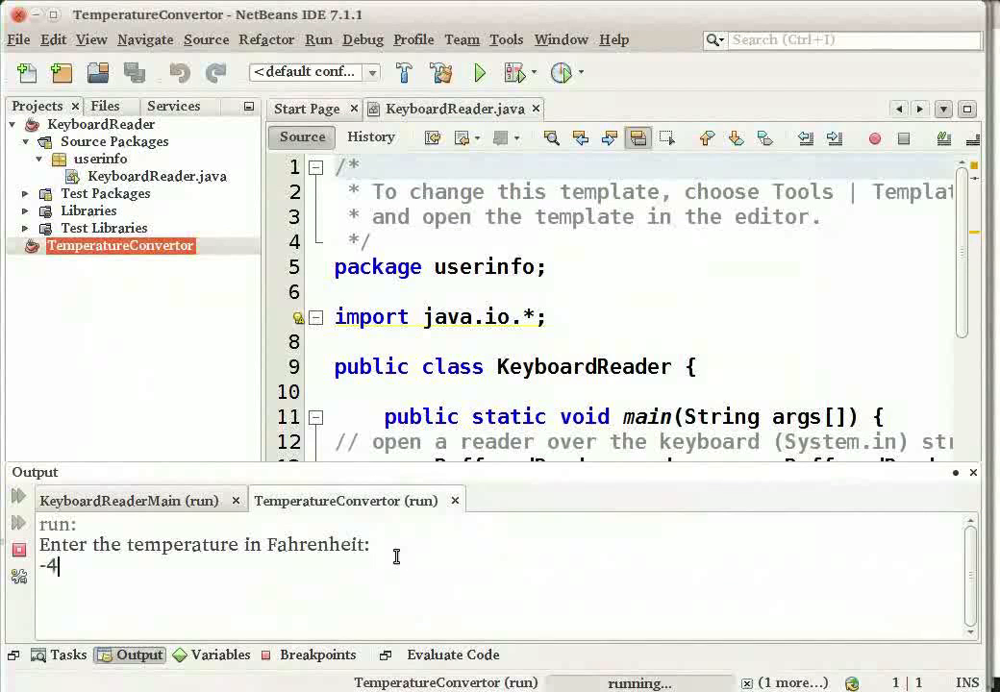
pyautogui.write('0')
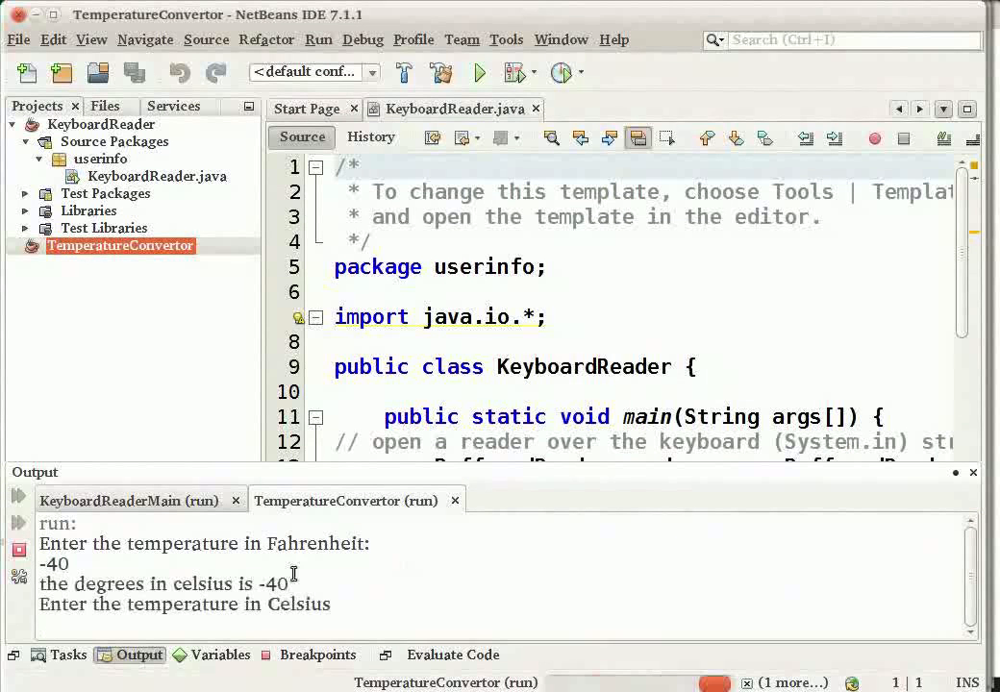
pyautogui.doubleClick(274, 583)
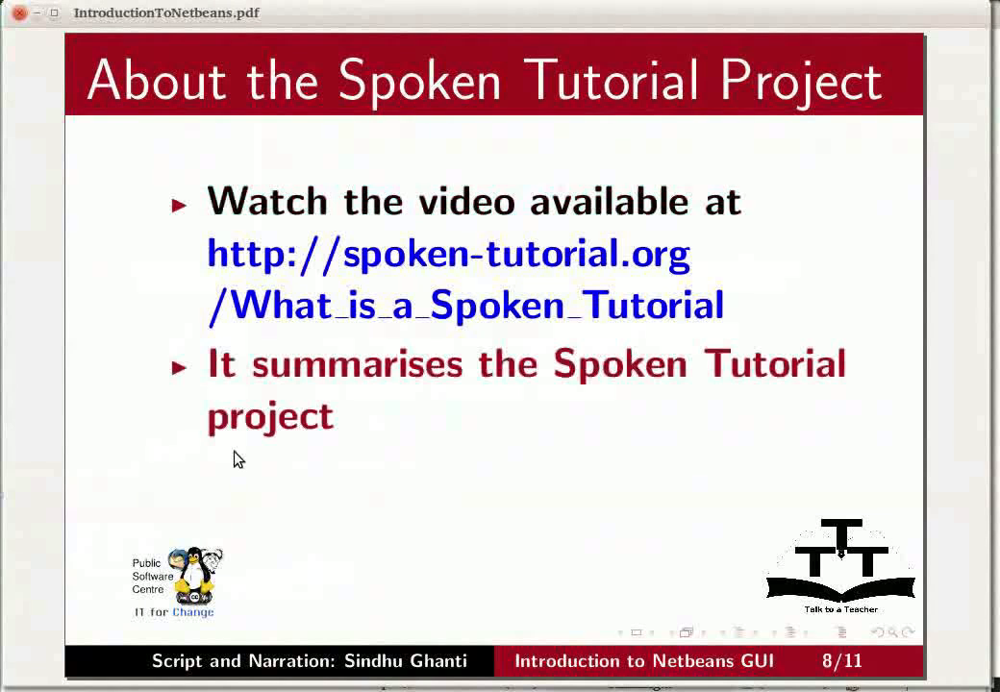
pyautogui.moveTo(301, 521)
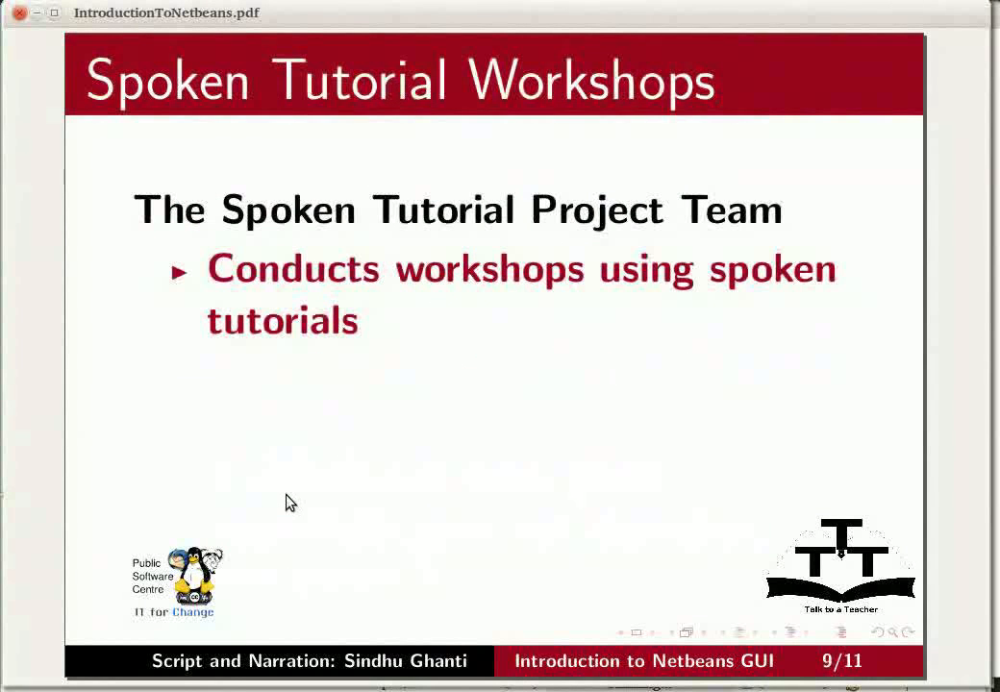
pyautogui.moveTo(287, 499)
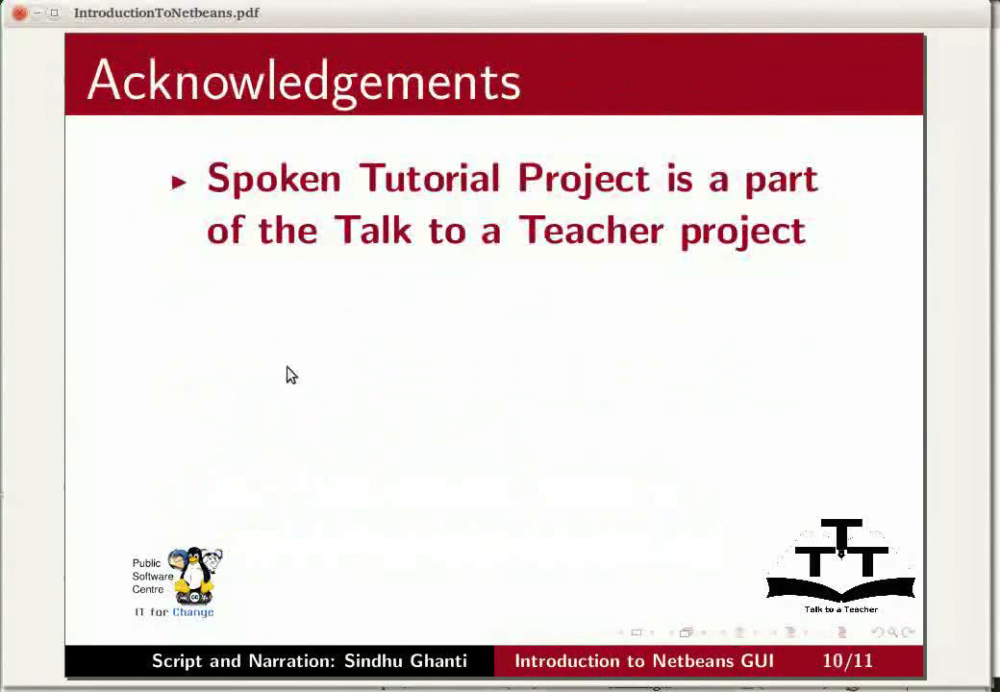
pyautogui.moveTo(297, 400)
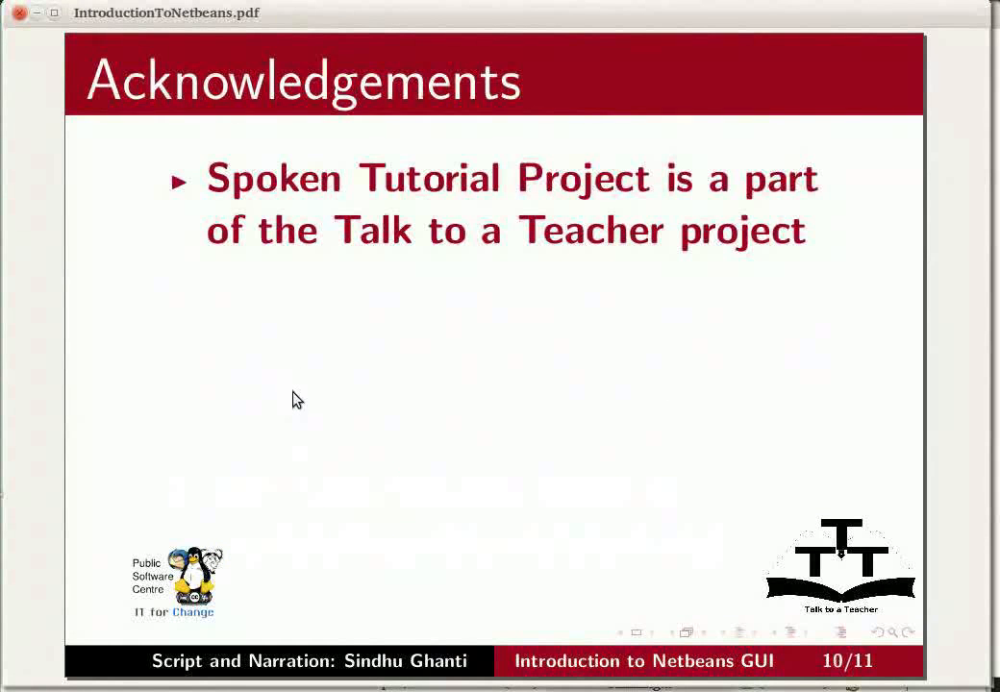